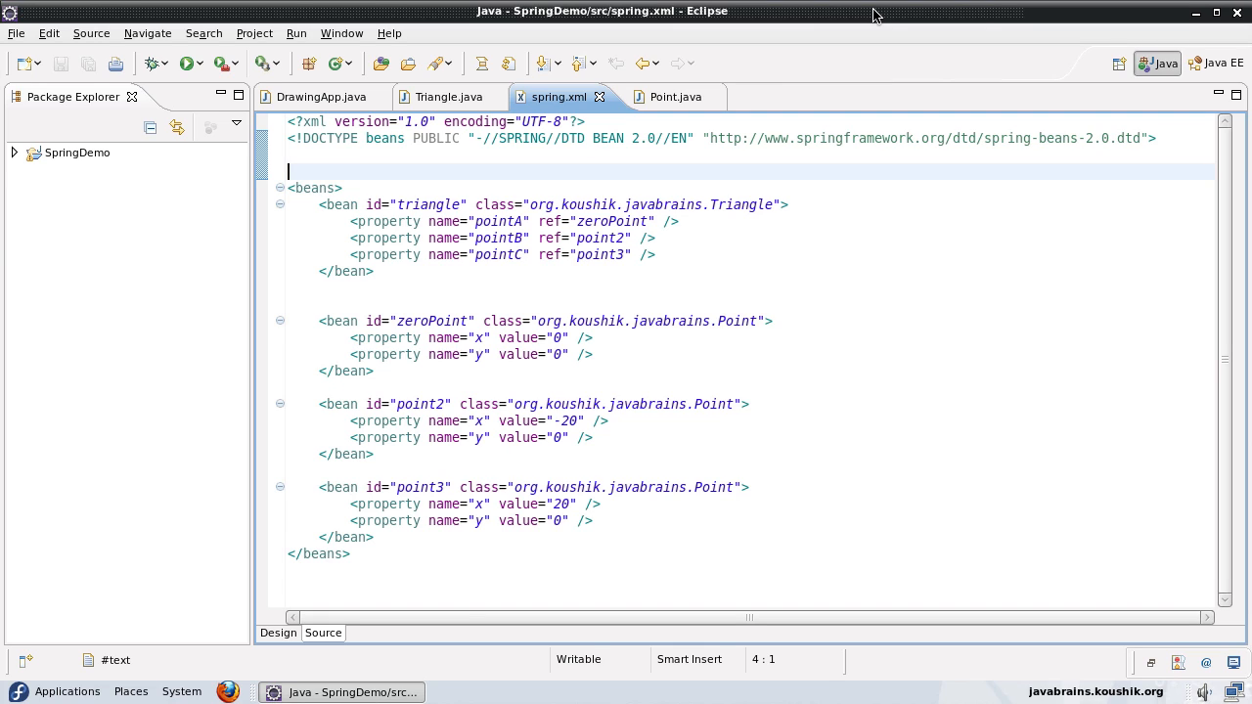
mouse_move(870, 329)
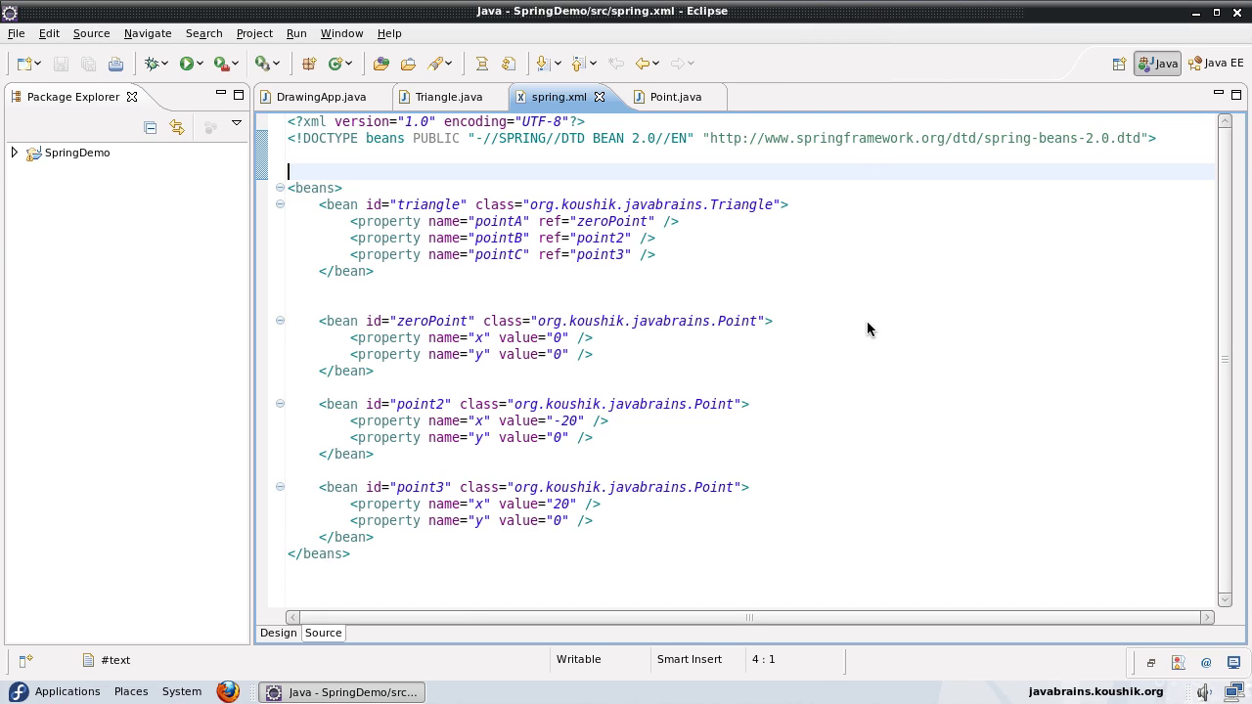
mouse_move(473, 189)
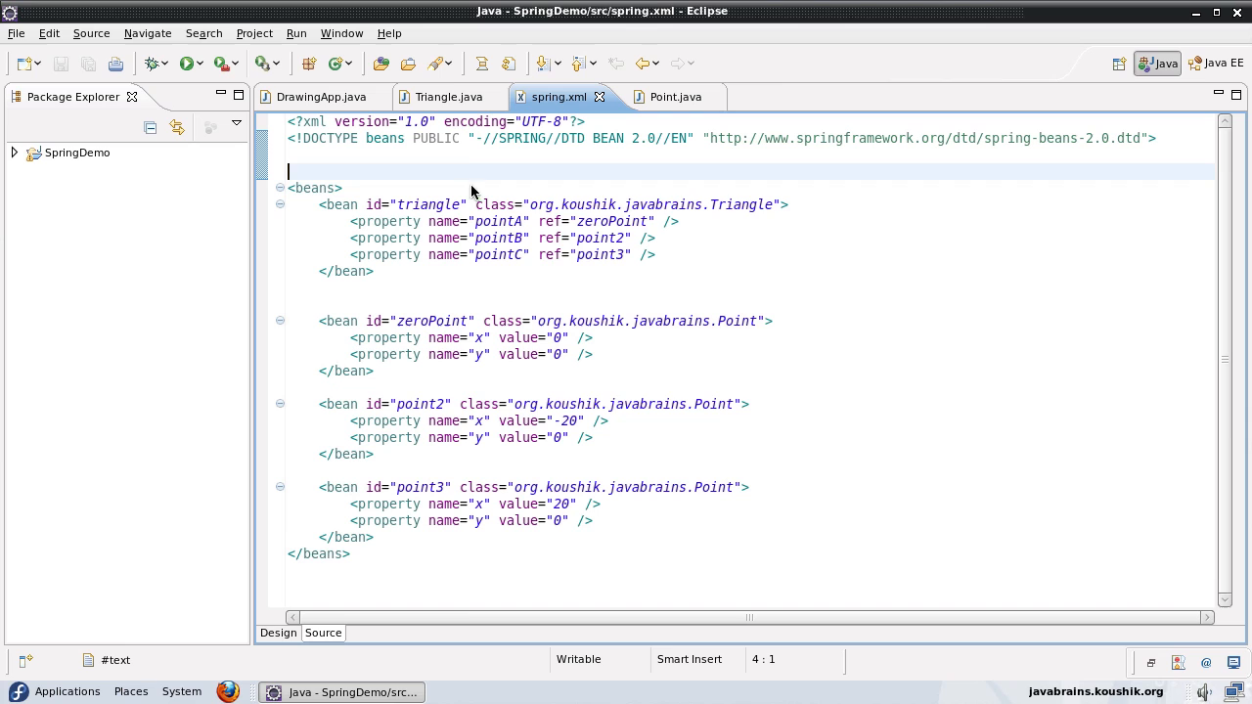
mouse_move(449, 95)
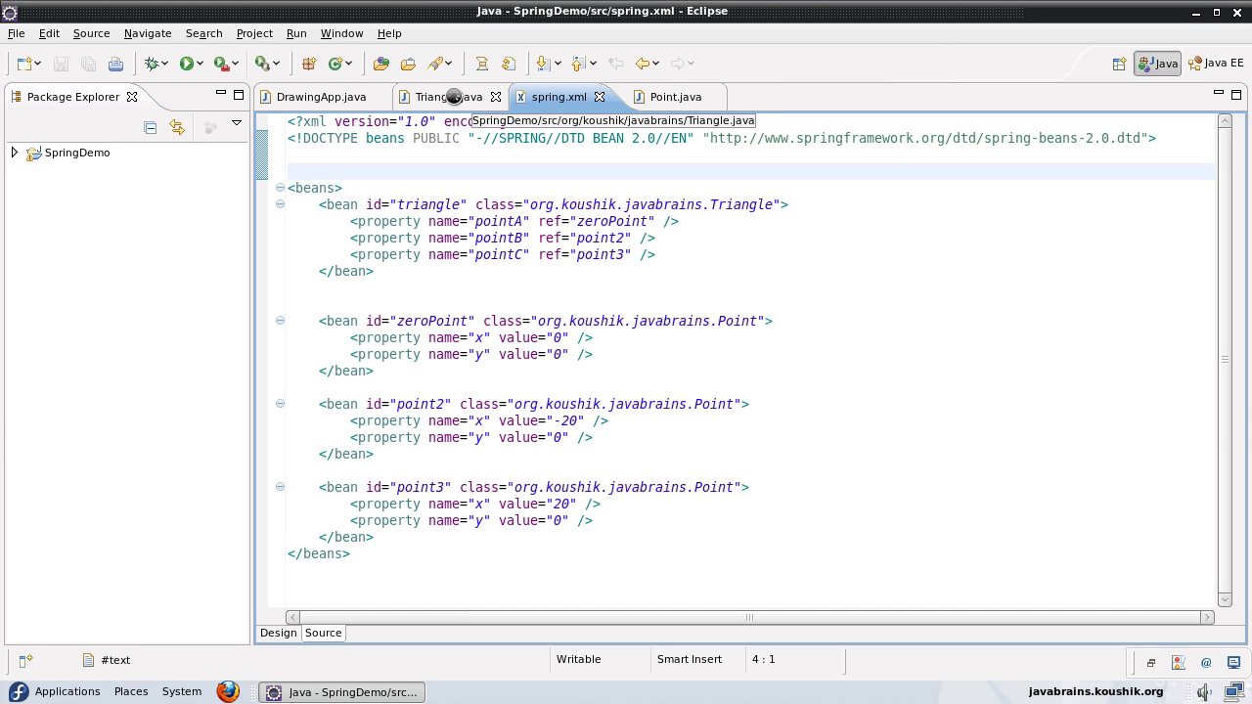
Step: Compare the Triangle class with the zeroPoint, point2 and point3 bean definitions in spring.xml
left_click(444, 96)
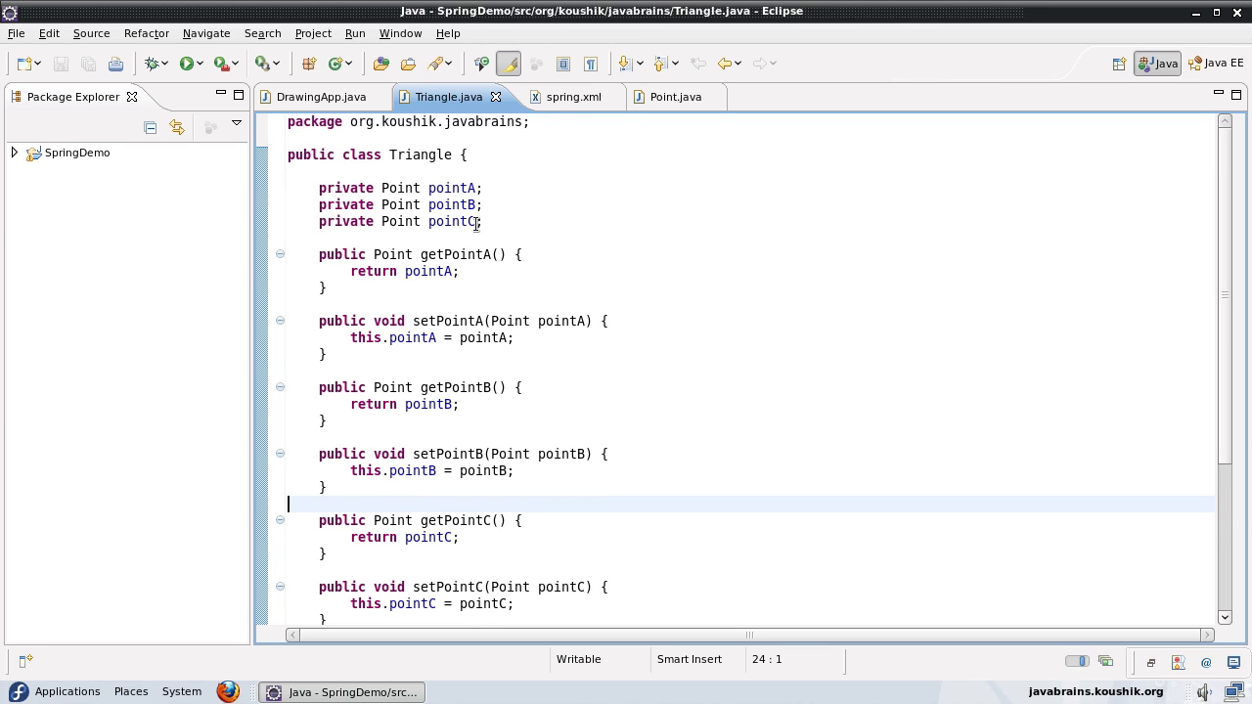
left_click(568, 96)
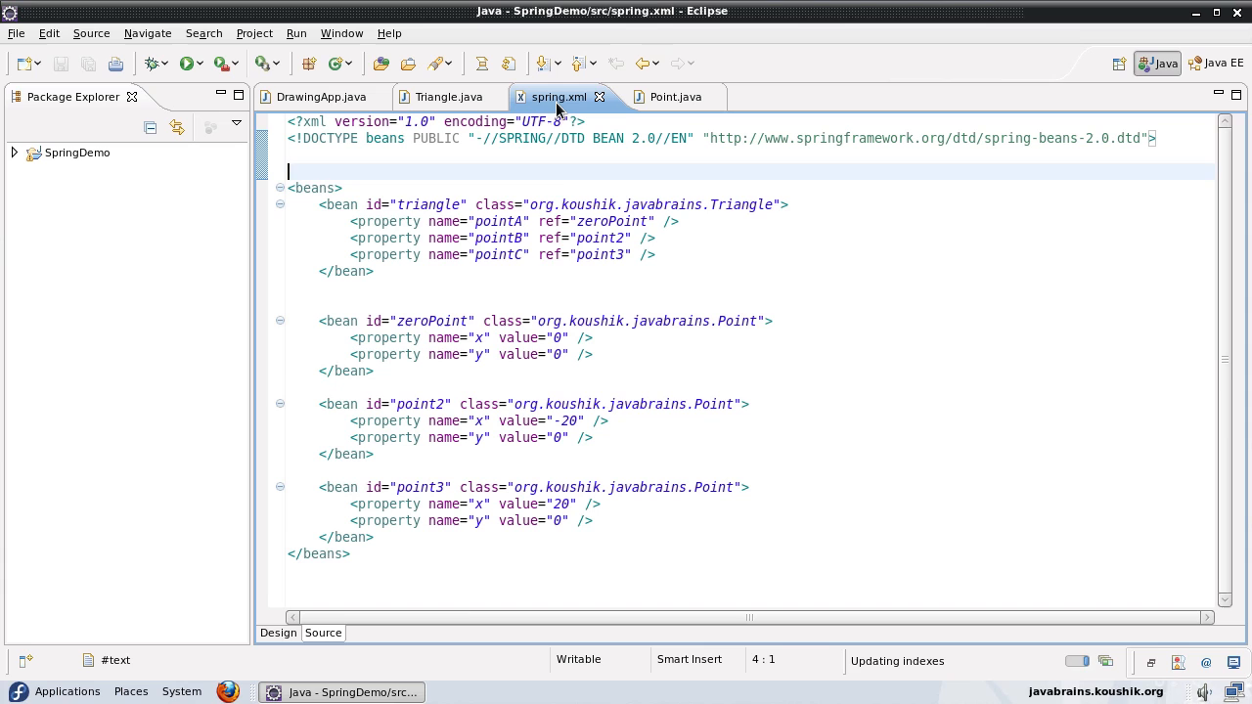
left_click(375, 537)
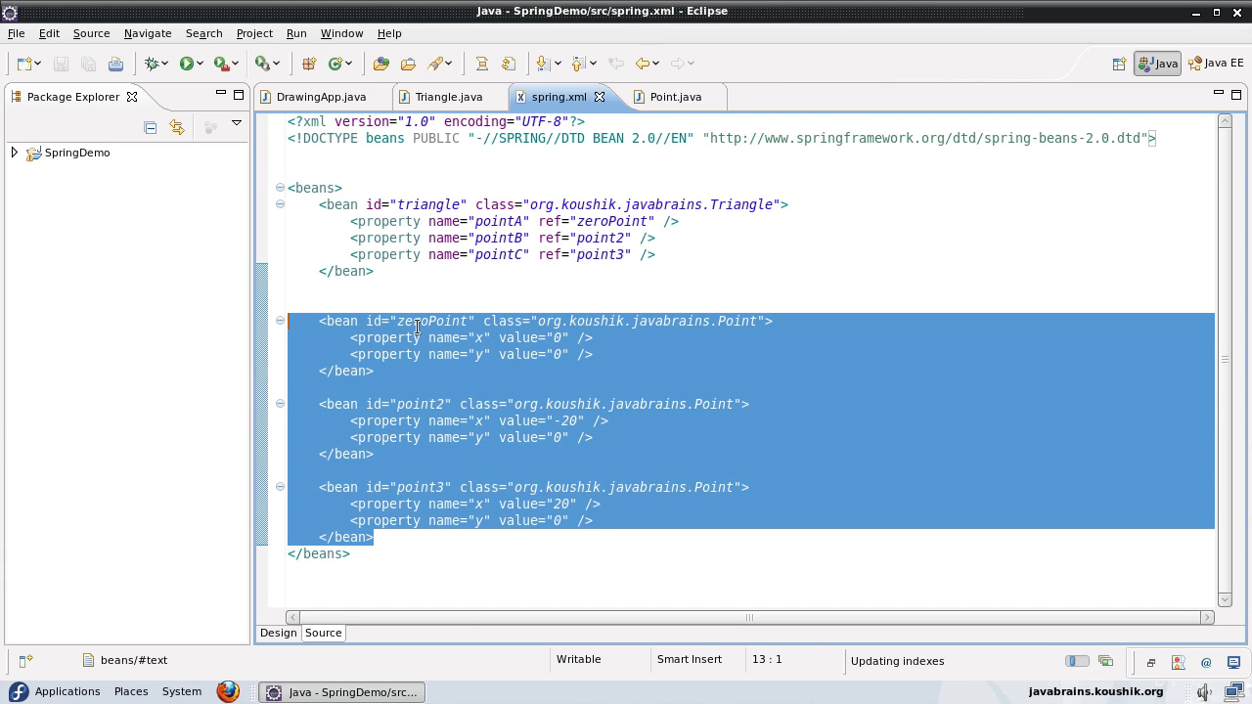
double_click(429, 321)
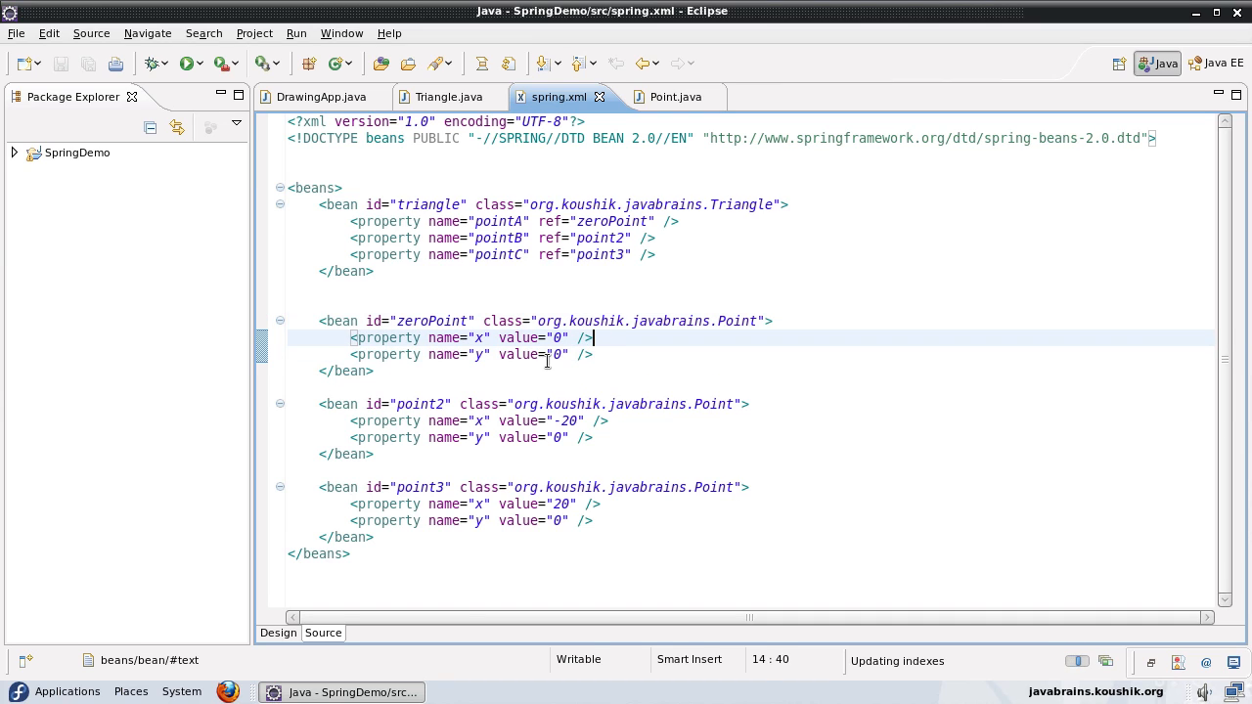
double_click(425, 403)
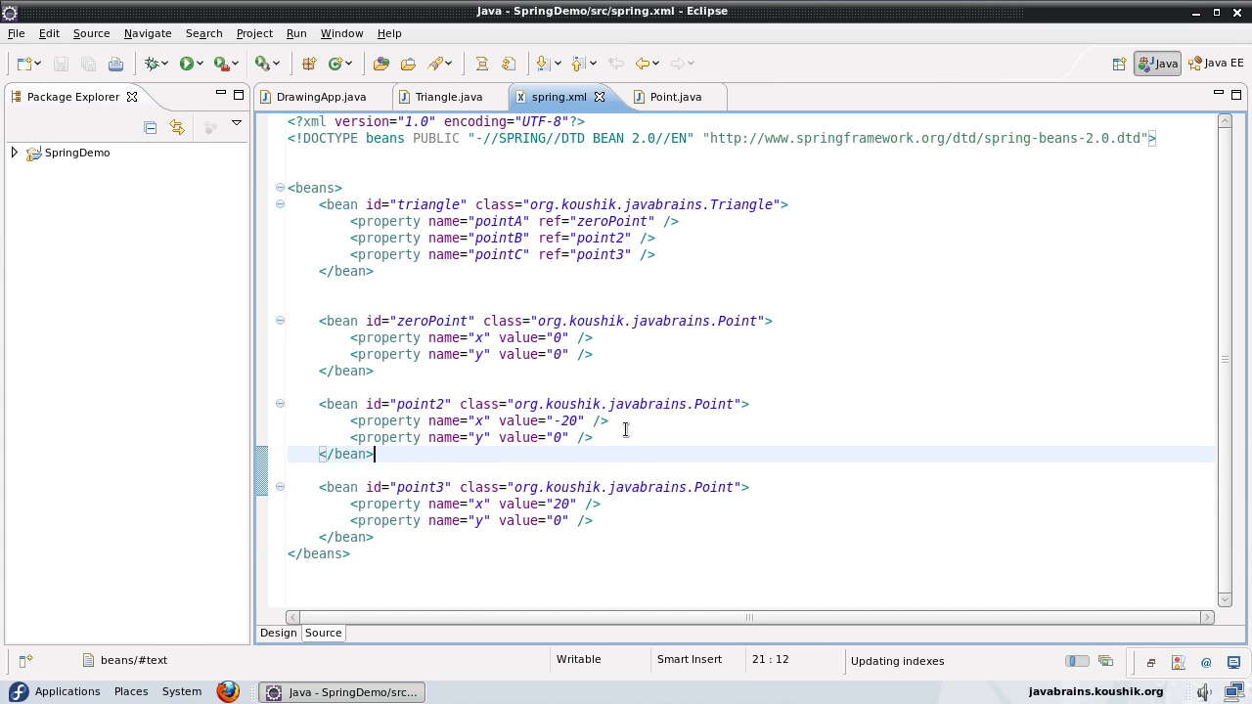
left_click_drag(317, 321, 373, 370)
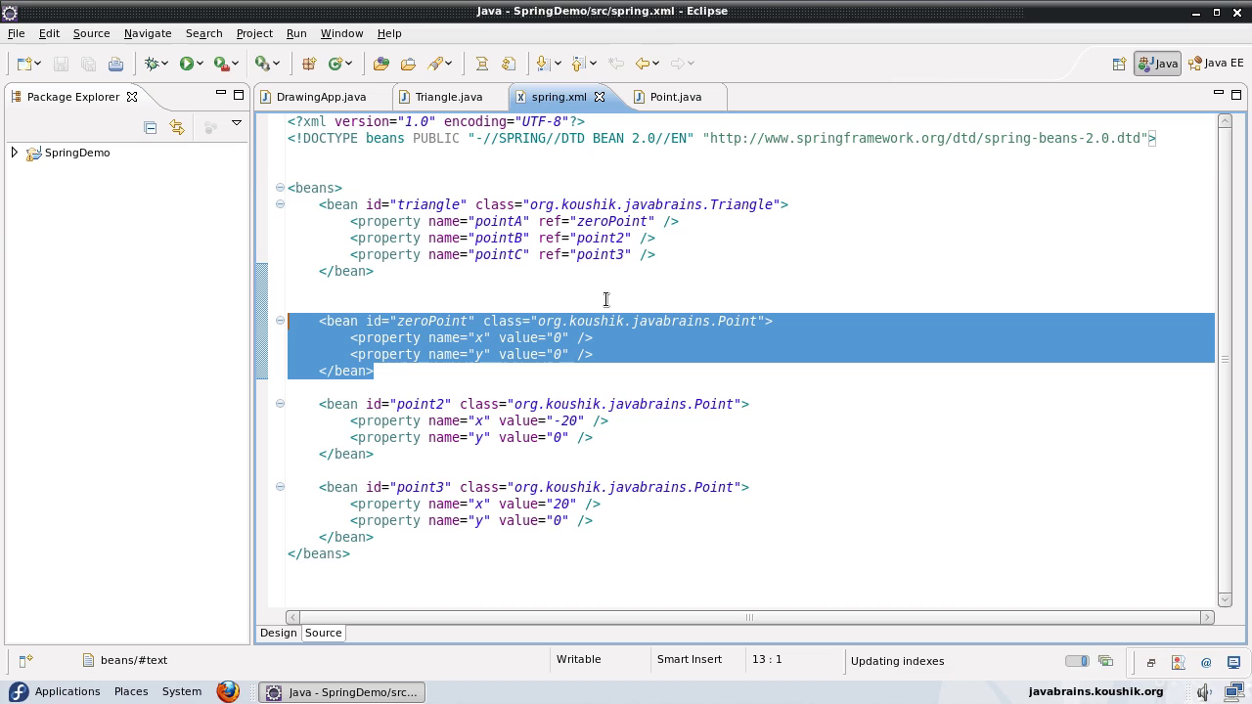
left_click(600, 520)
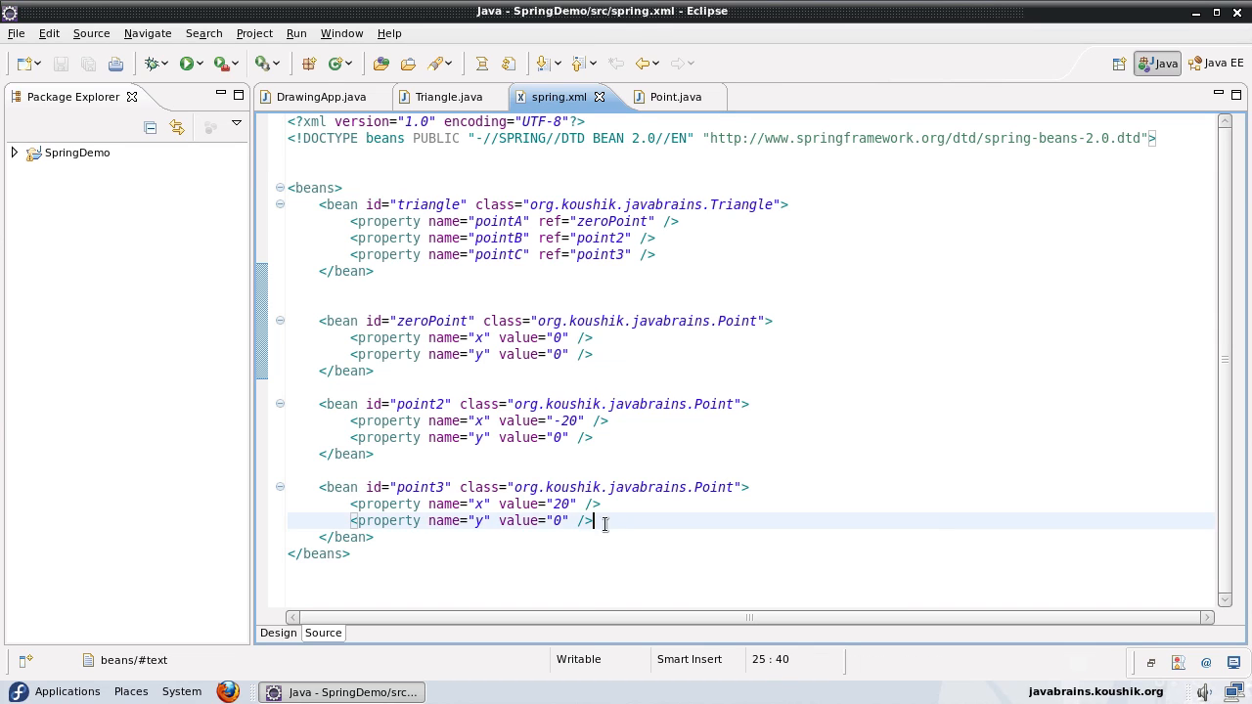
left_click_drag(592, 521, 317, 404)
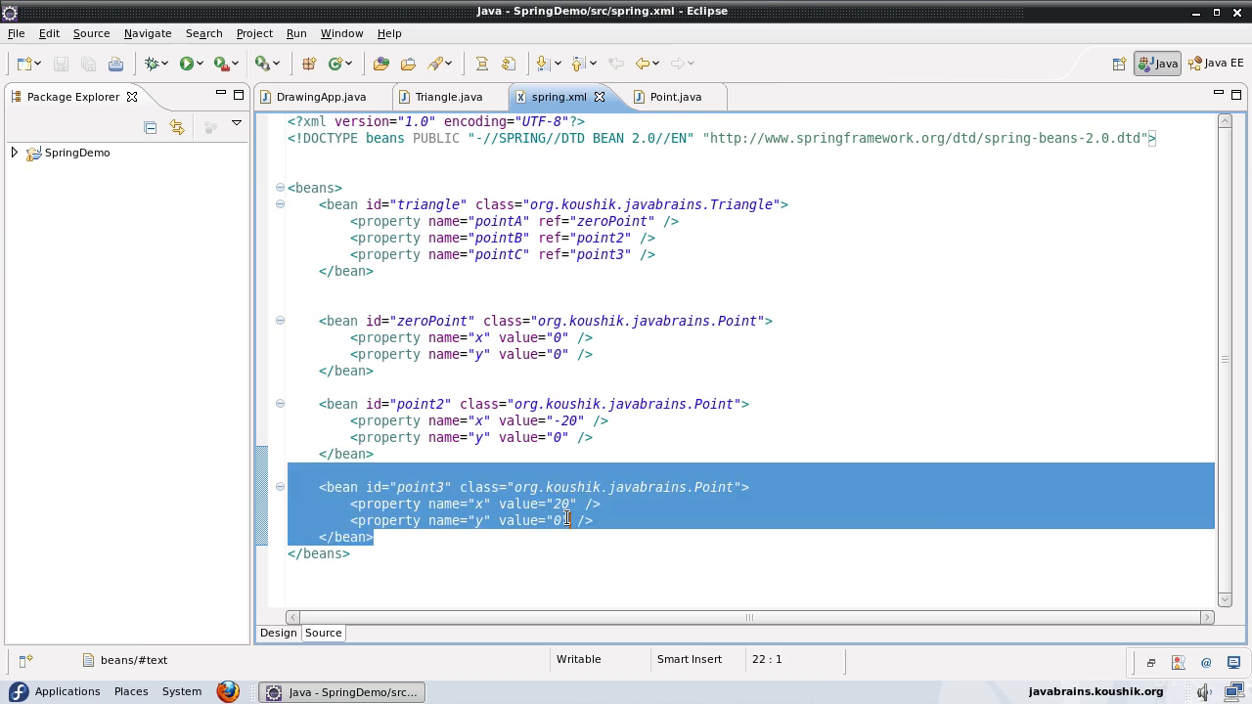
left_click(567, 520)
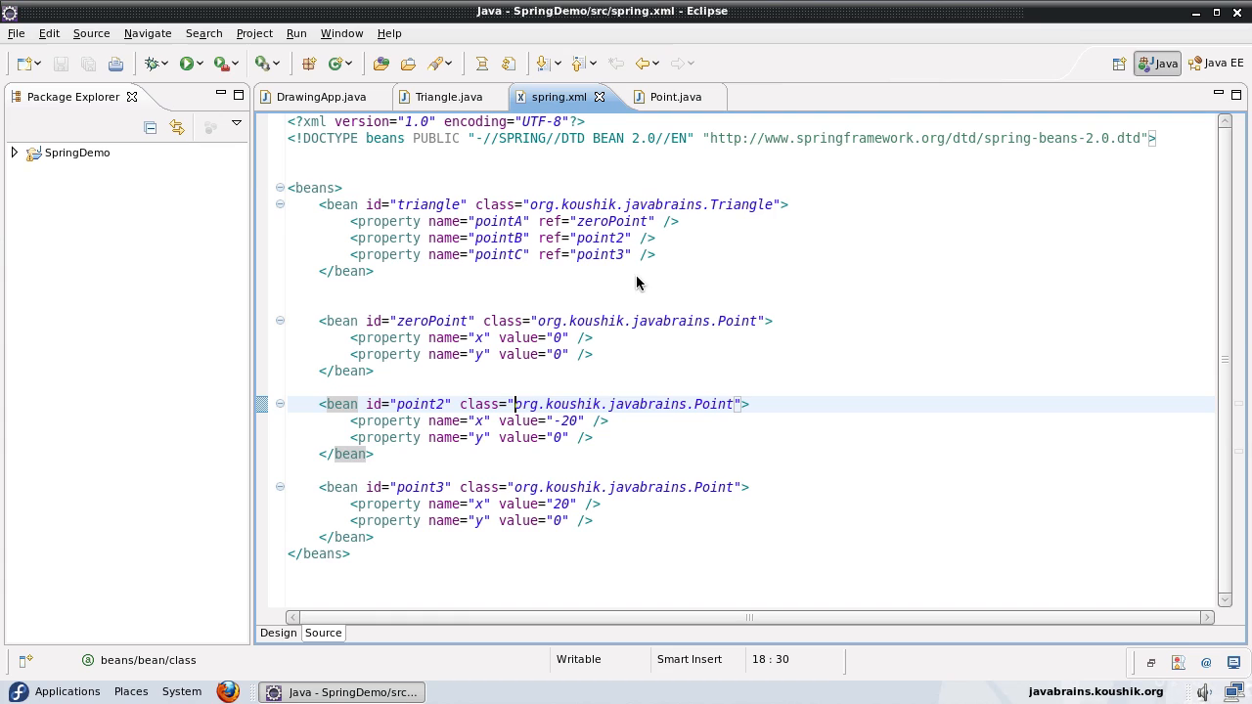
mouse_move(544, 443)
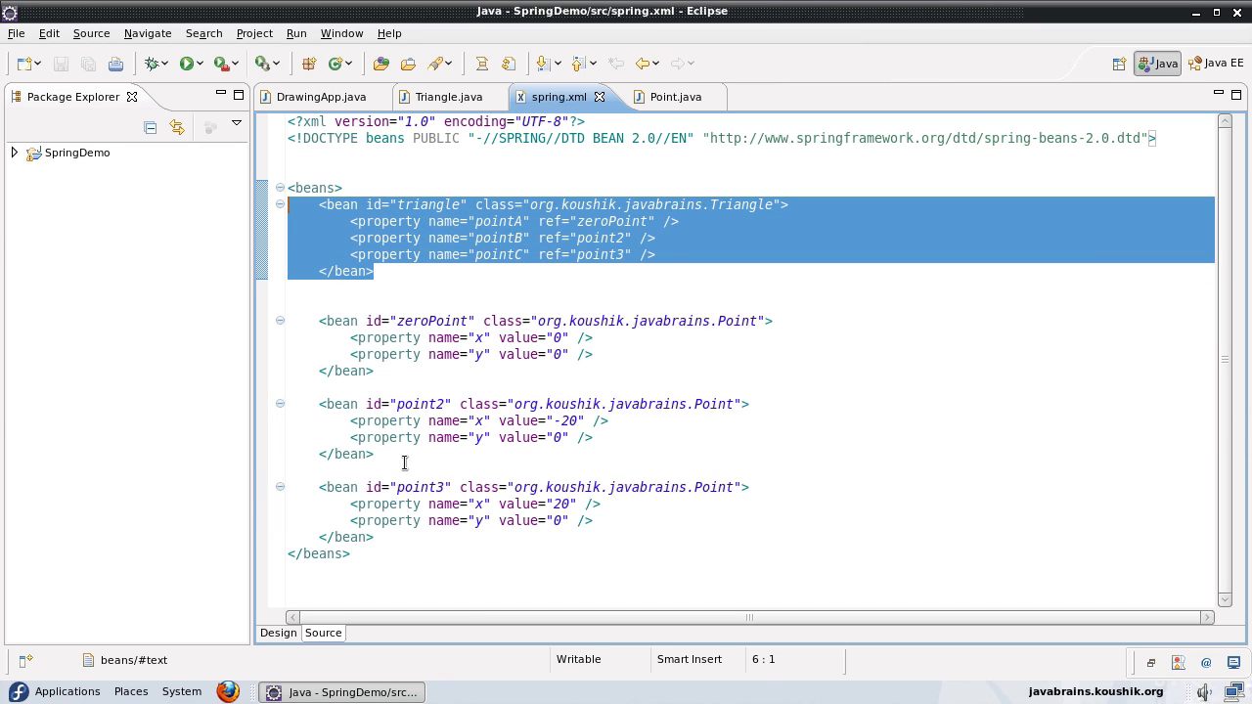
mouse_move(400, 264)
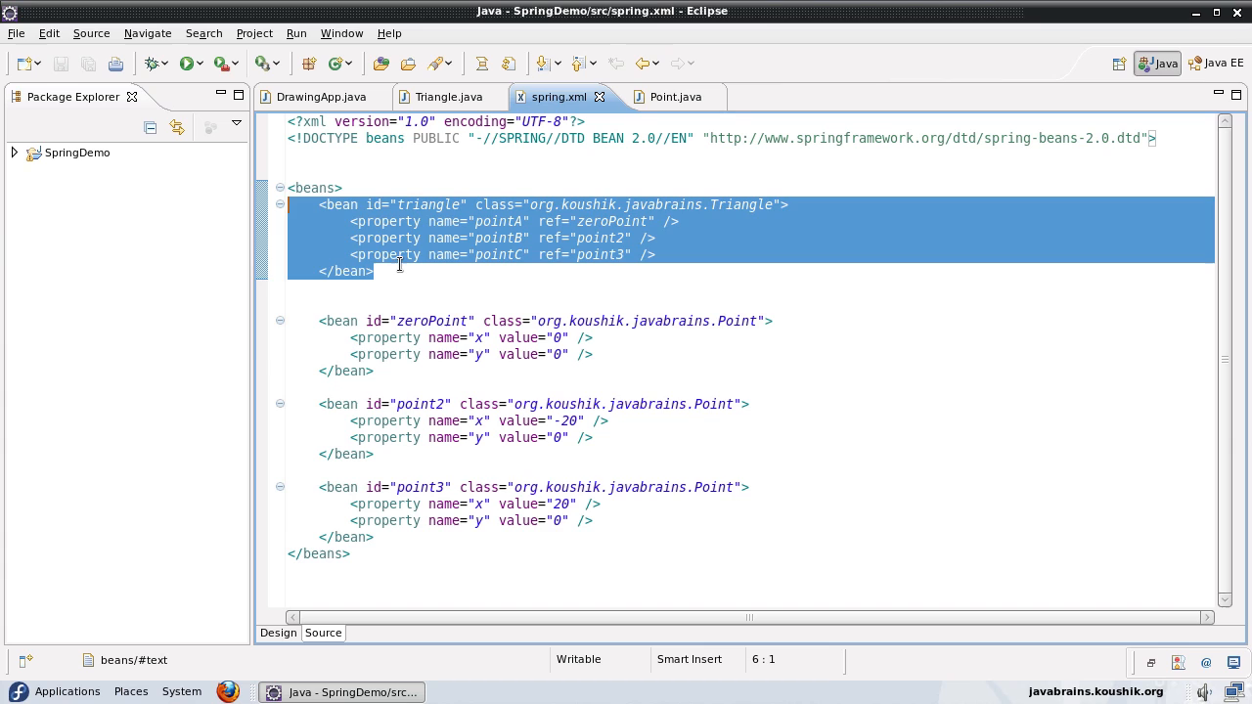
Step: Review the triangle bean and zeroPoint bean definitions and the Point beans below them
left_click(376, 271)
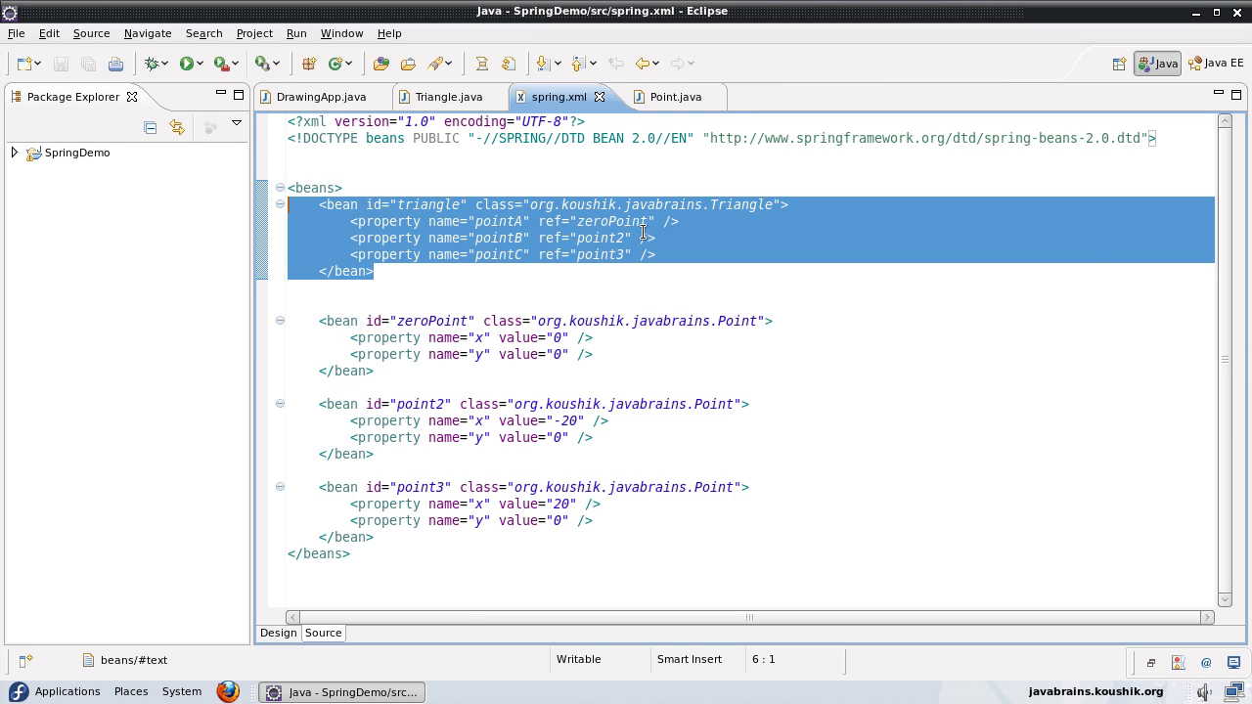
left_click(678, 221)
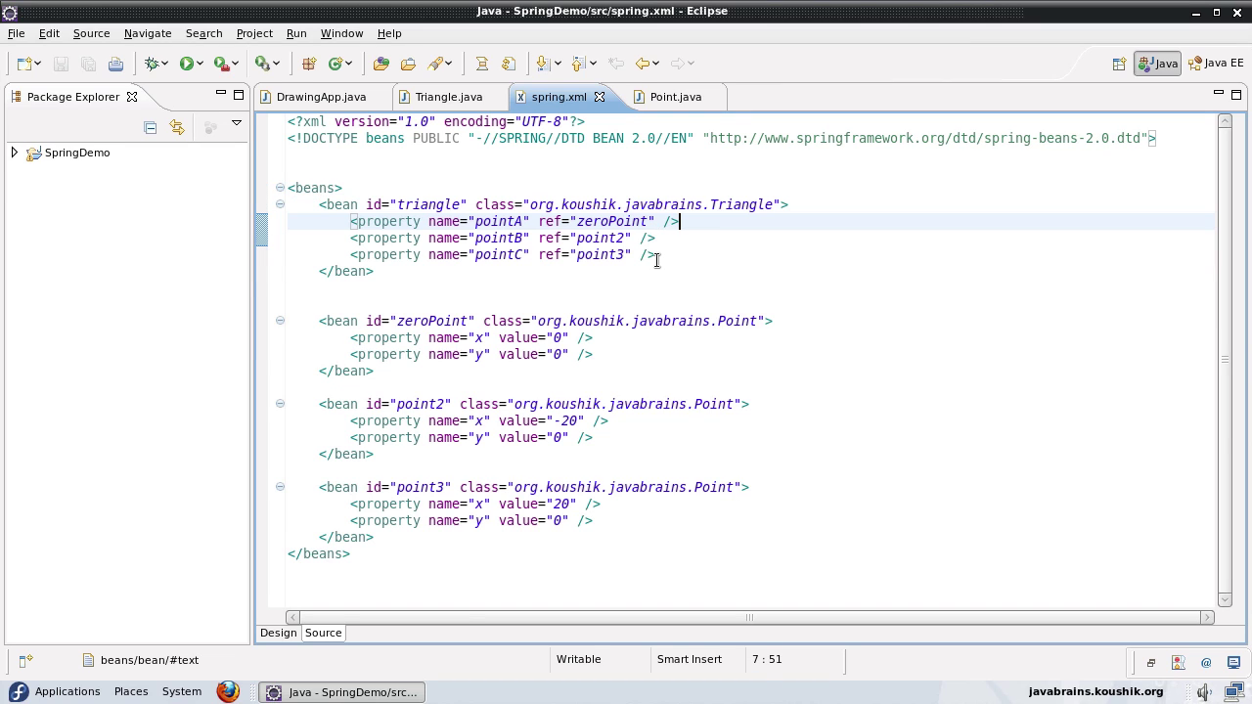
mouse_move(472, 282)
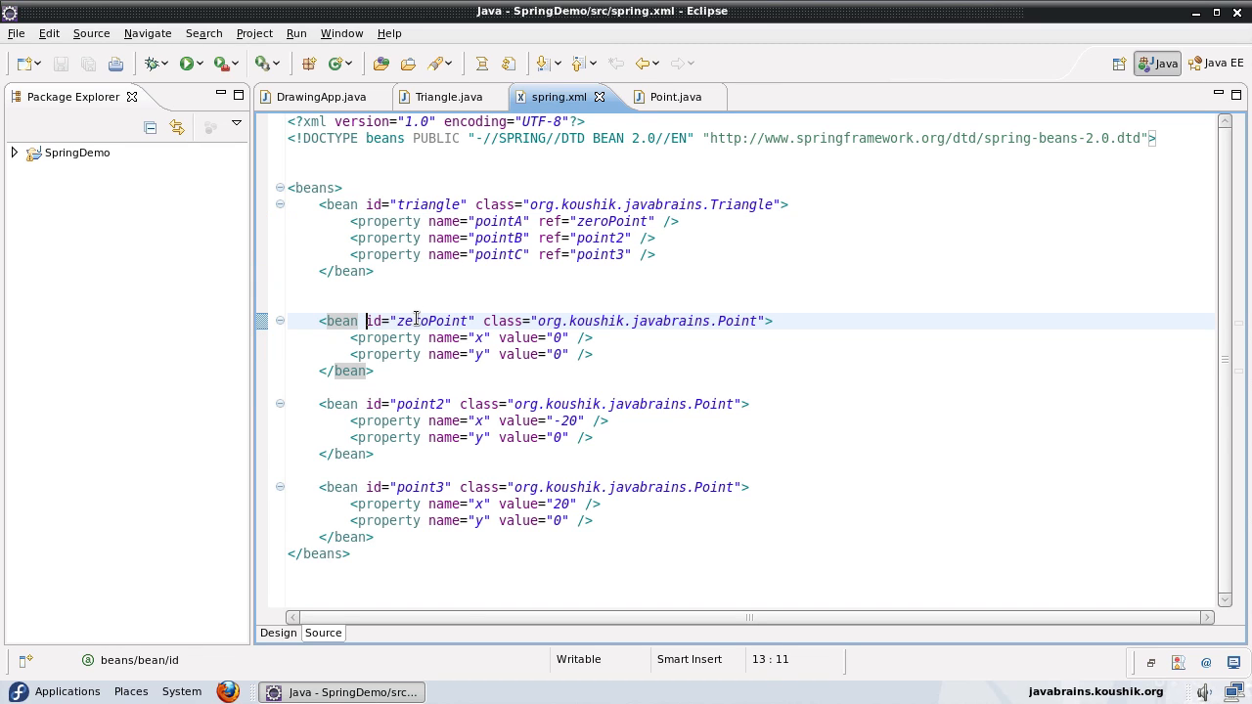
double_click(432, 321)
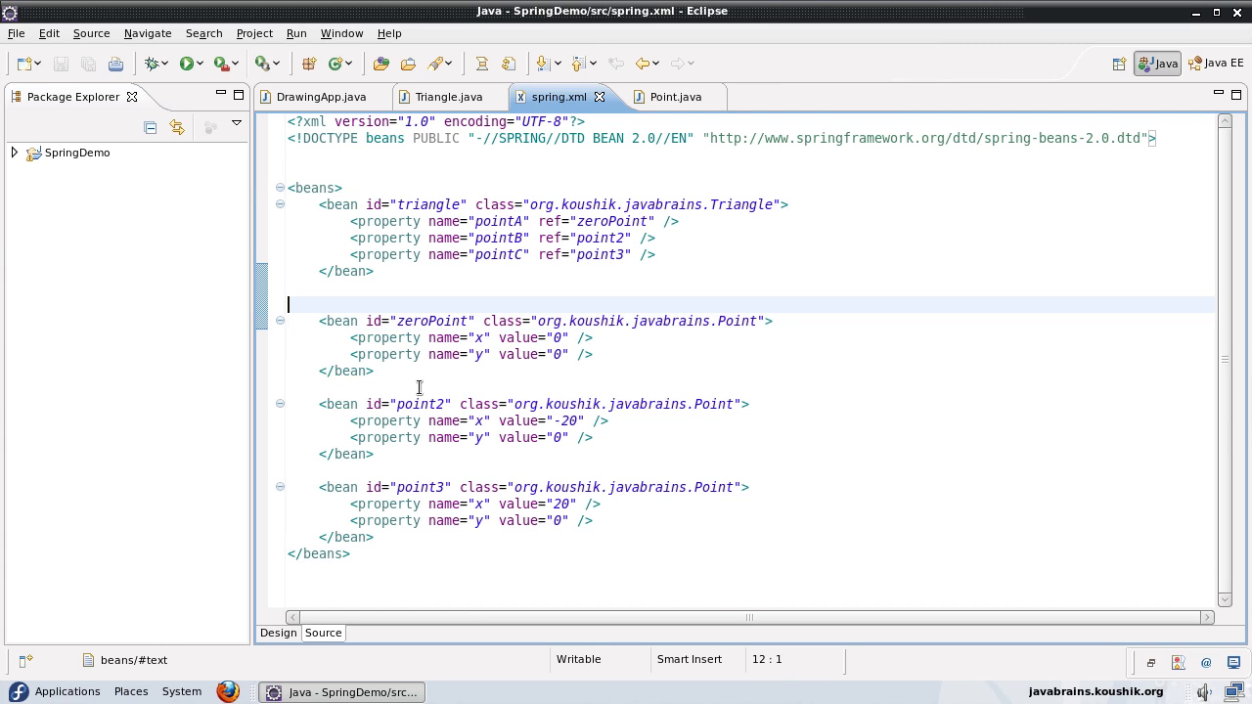
left_click_drag(318, 321, 372, 370)
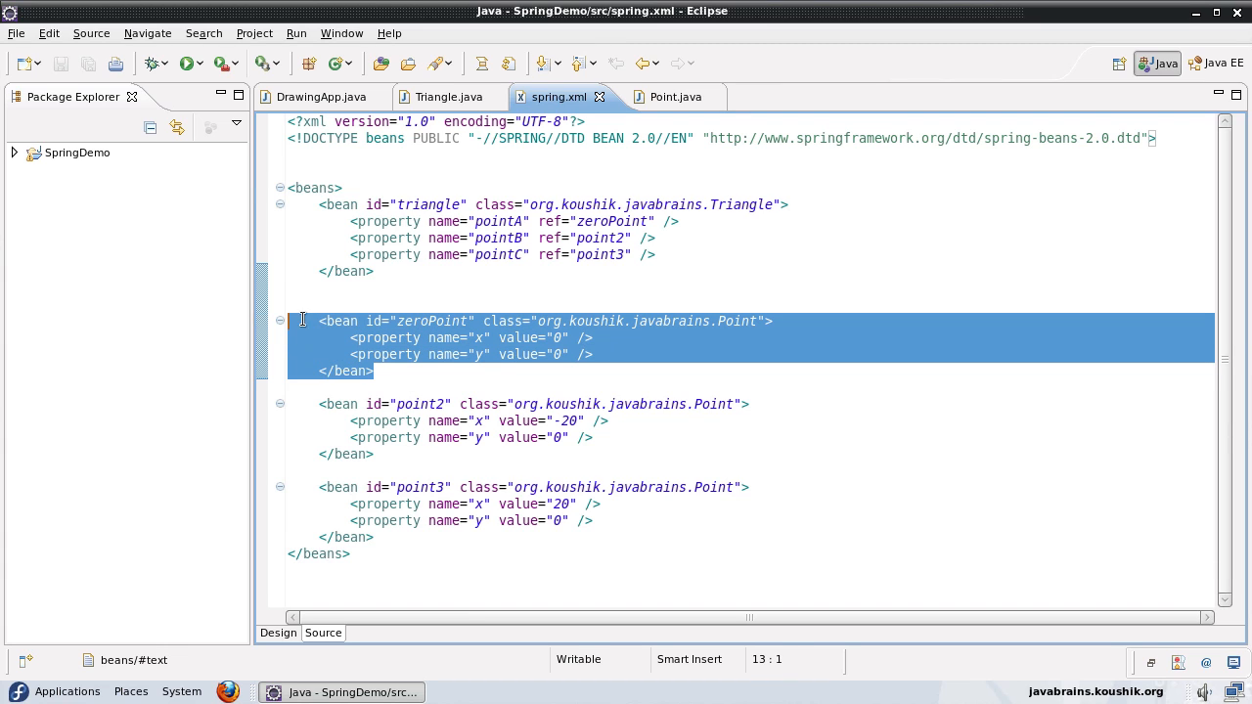
left_click(391, 337)
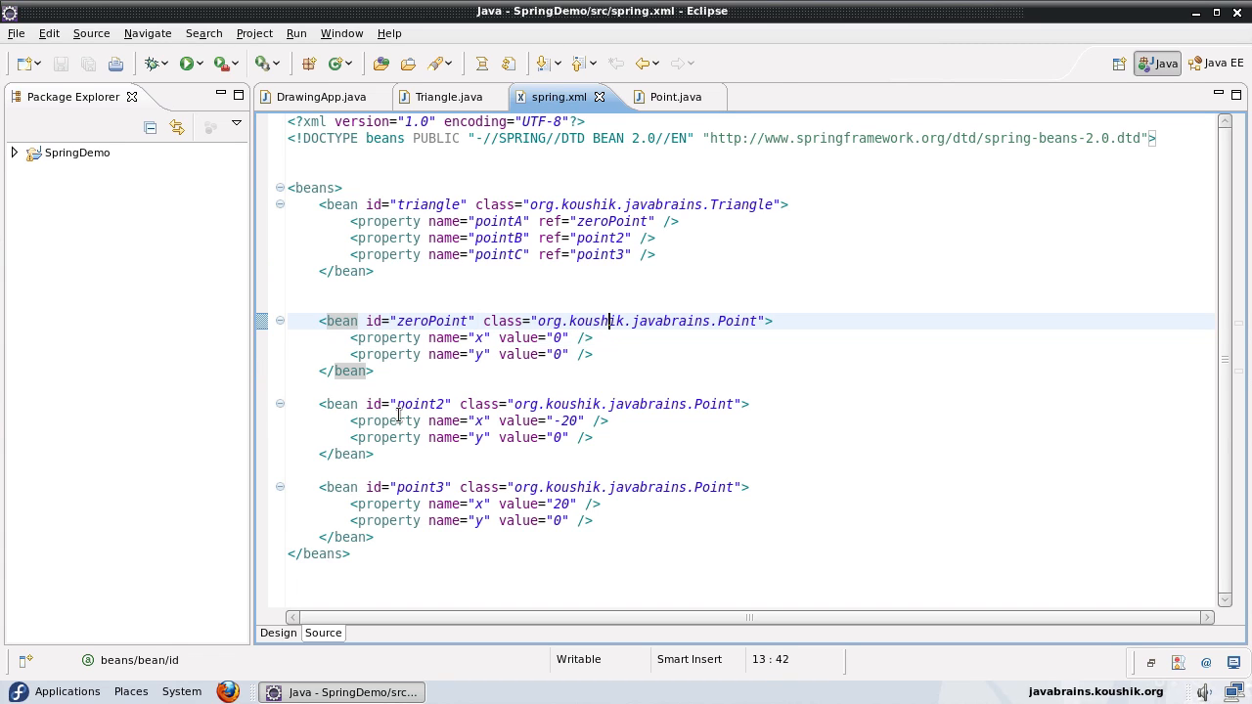
left_click_drag(286, 387, 374, 537)
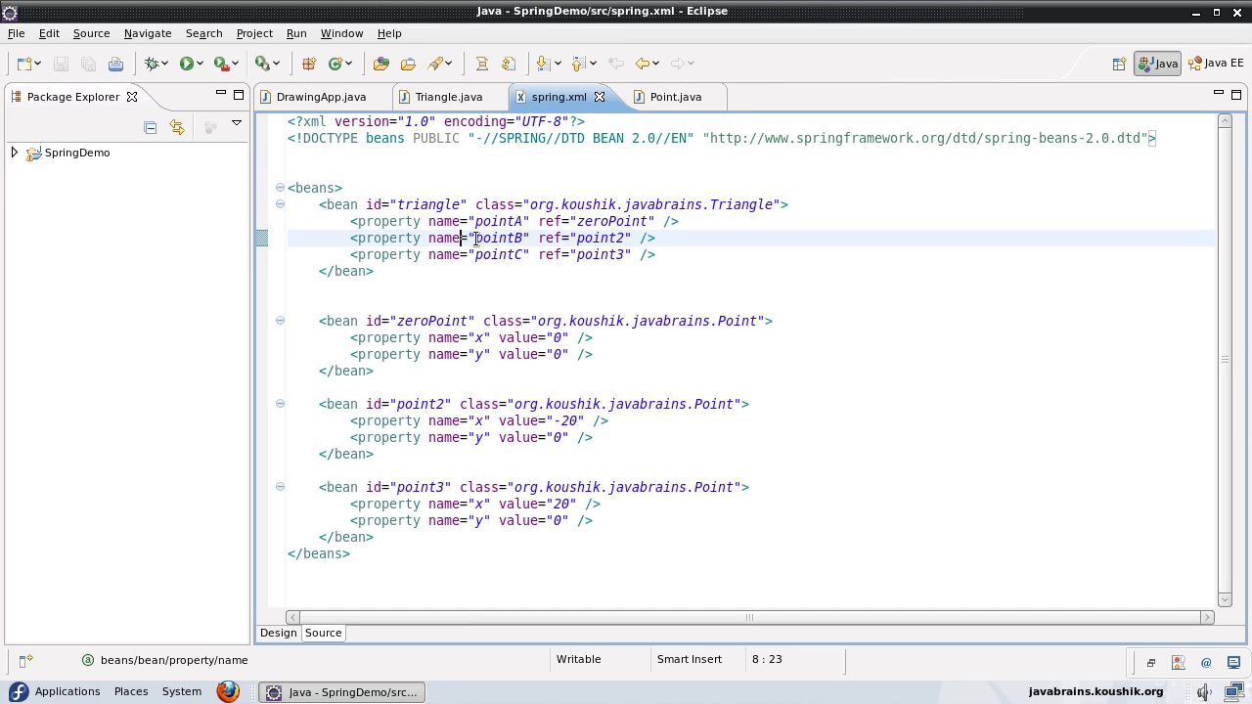
Step: Move the point2 bean (-20, 0) inside pointB's property tags, removing its standalone definition
left_click(427, 254)
type(">/")
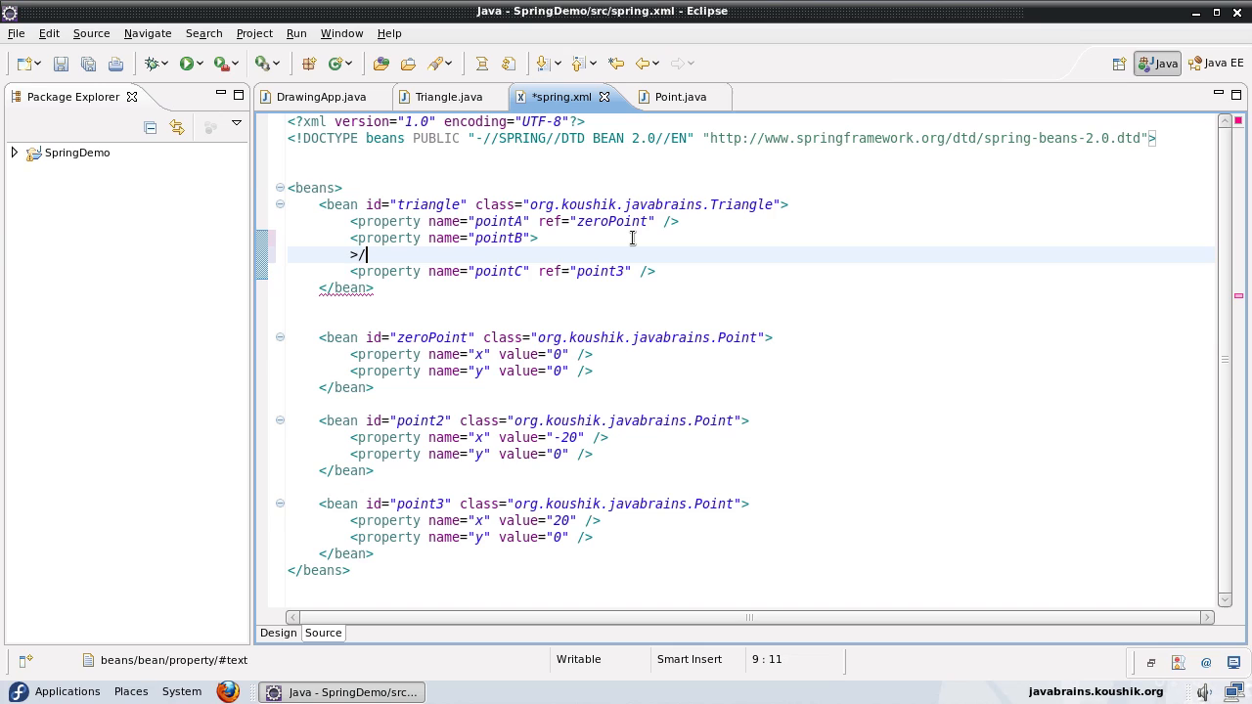
key("BackSpace")
type("</property")
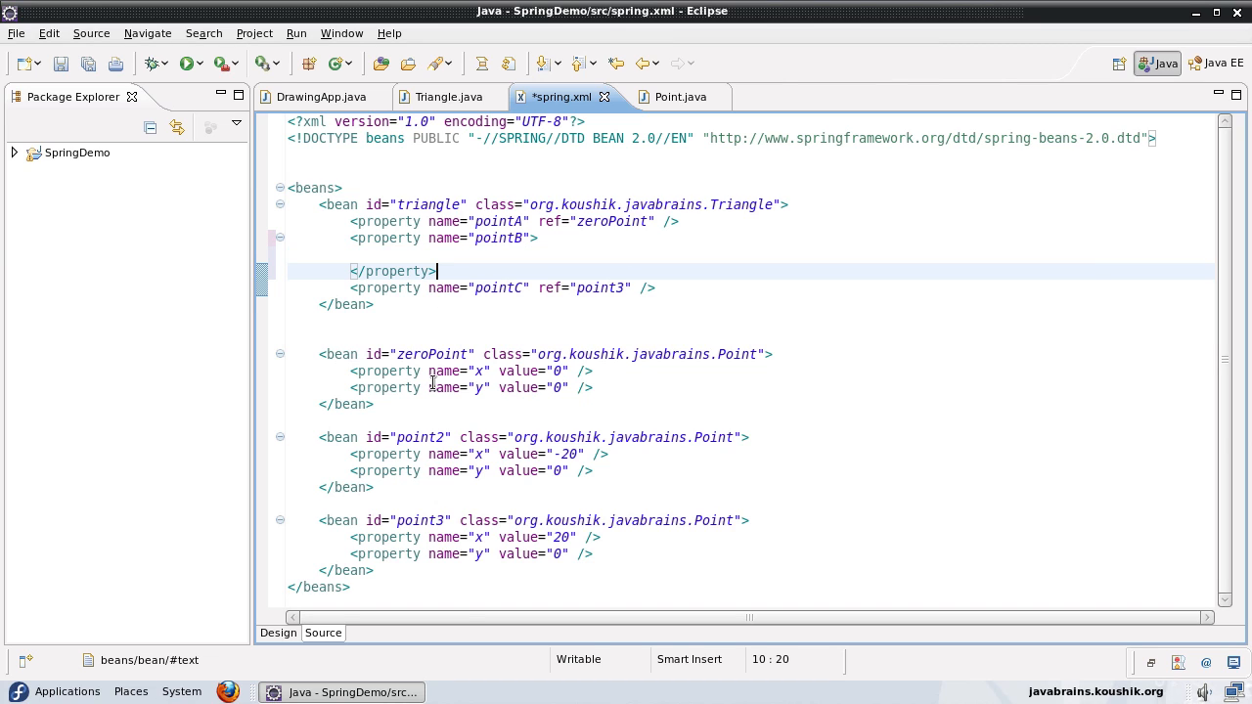
left_click_drag(317, 437, 373, 487)
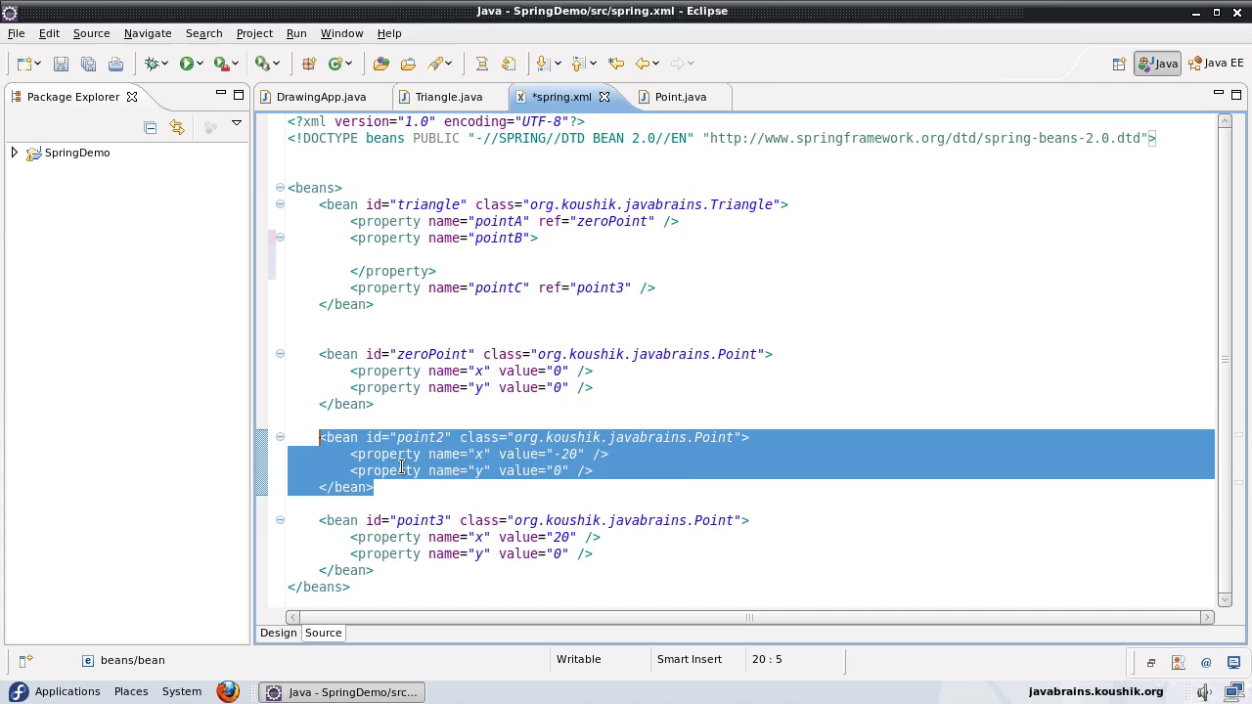
key("Delete")
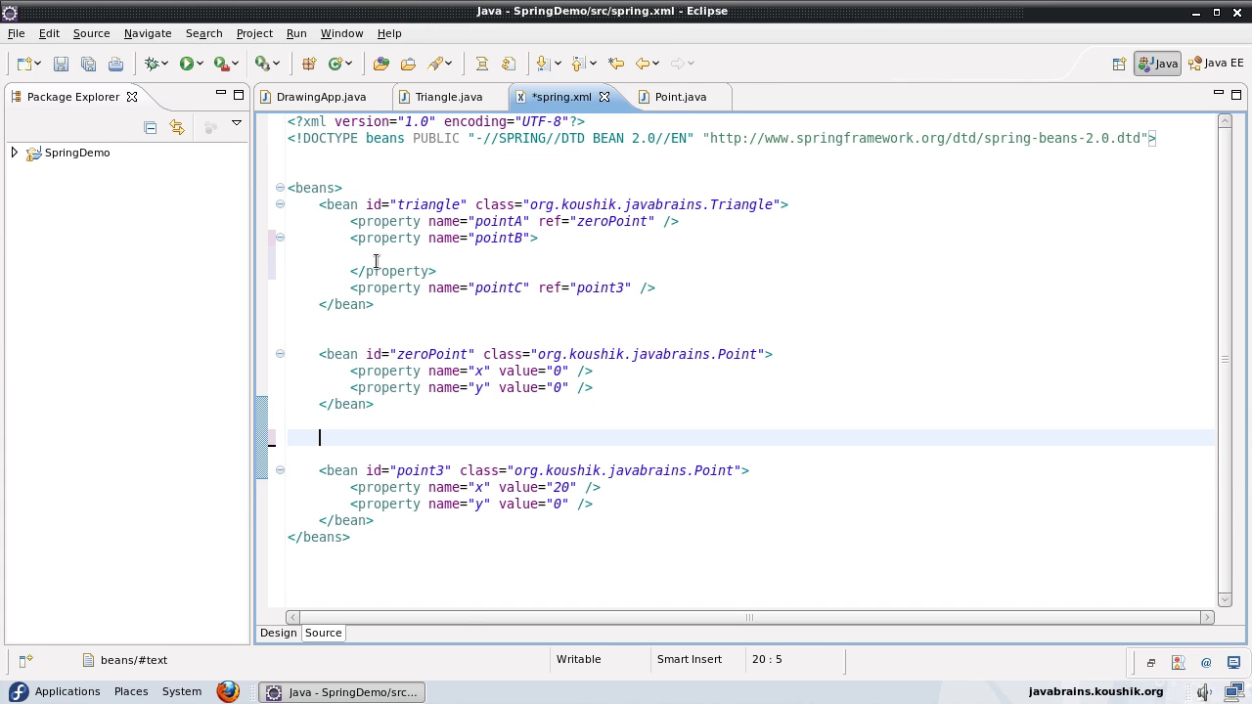
left_click(383, 254)
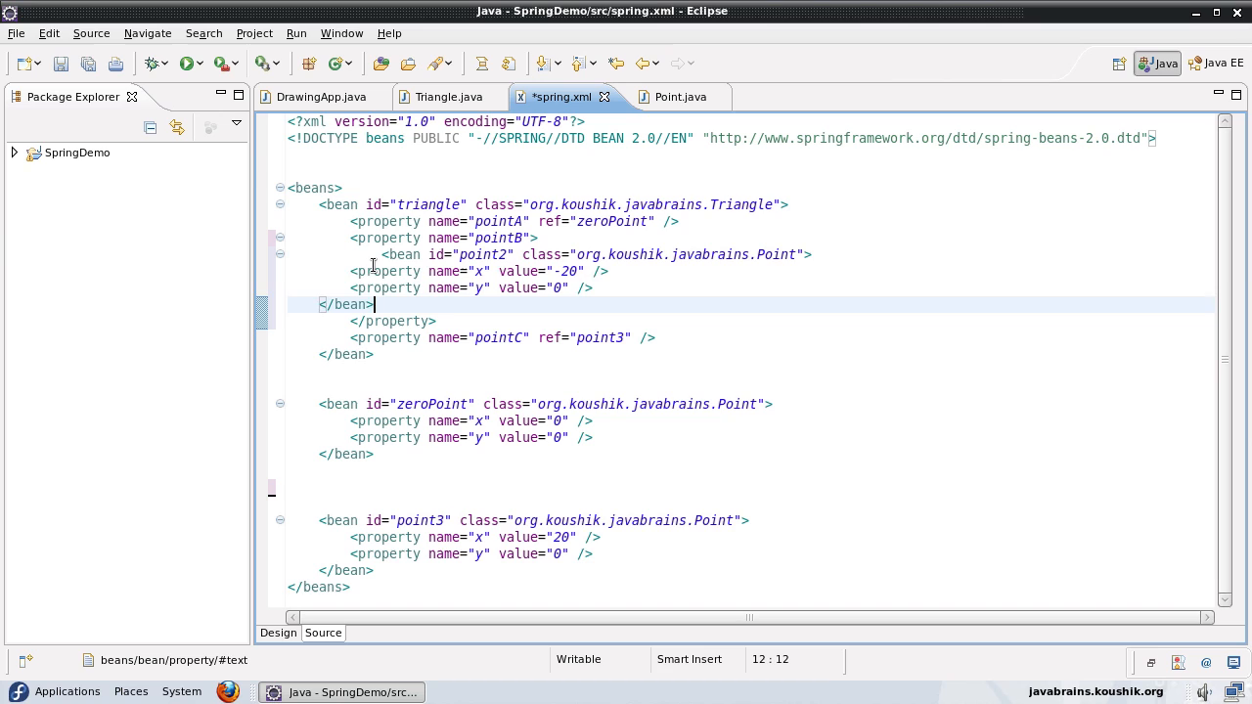
left_click_drag(352, 271, 372, 304)
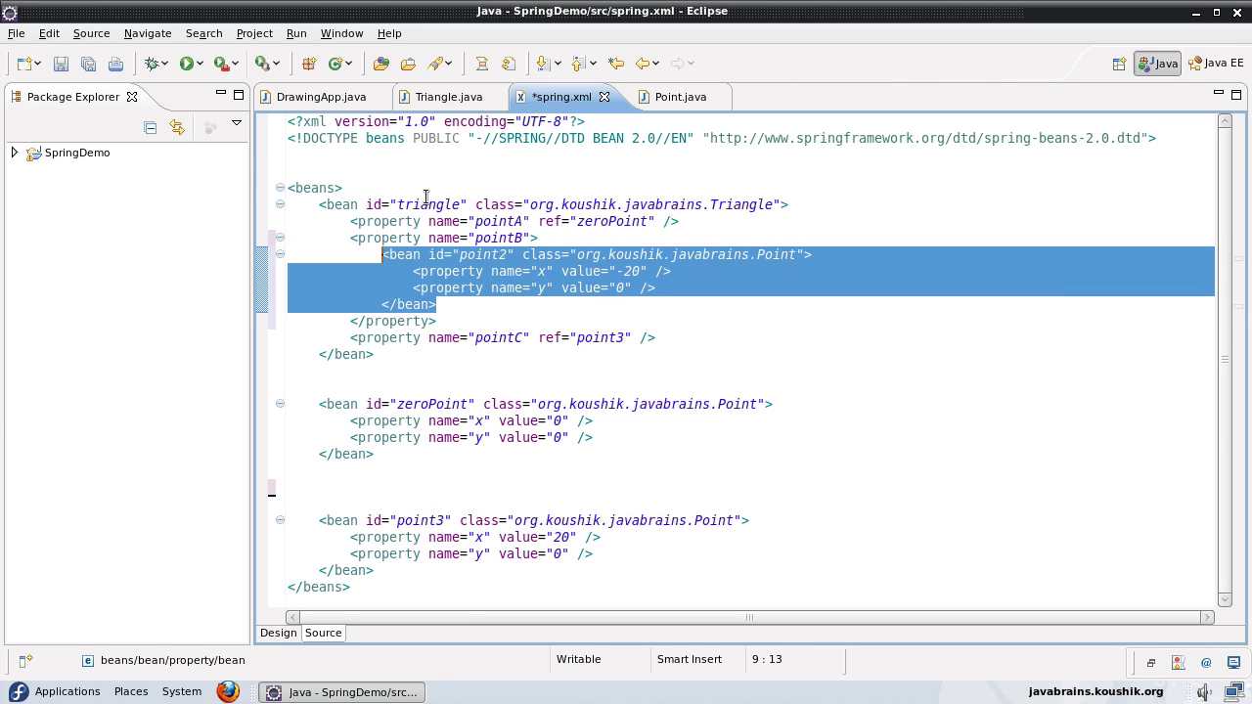
mouse_move(444, 447)
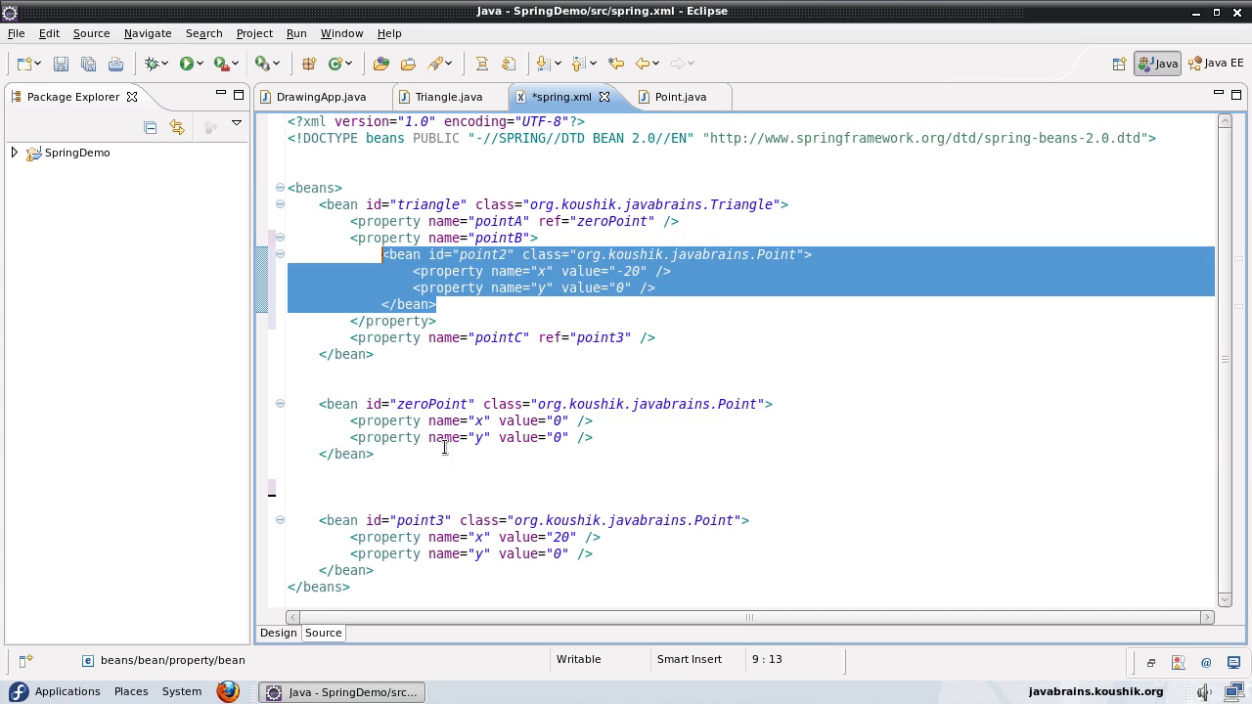
Step: Delete id="point2" from the inner Point bean nested under pointB
left_click(459, 271)
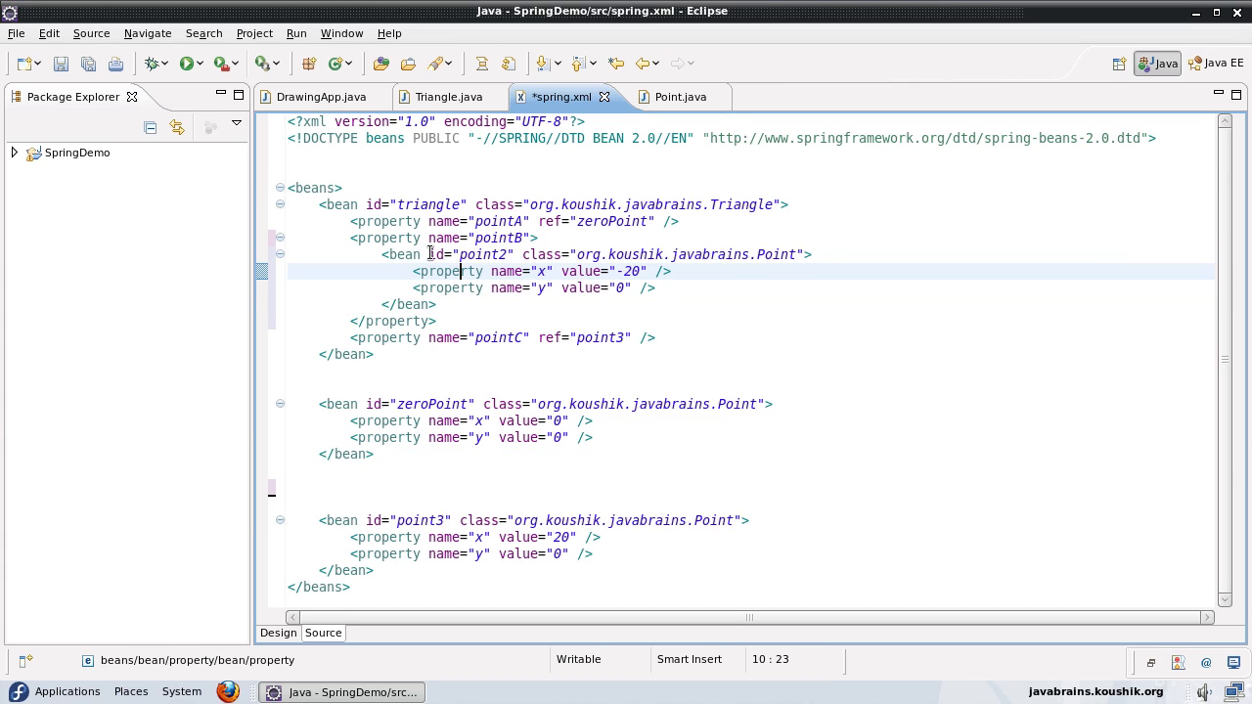
double_click(486, 254)
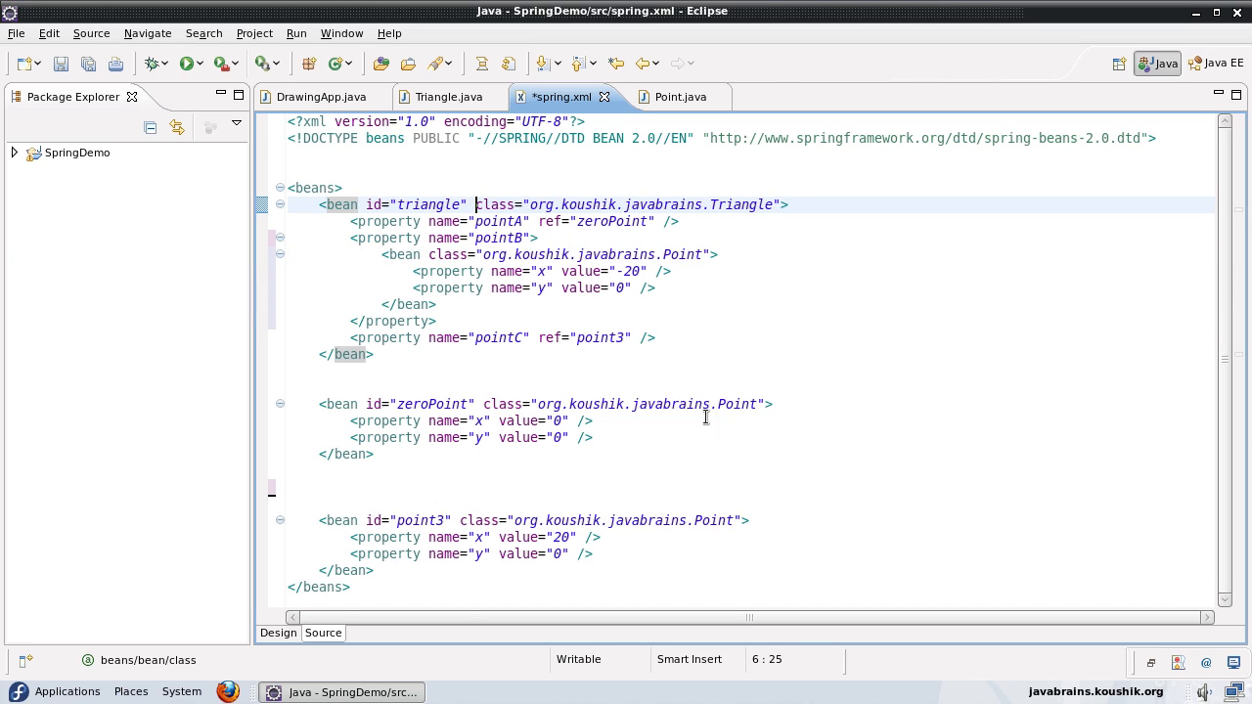
double_click(432, 404)
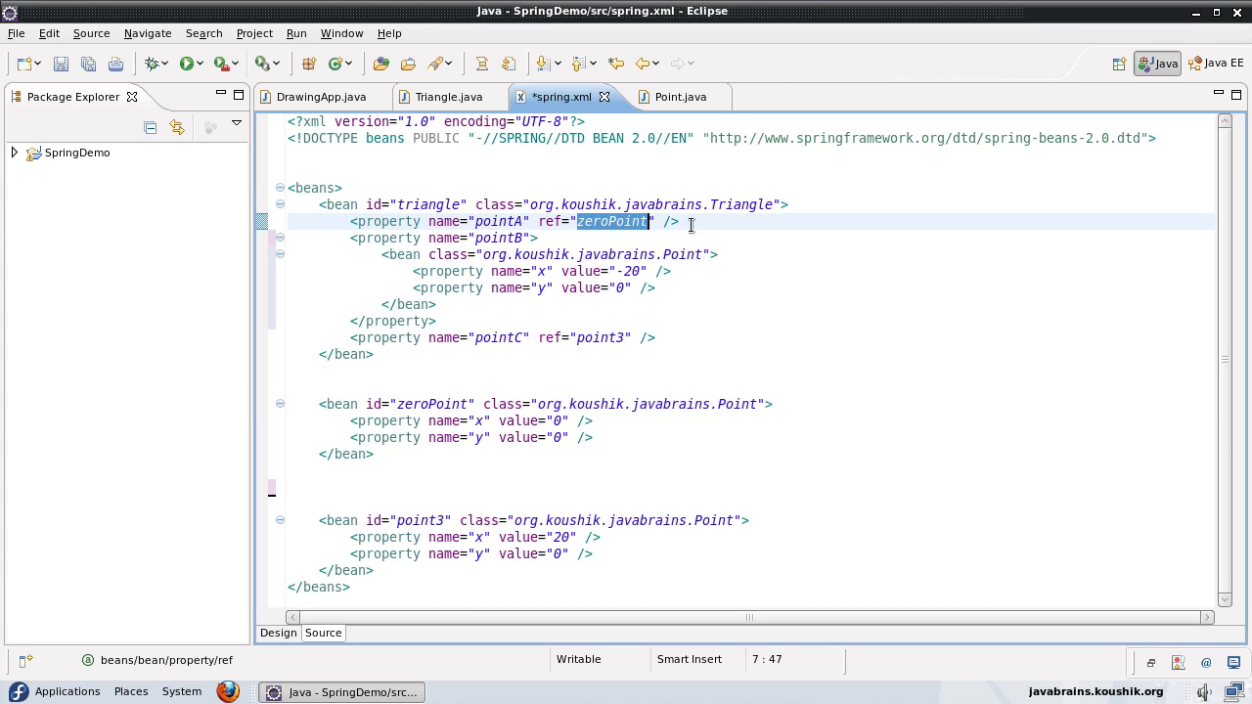
Step: Check the triangle bean name in DrawingApp's getBean call, then return to spring.xml
left_click(322, 96)
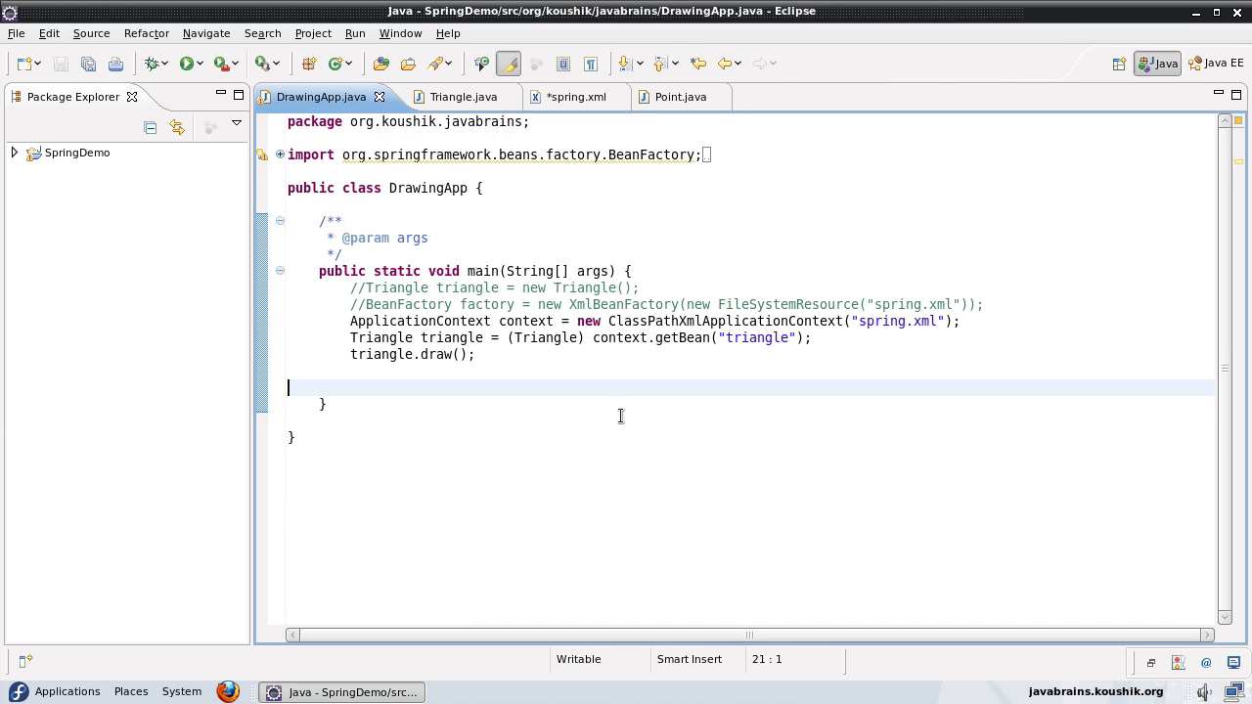
double_click(758, 337)
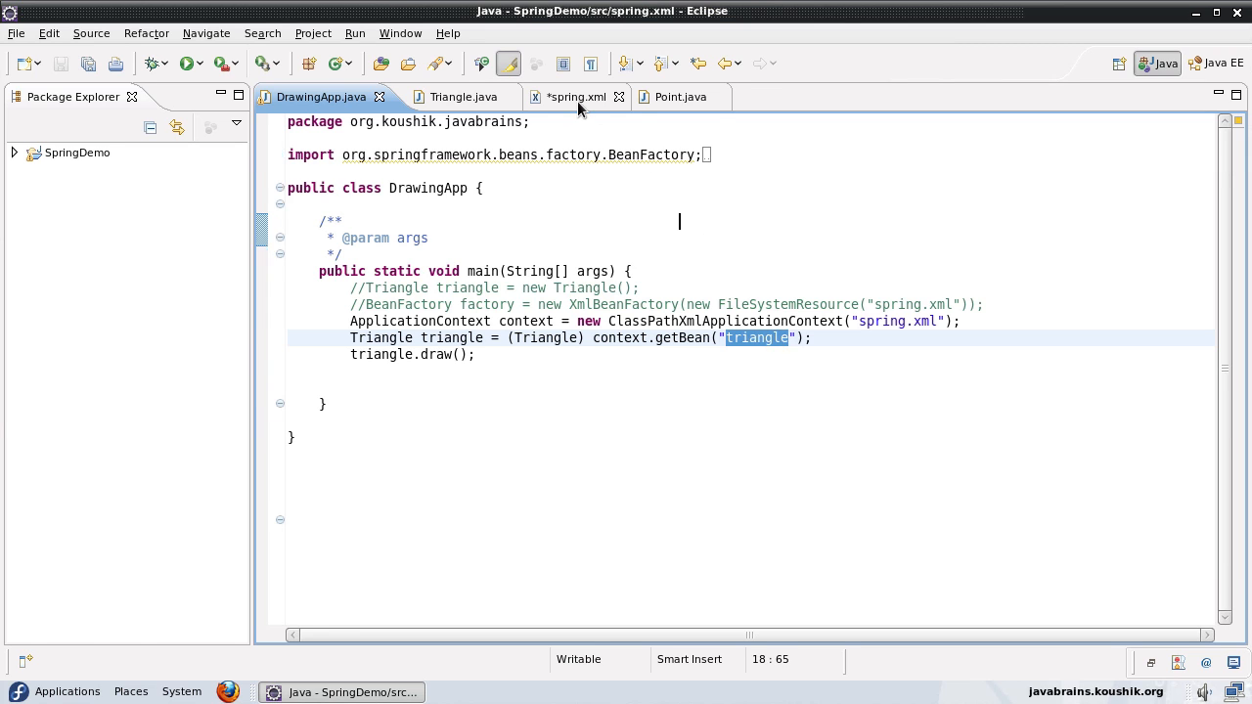
left_click(571, 96)
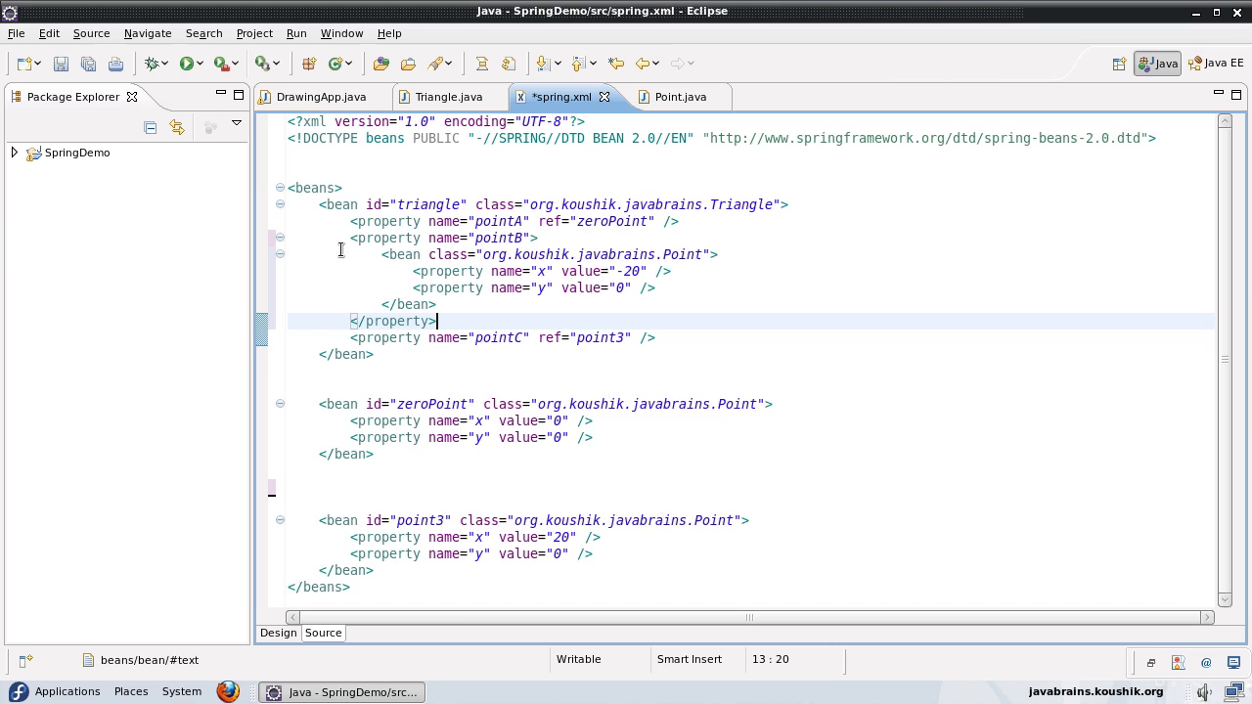
left_click_drag(350, 237, 437, 321)
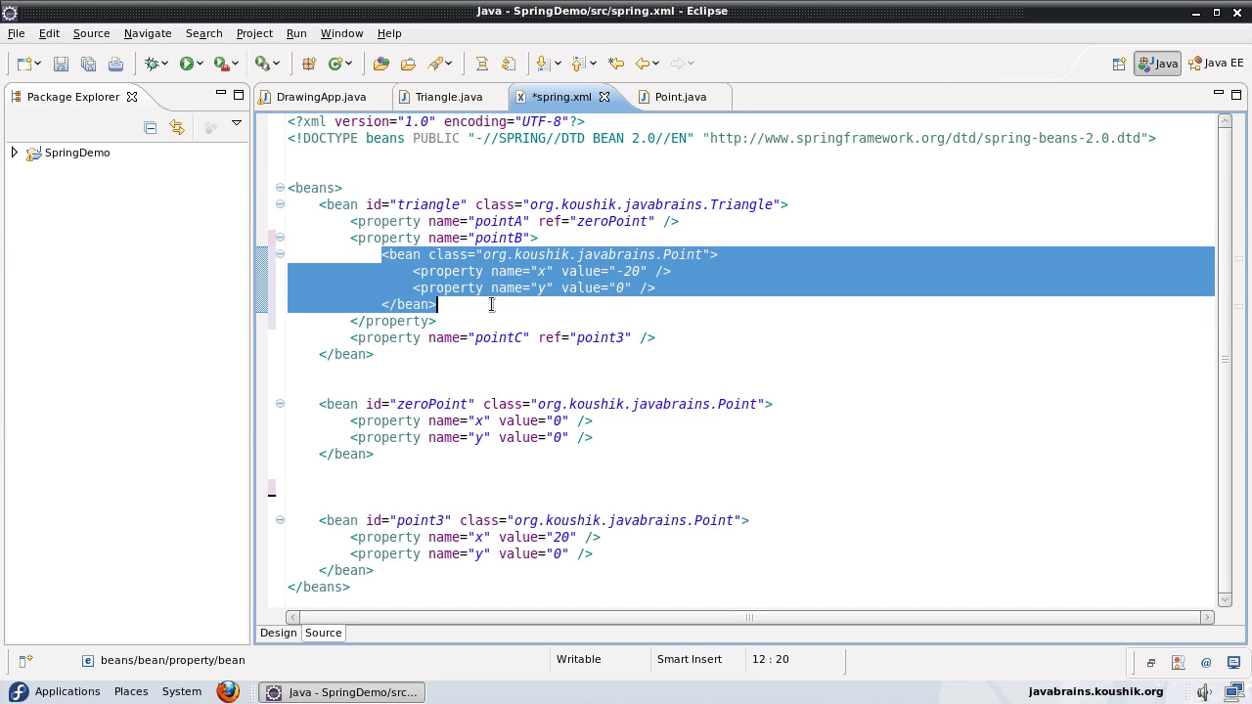
mouse_move(442, 258)
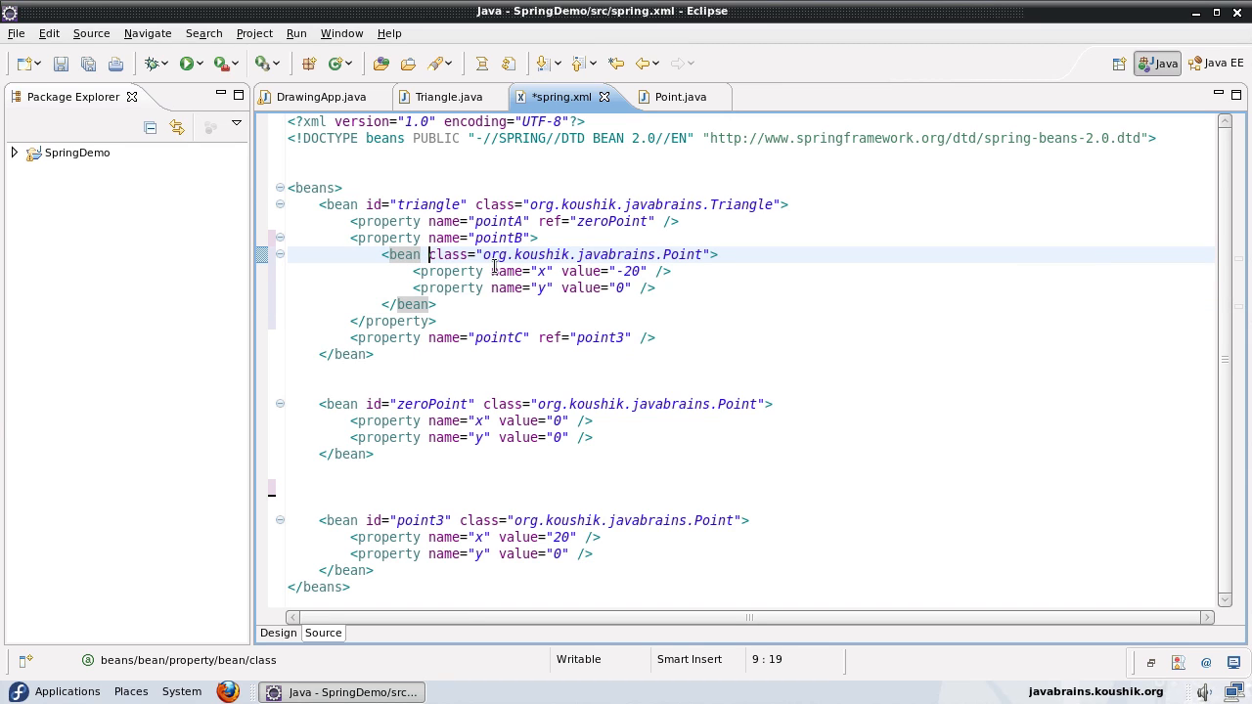
mouse_move(675, 287)
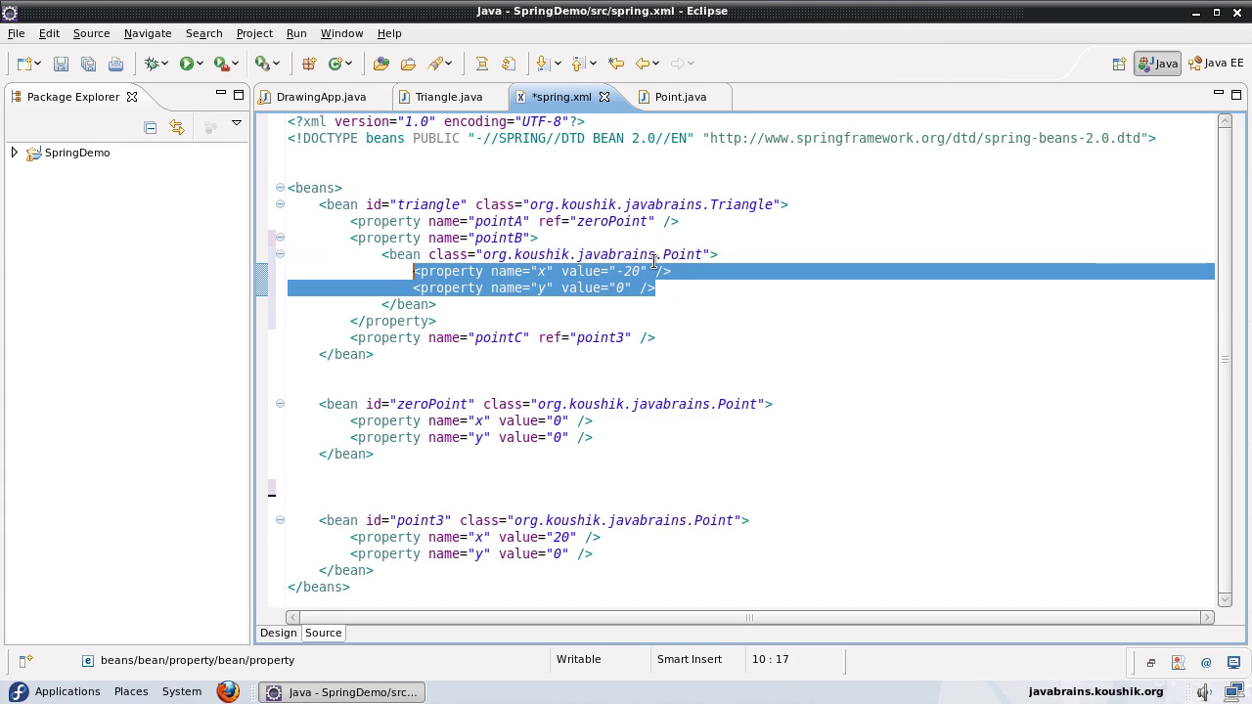
left_click(439, 321)
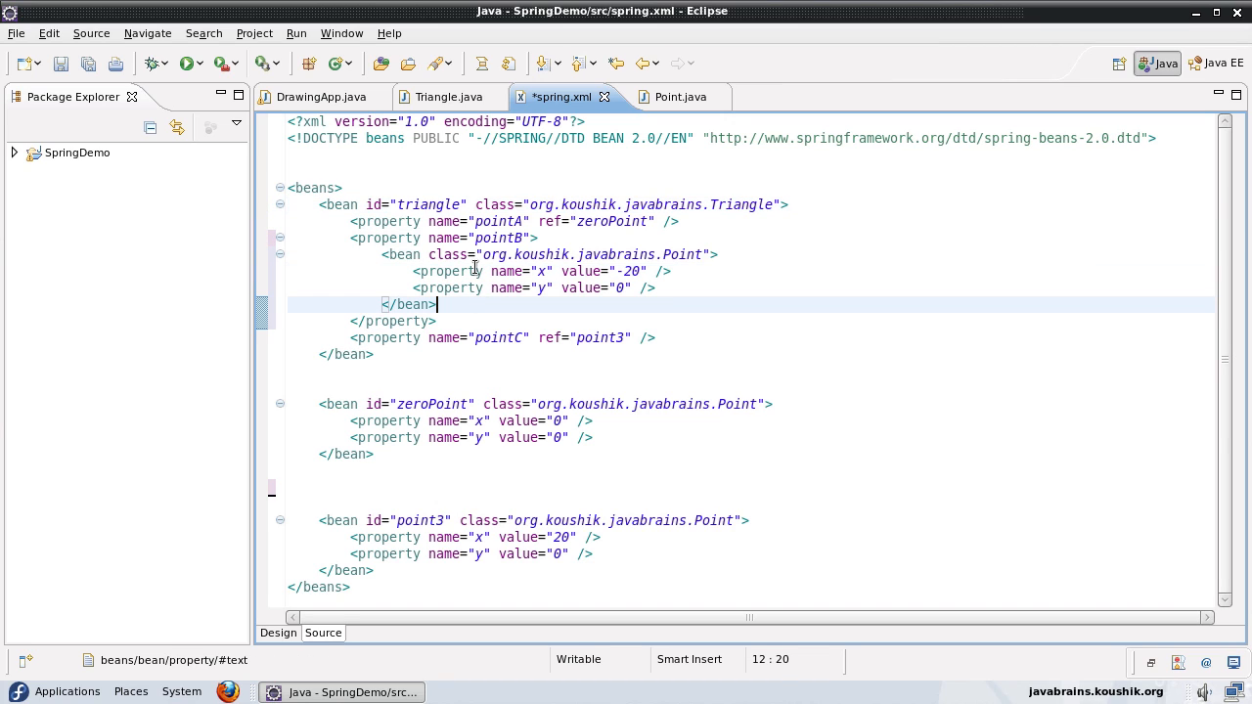
mouse_move(634, 330)
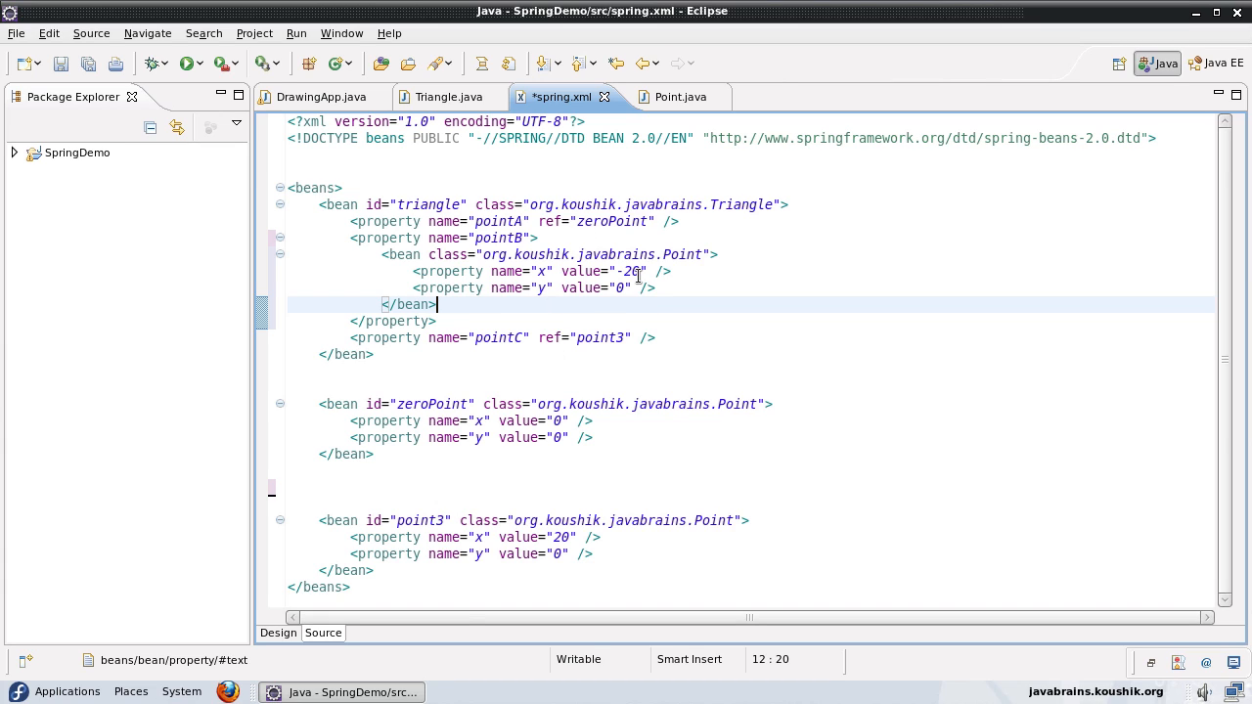
mouse_move(474, 237)
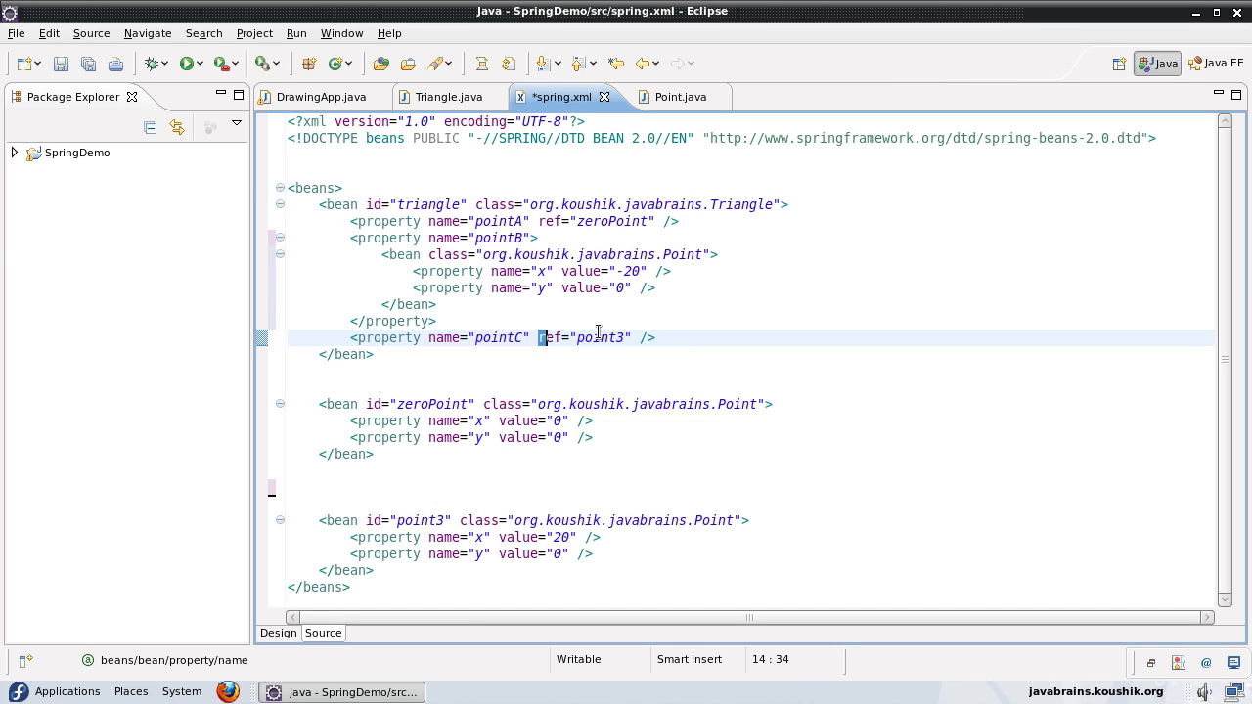
Step: Nest the point3 bean (20, 0) inside pointC, save spring.xml, and reopen DrawingApp
key("Delete")
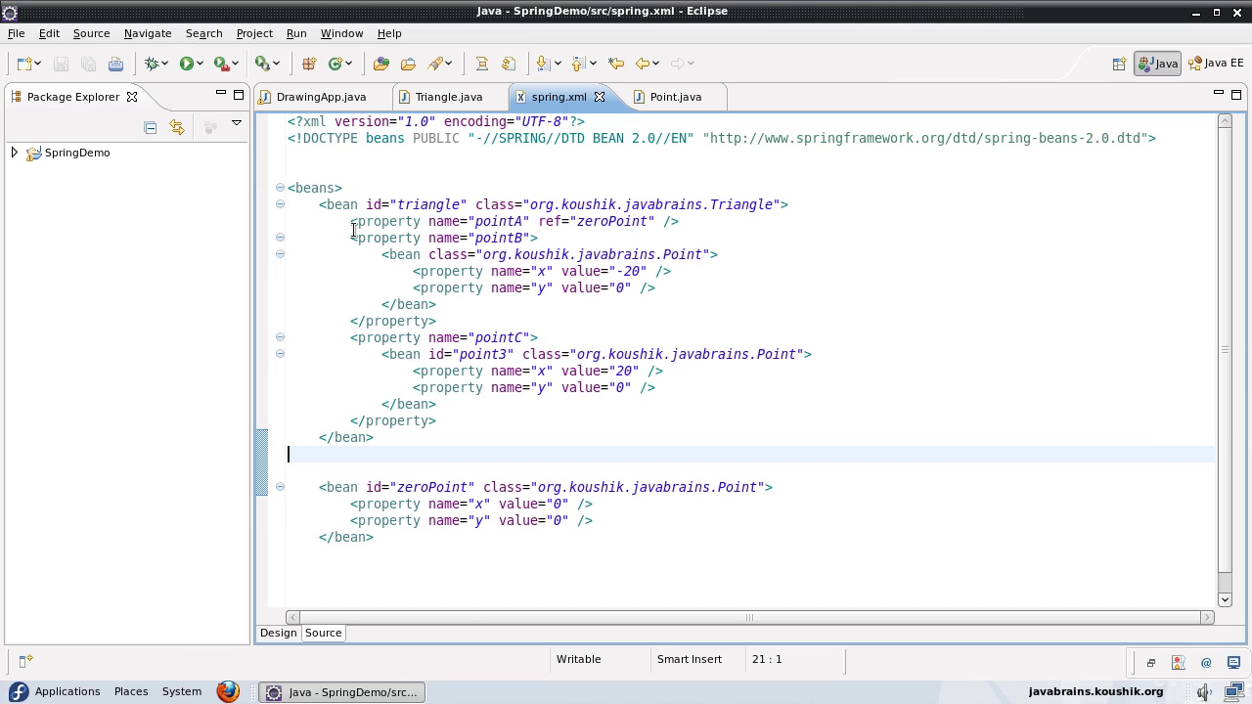
mouse_move(489, 271)
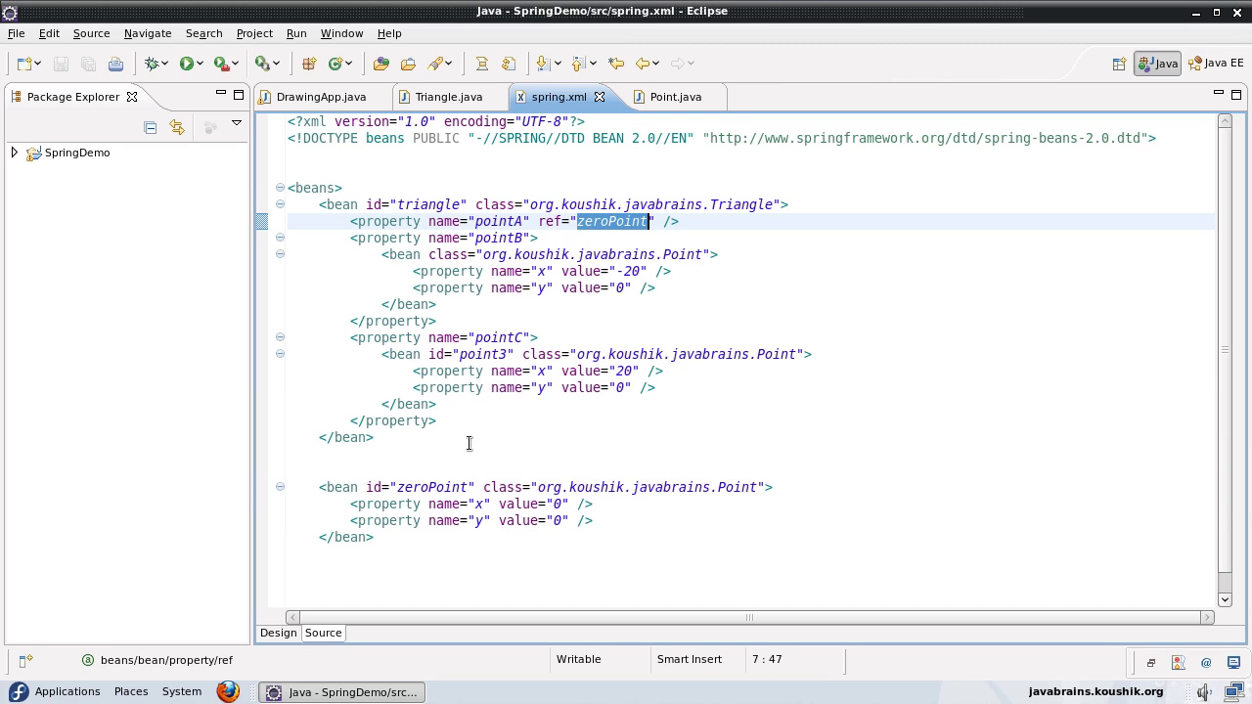
left_click(592, 520)
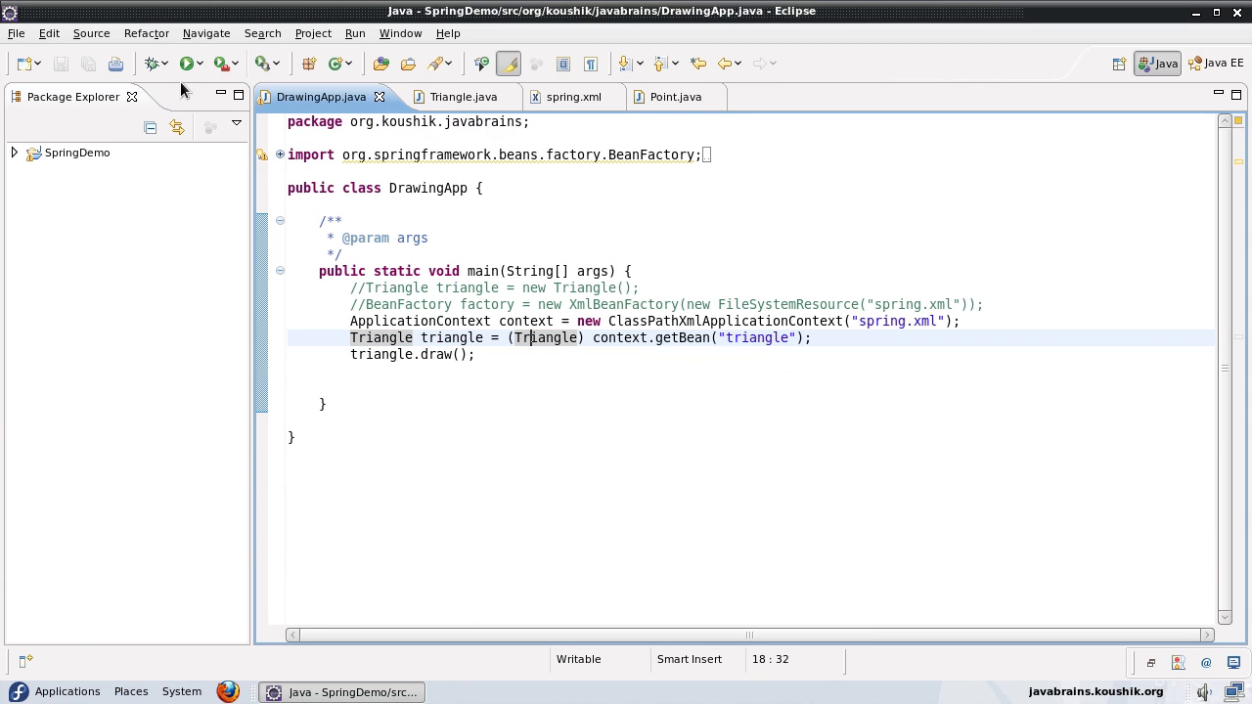
mouse_move(185, 63)
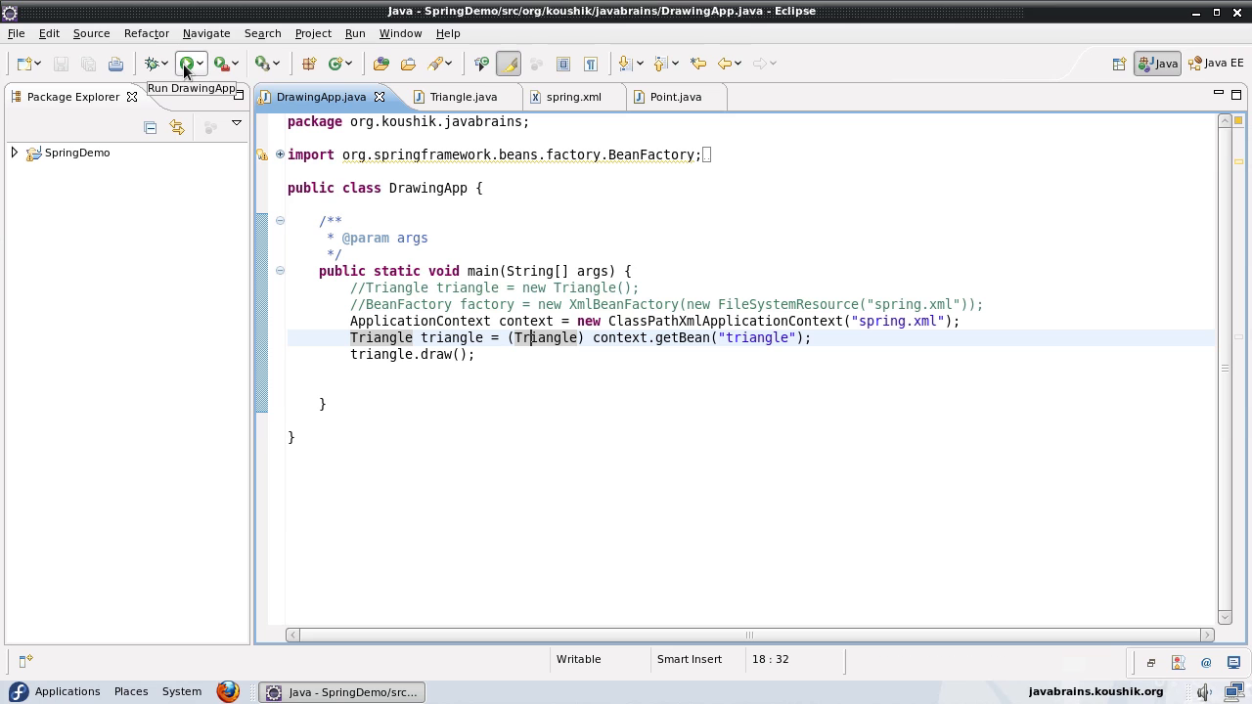
Step: Run DrawingApp, check the Point A (0, 0), B (-20, 0), C (20, 0) output, and return to spring.xml
left_click(186, 62)
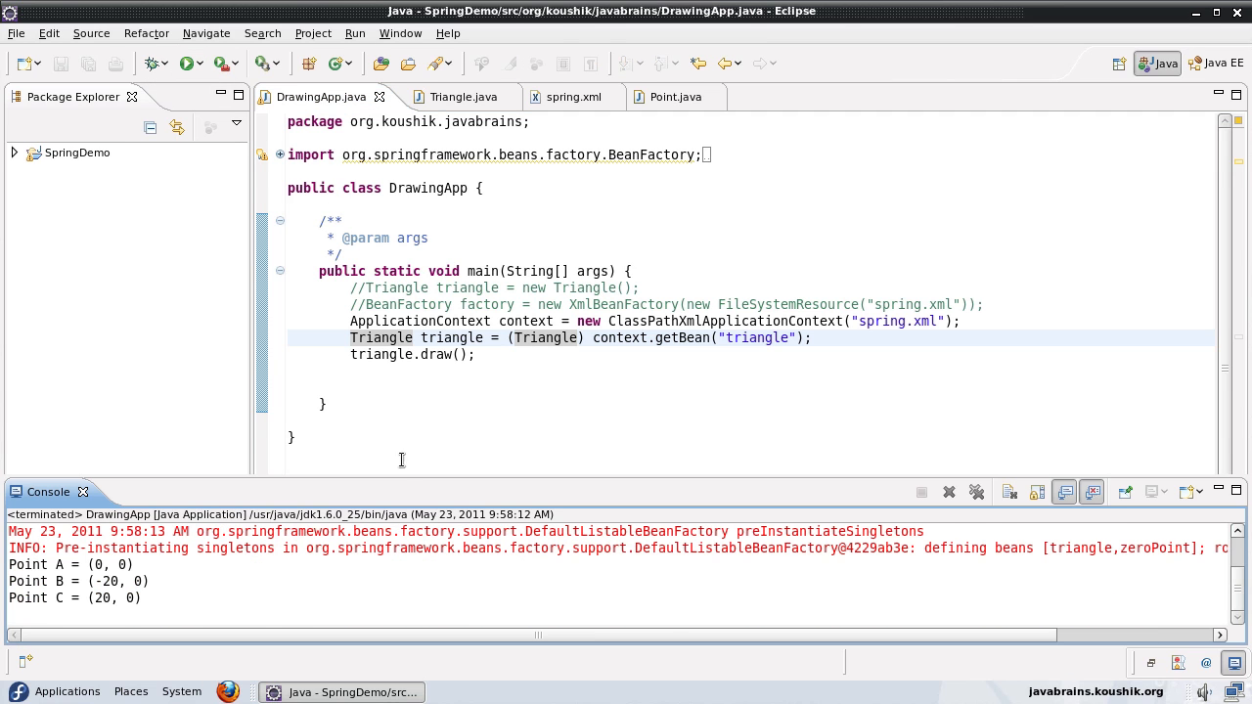
left_click_drag(10, 547, 151, 598)
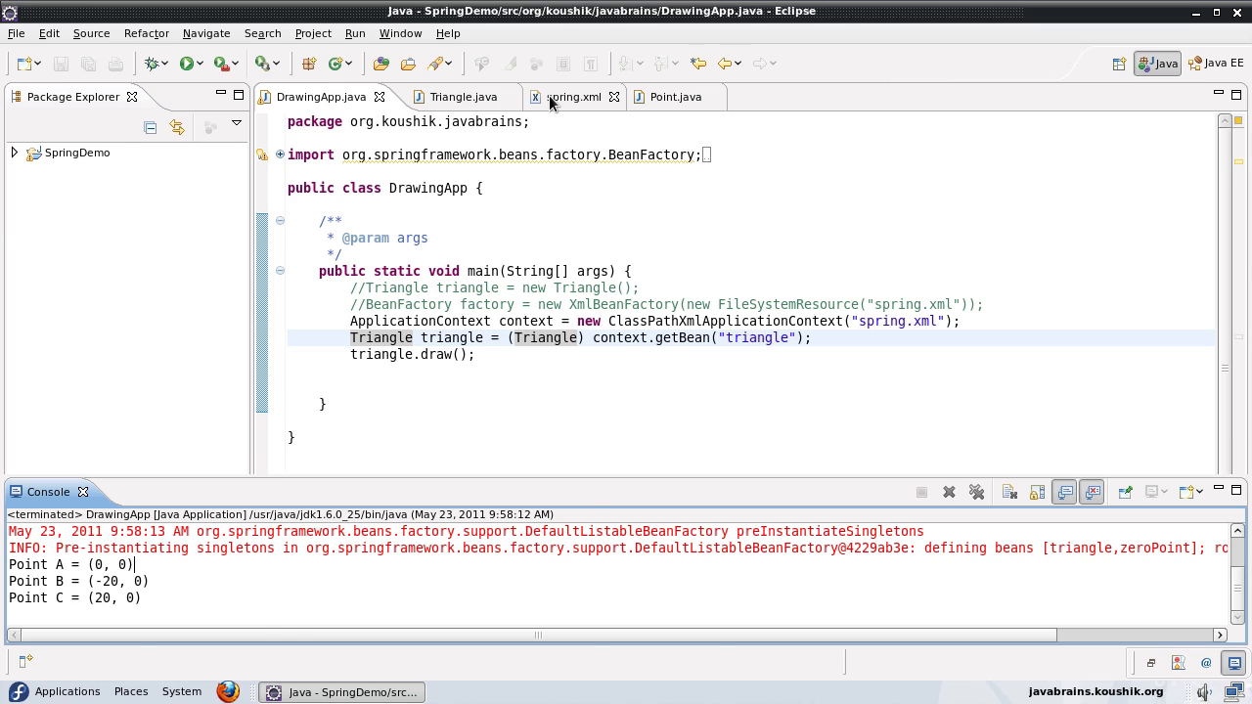
left_click(563, 96)
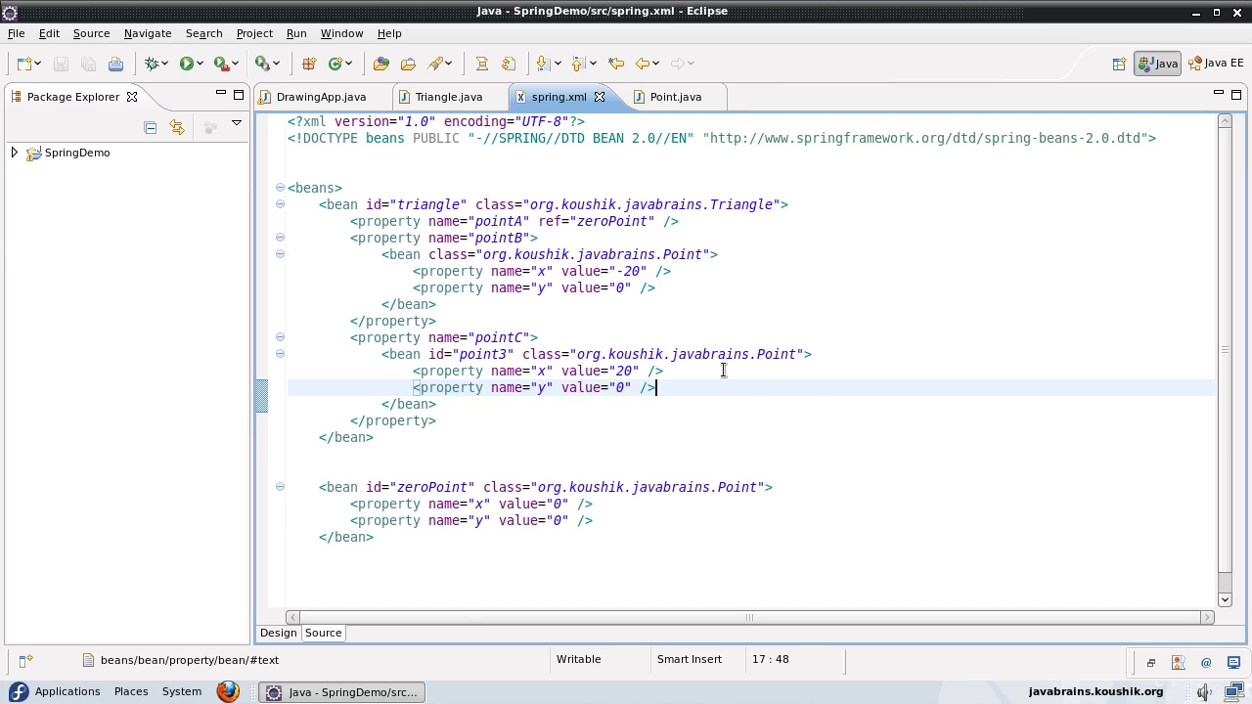
mouse_move(678, 389)
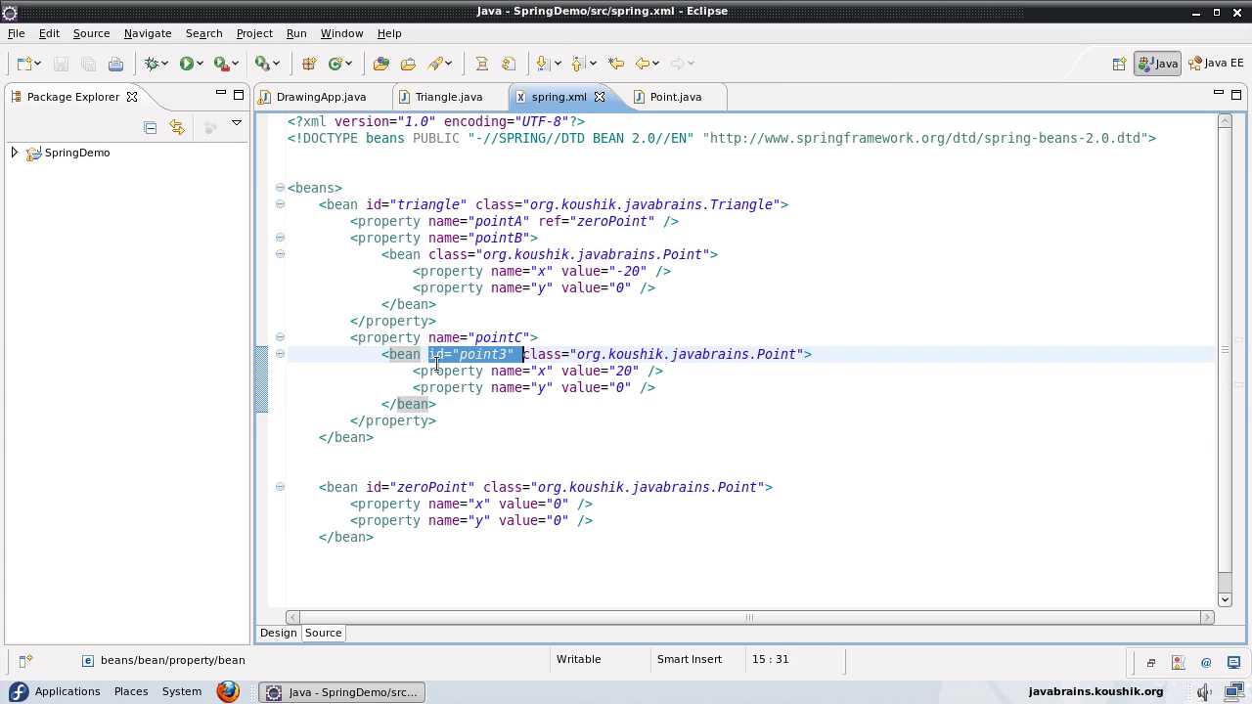
mouse_move(685, 388)
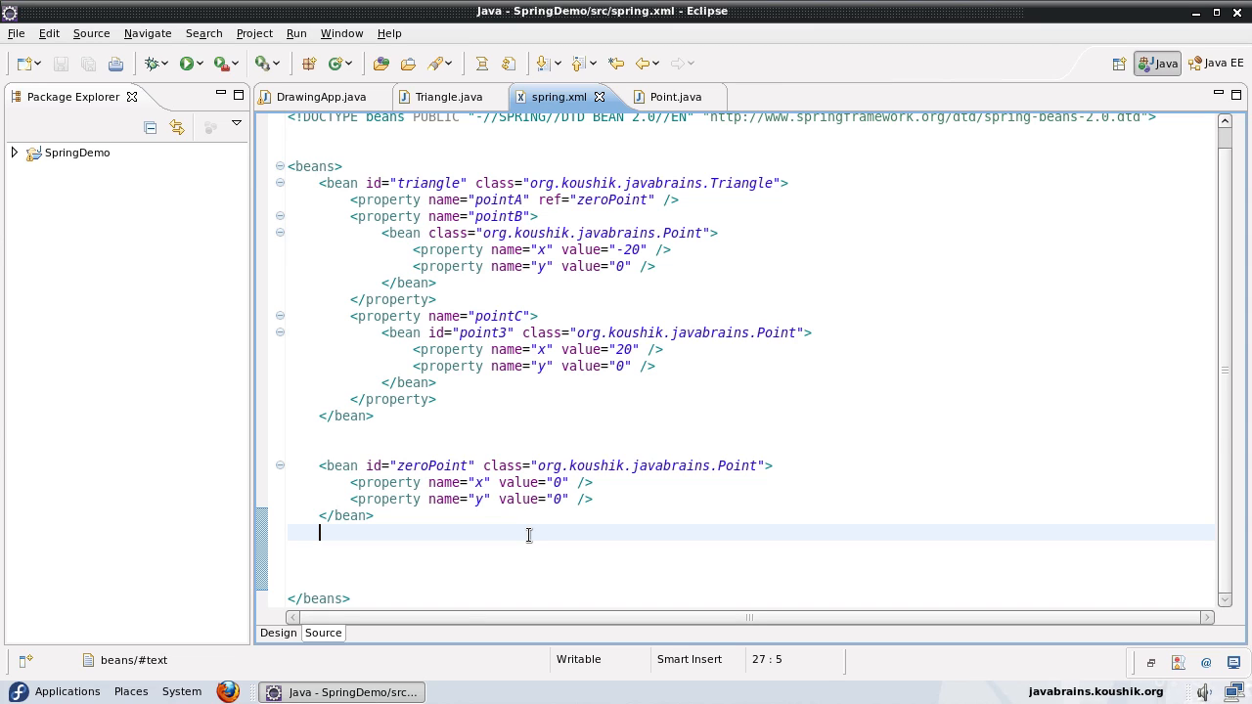
Step: Add <alias name="triangle" alias="triangle-alias"/> below the zeroPoint bean and save spring.xml
type("<")
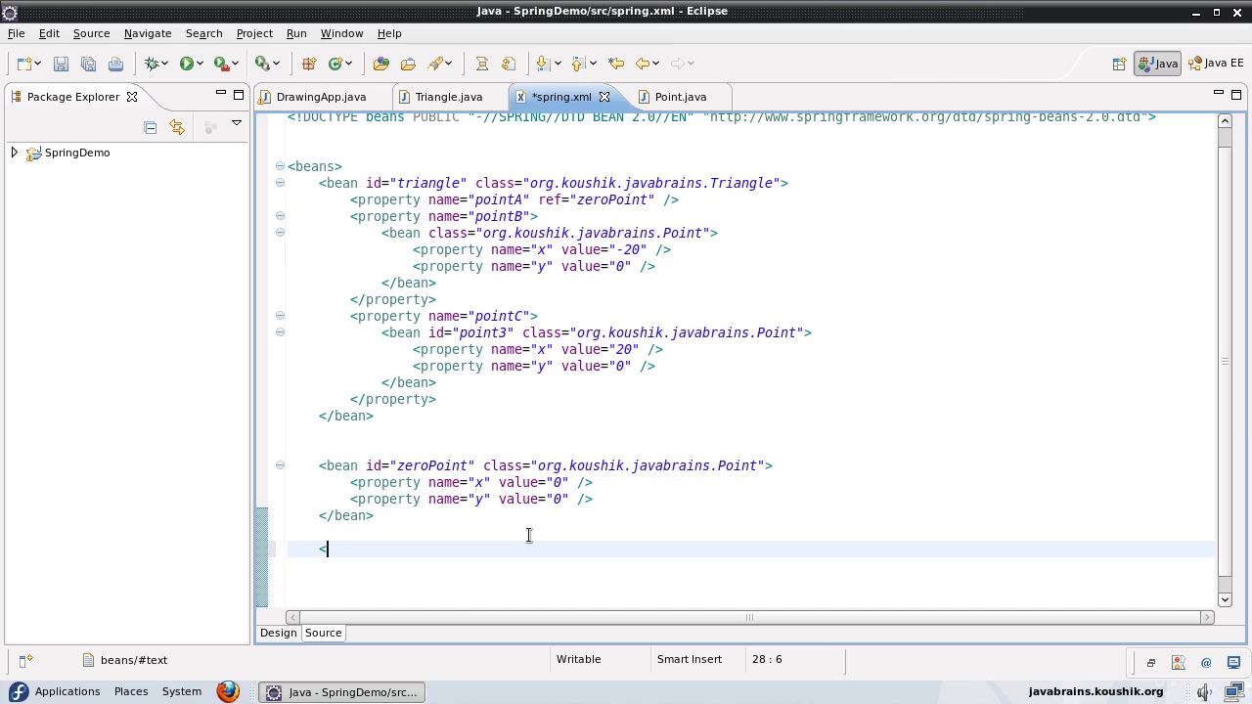
type("<")
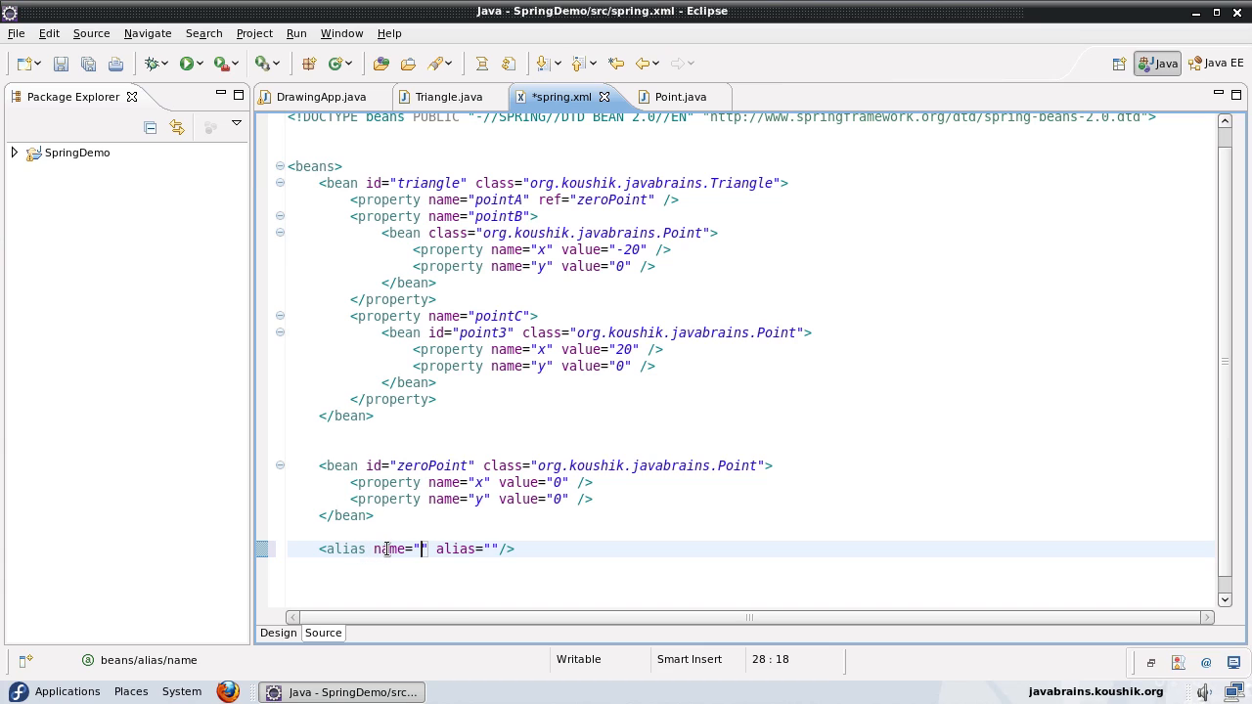
double_click(456, 549)
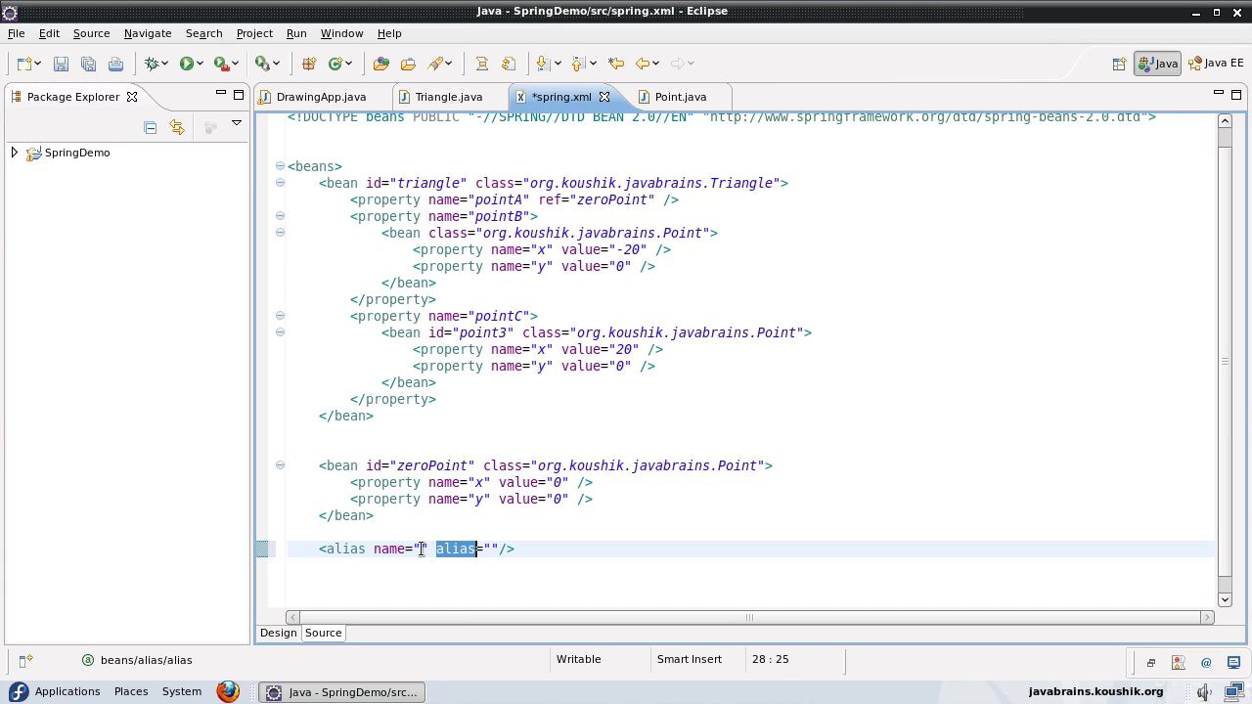
left_click(421, 549)
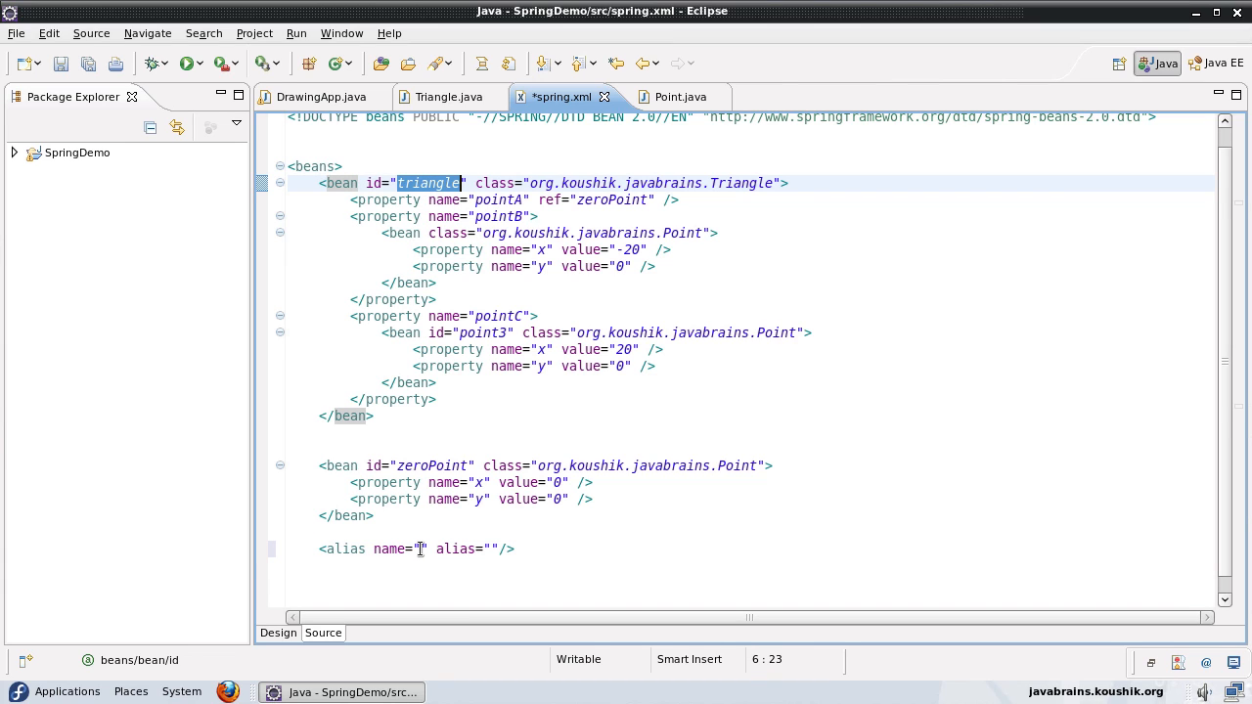
type("triangle")
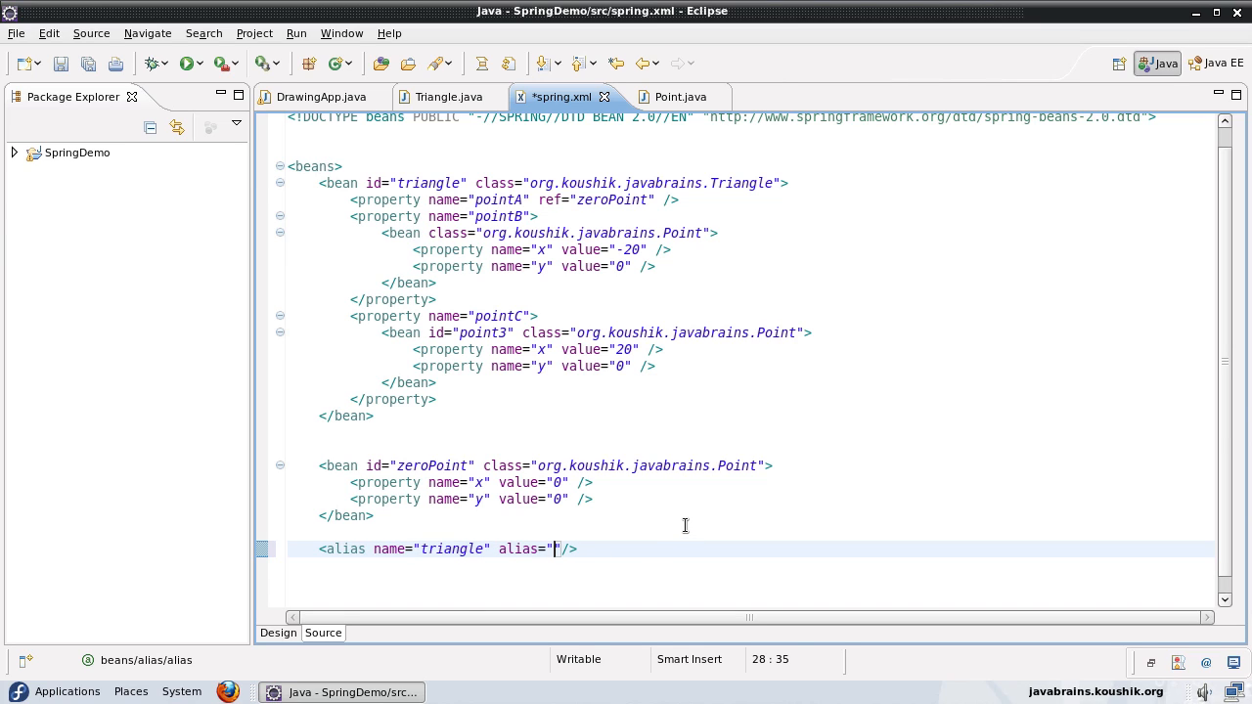
type("triangle-alias")
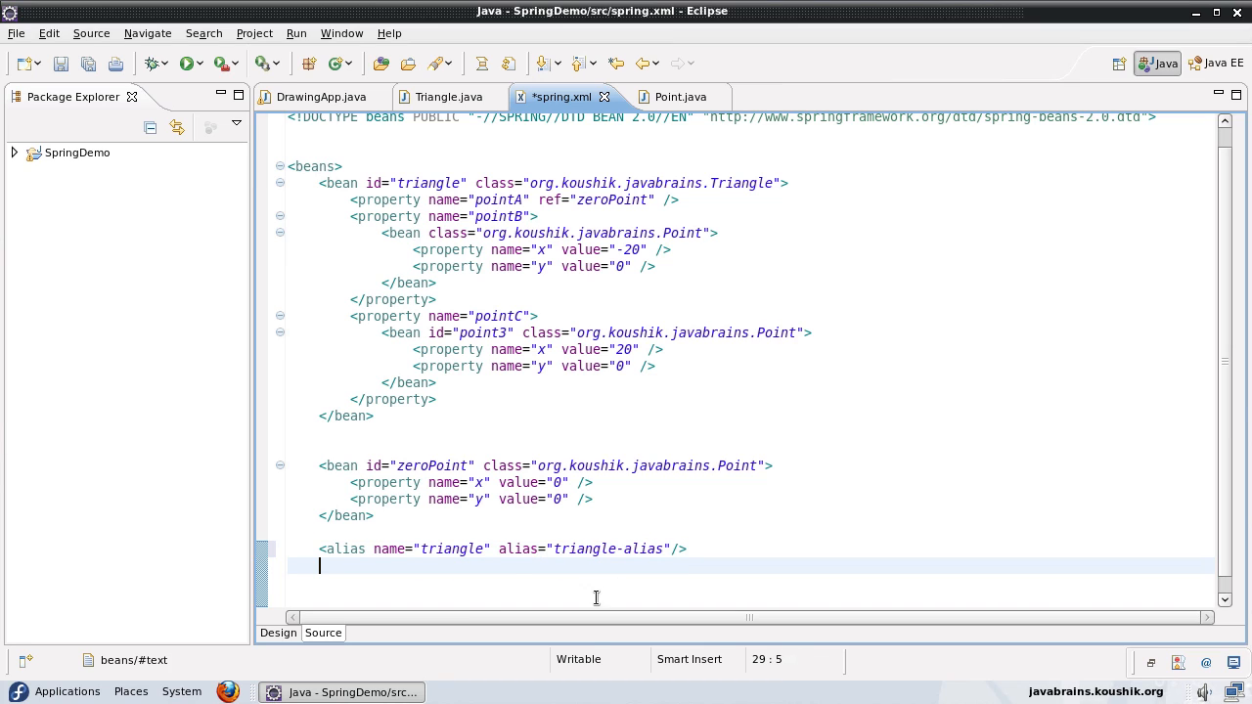
key("ctrl+s")
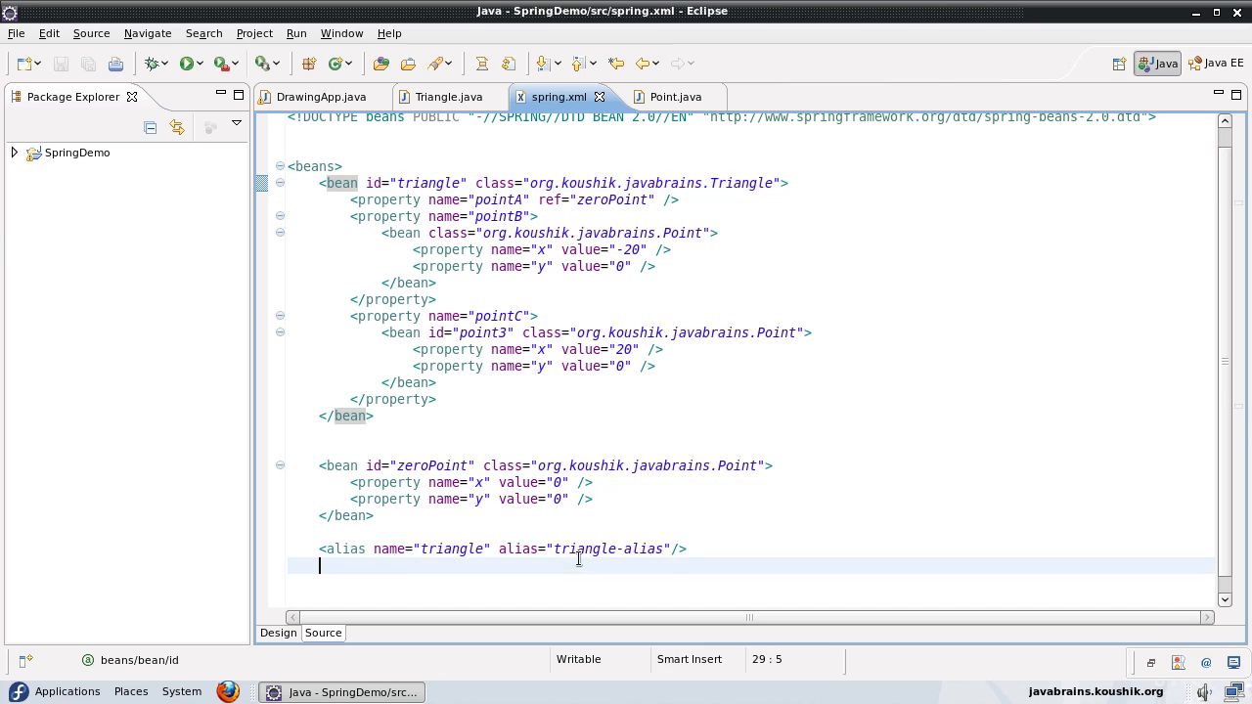
double_click(609, 549)
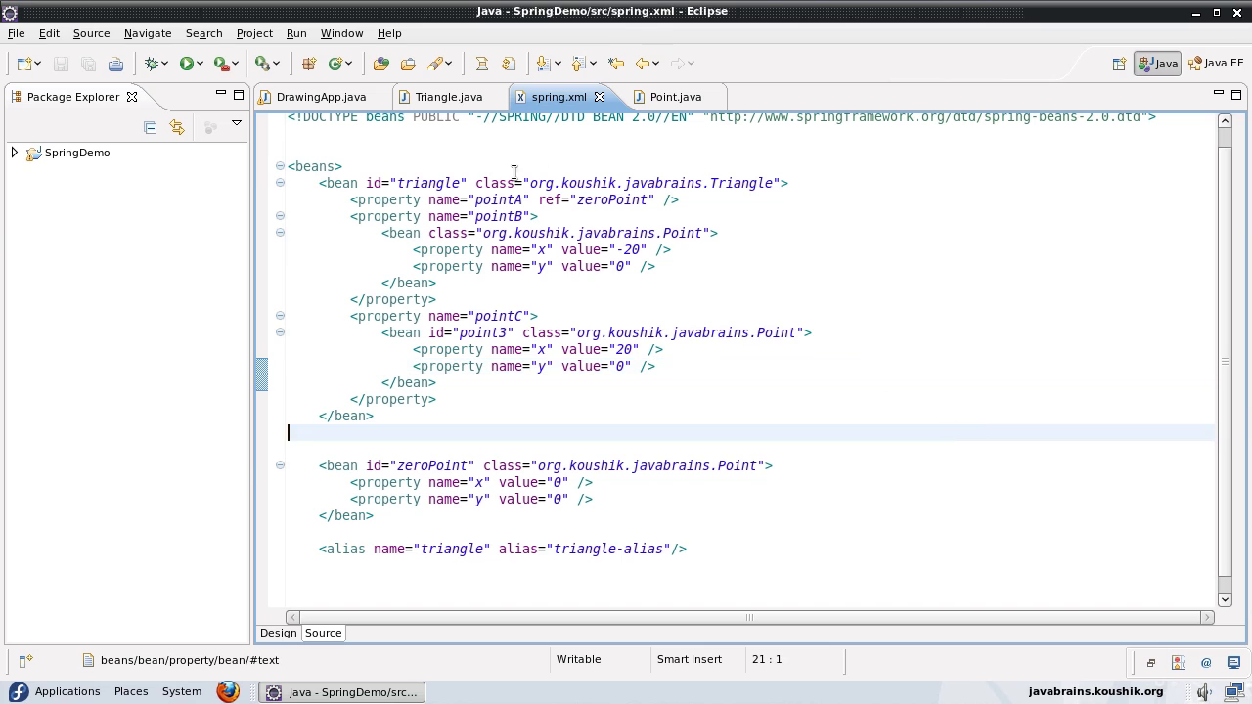
Step: Change getBean("triangle") to getBean("triangle-alias") in DrawingApp, run it, and return to spring.xml
left_click(323, 96)
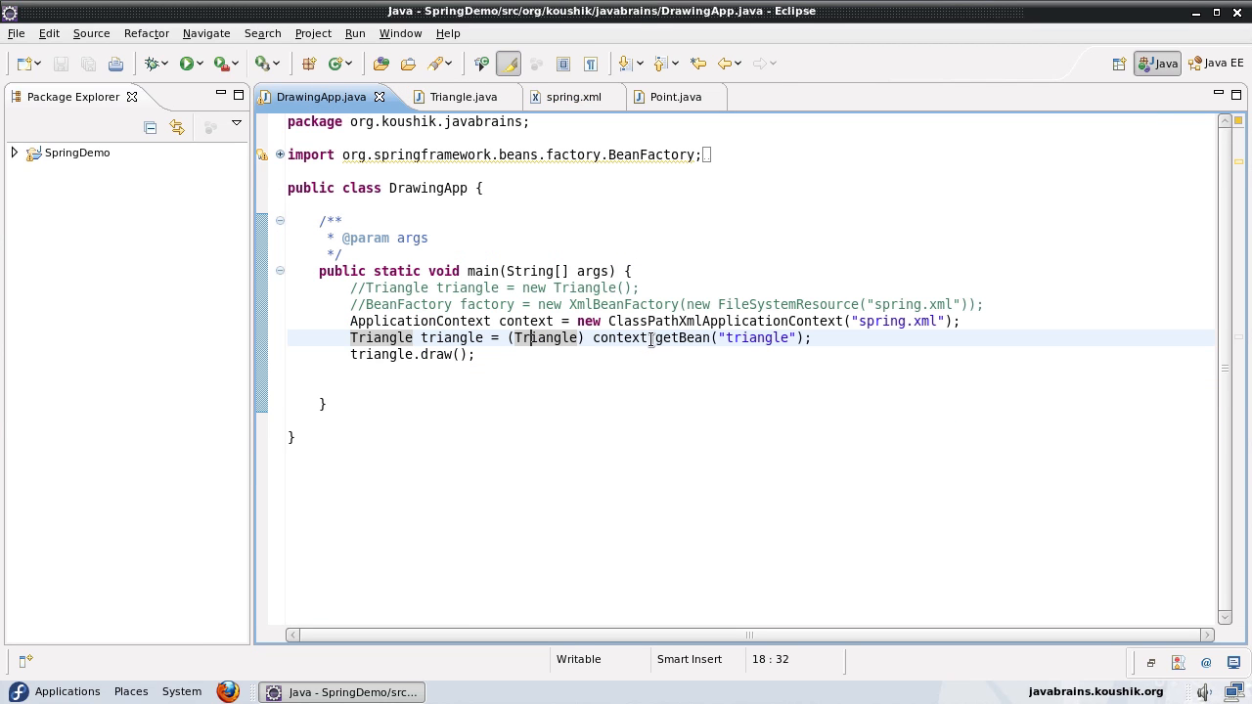
left_click(787, 337)
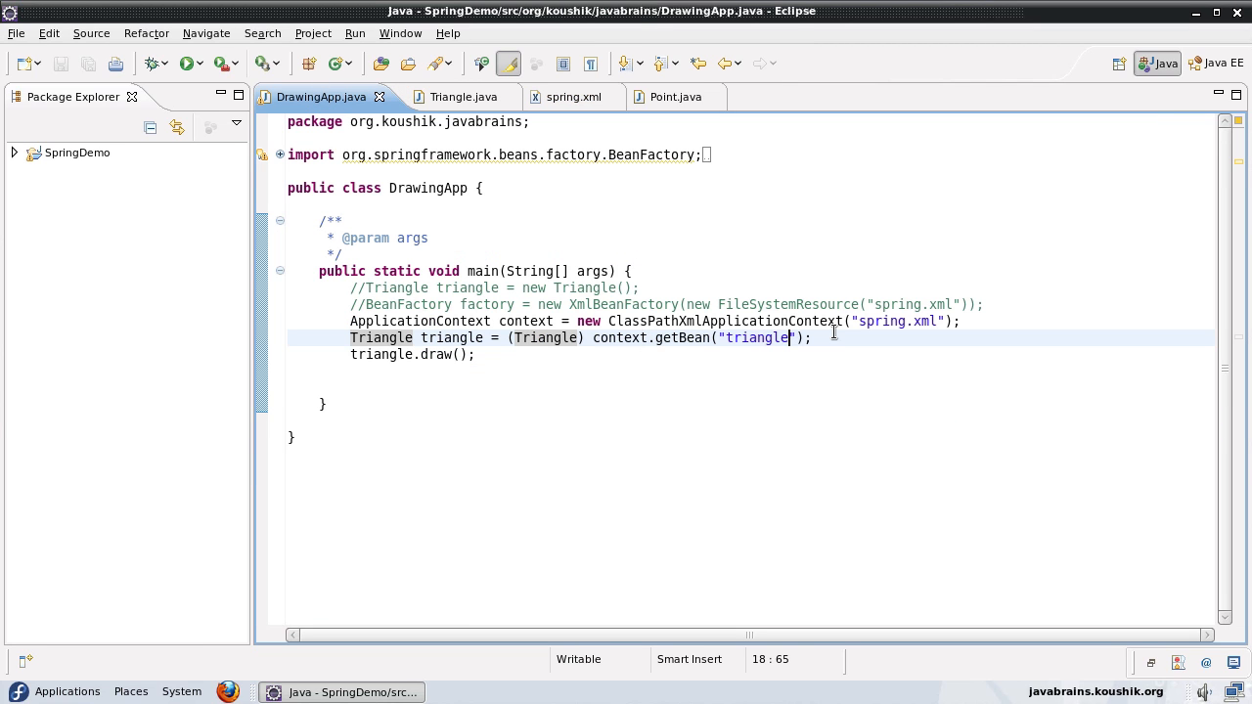
type("-alias")
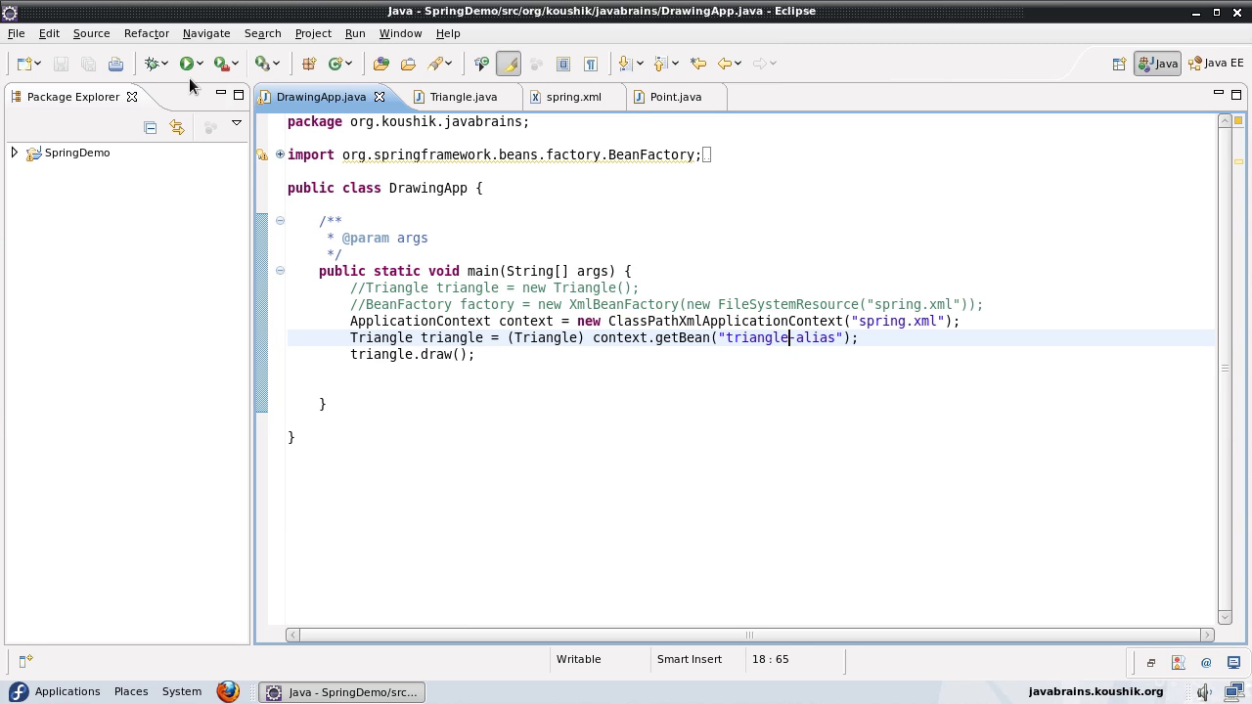
left_click(184, 62)
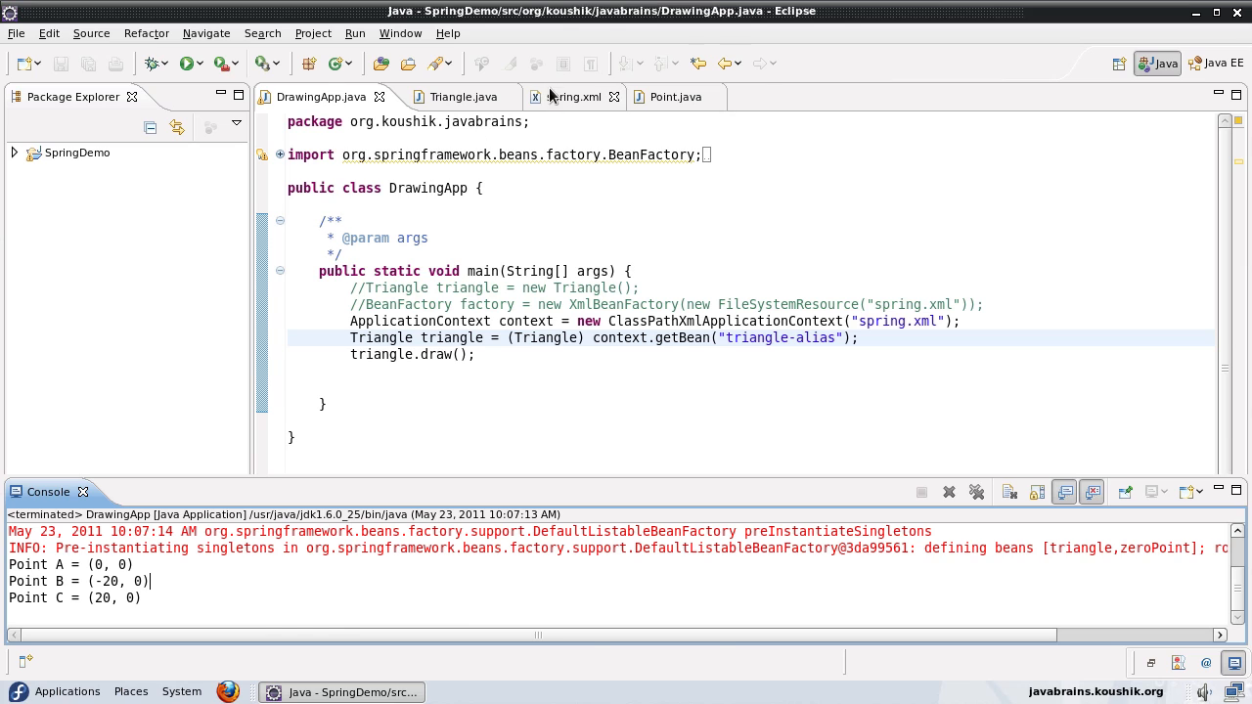
left_click(572, 97)
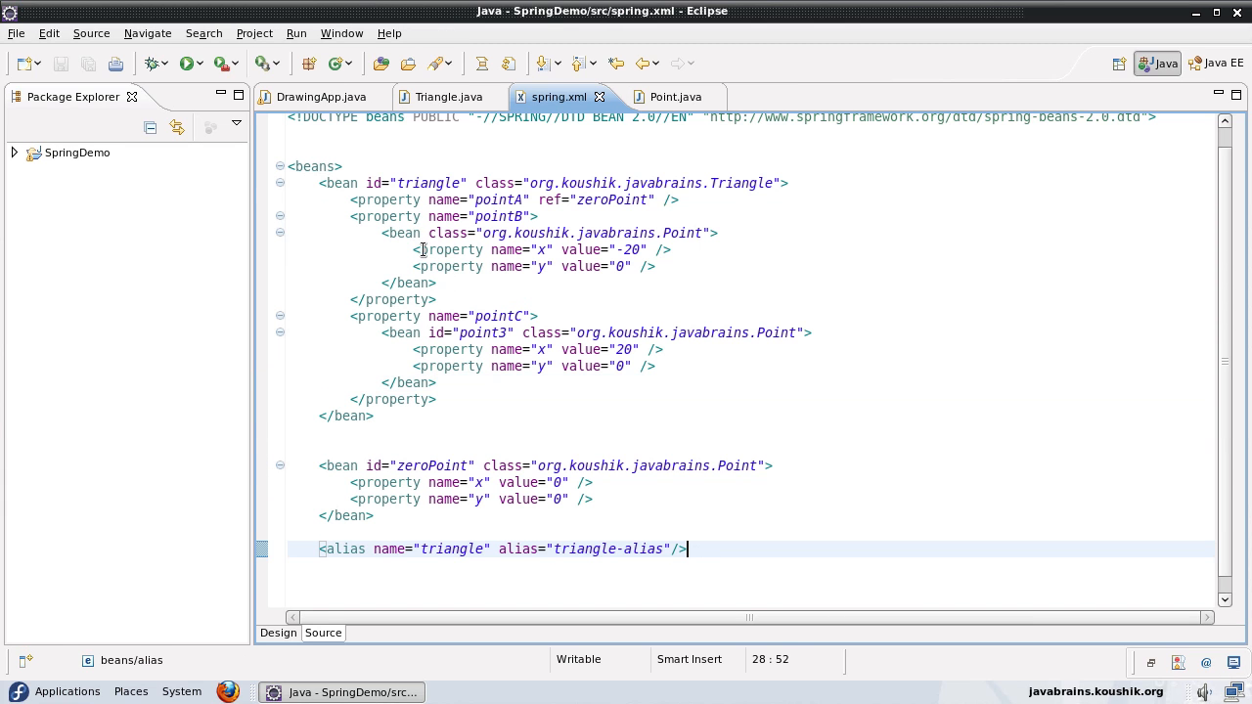
Step: Add name="triangle-name" beside the id in the triangle bean's opening tag
double_click(341, 183)
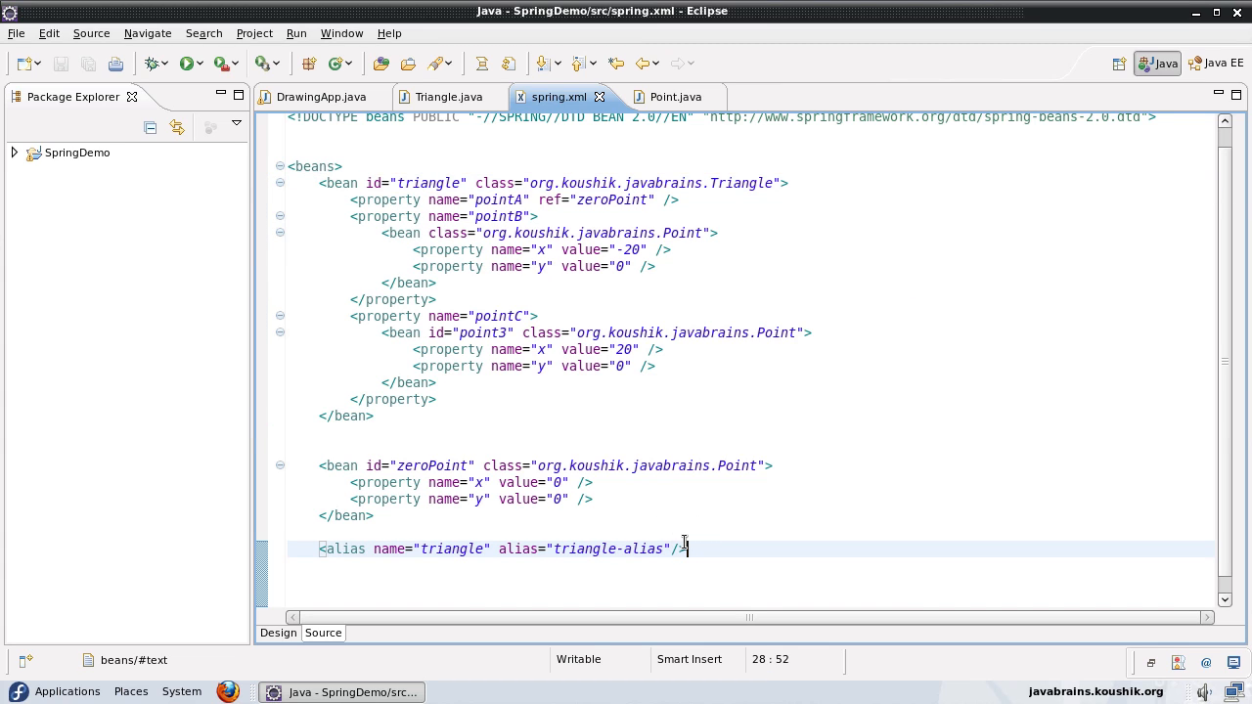
mouse_move(749, 184)
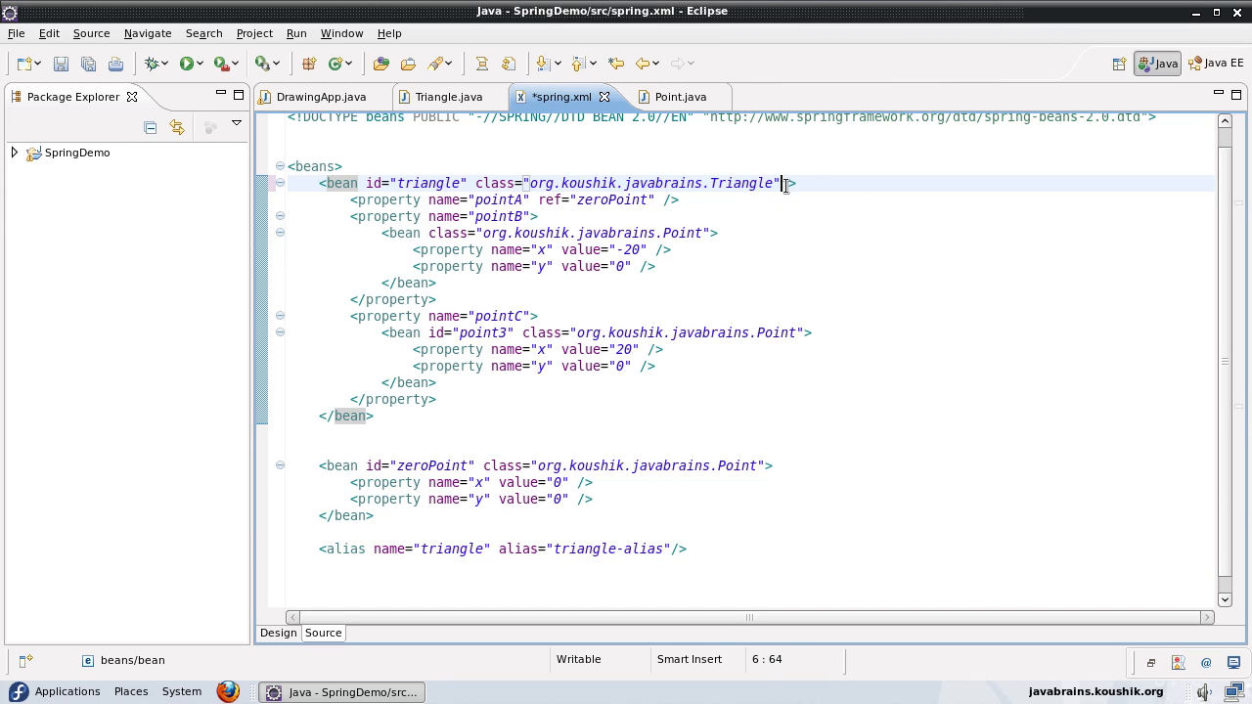
type("name=\"triangle-name")
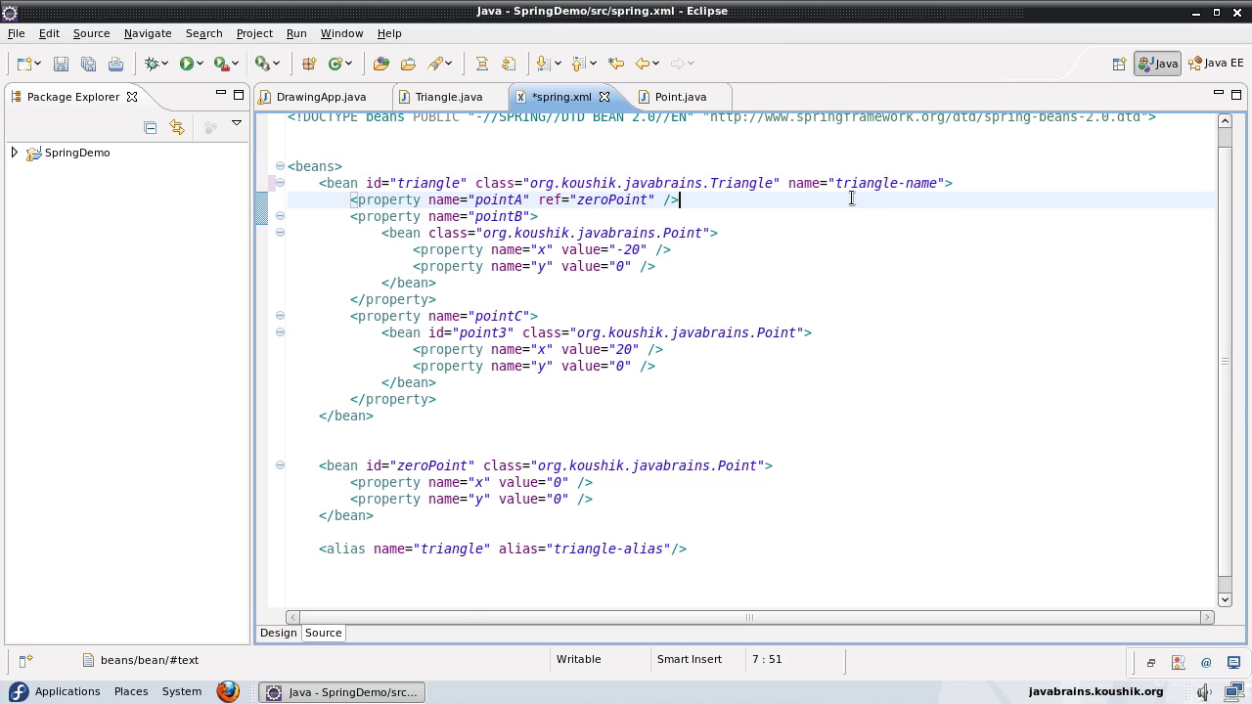
double_click(887, 183)
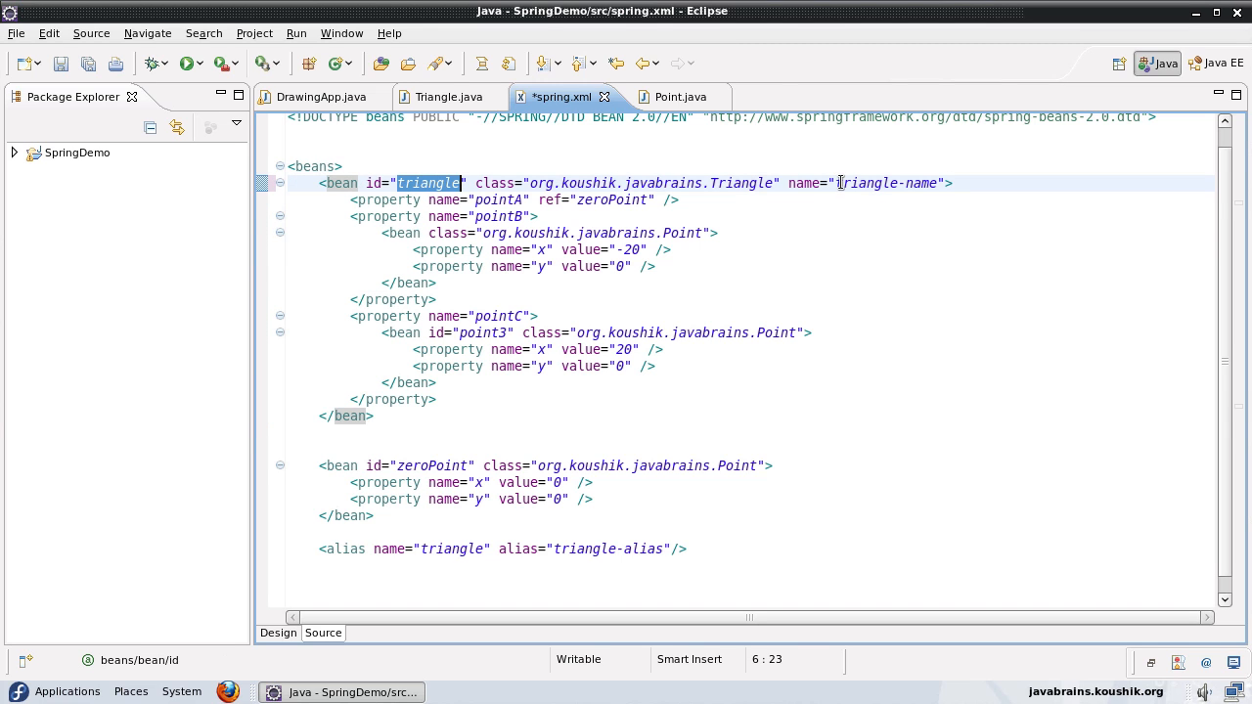
left_click(692, 549)
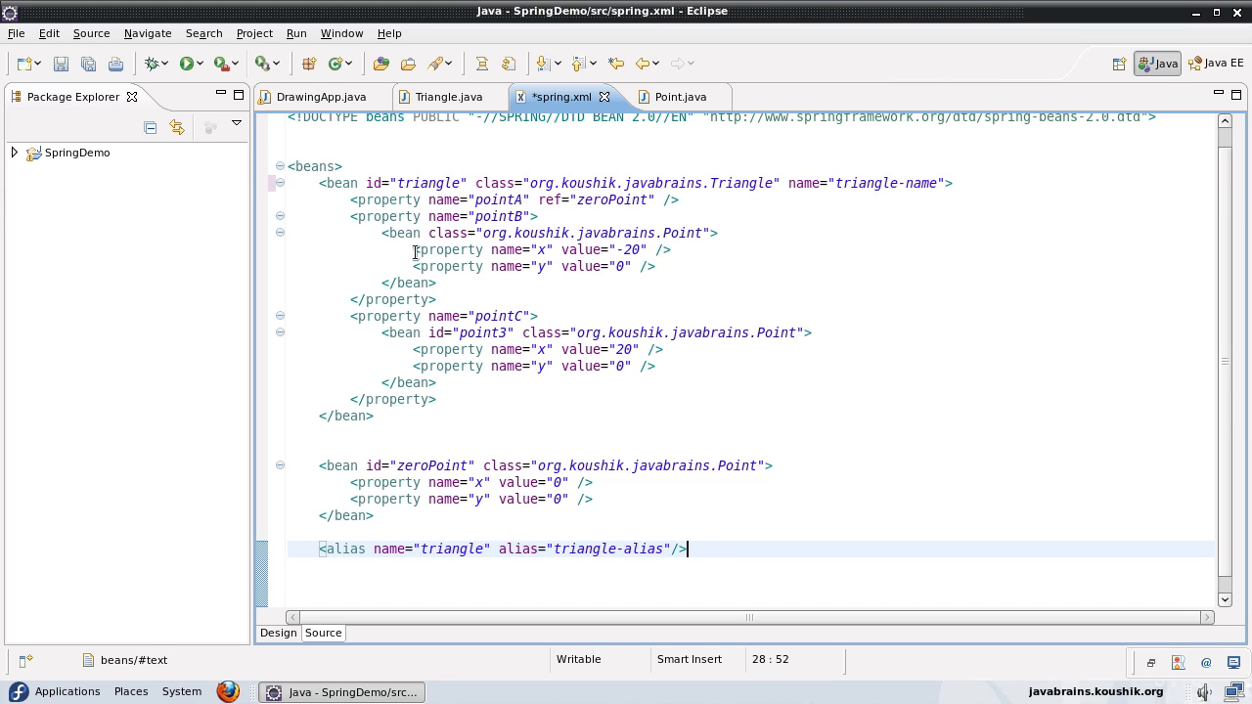
double_click(426, 183)
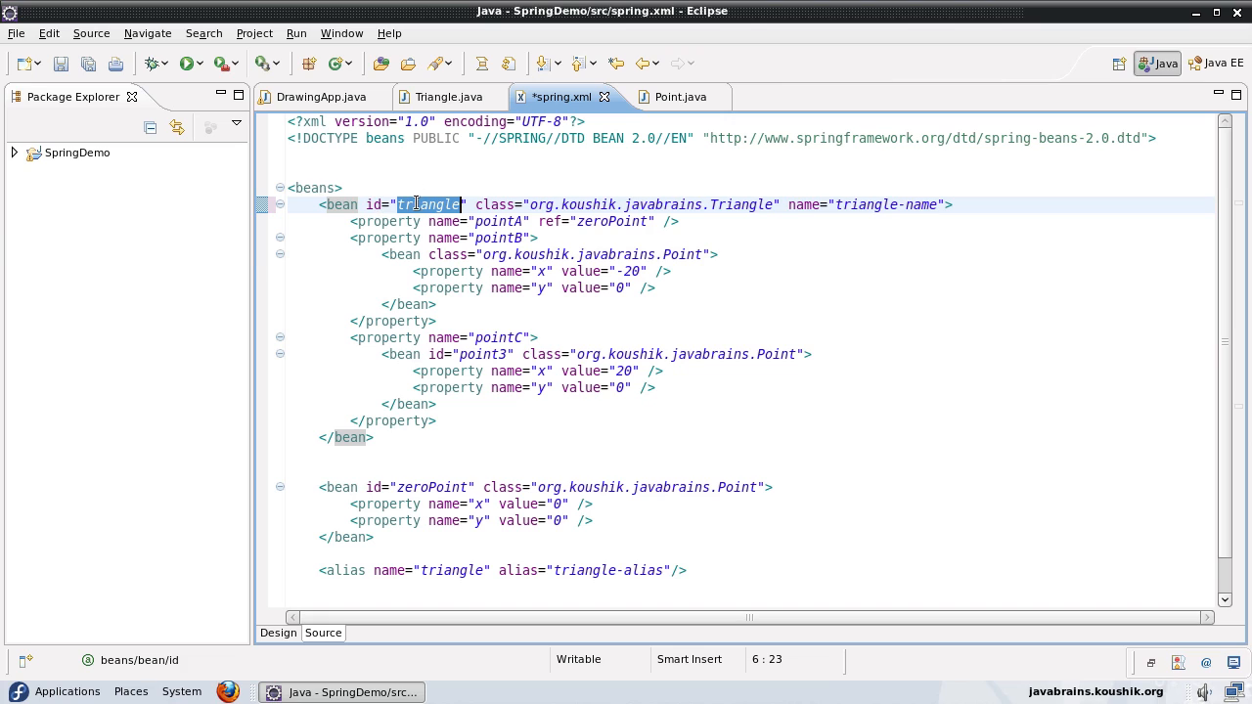
mouse_move(450, 205)
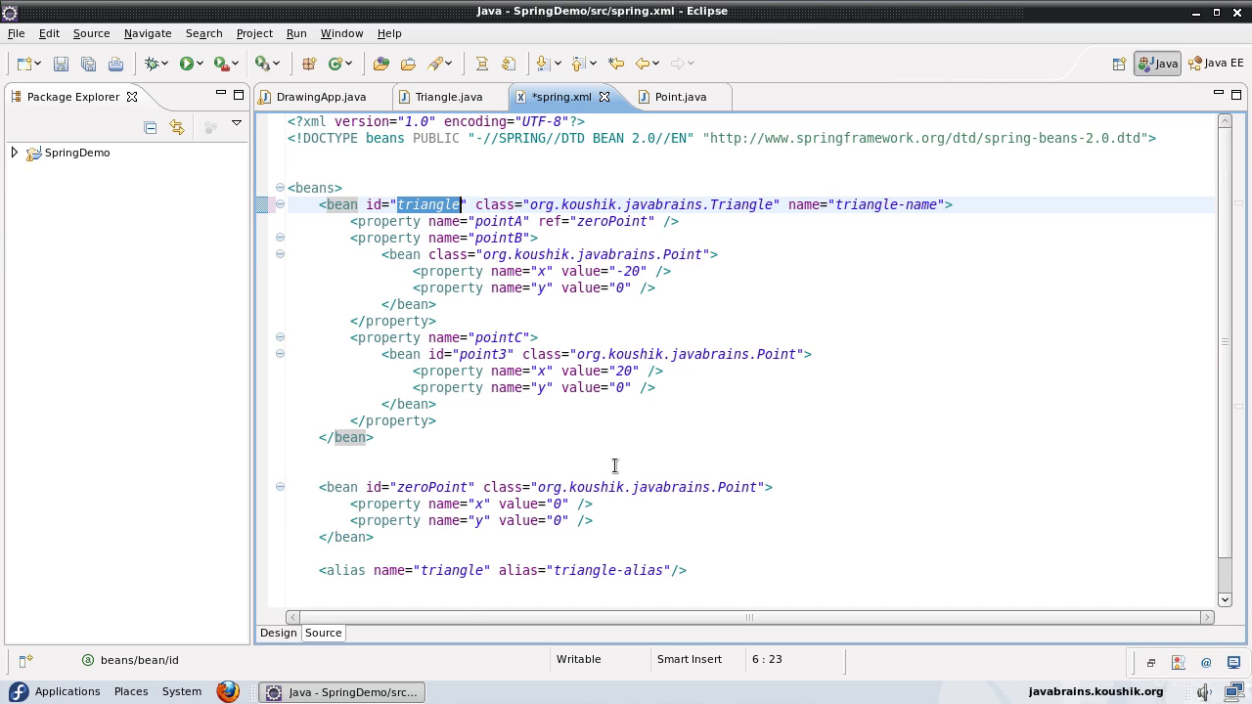
mouse_move(939, 399)
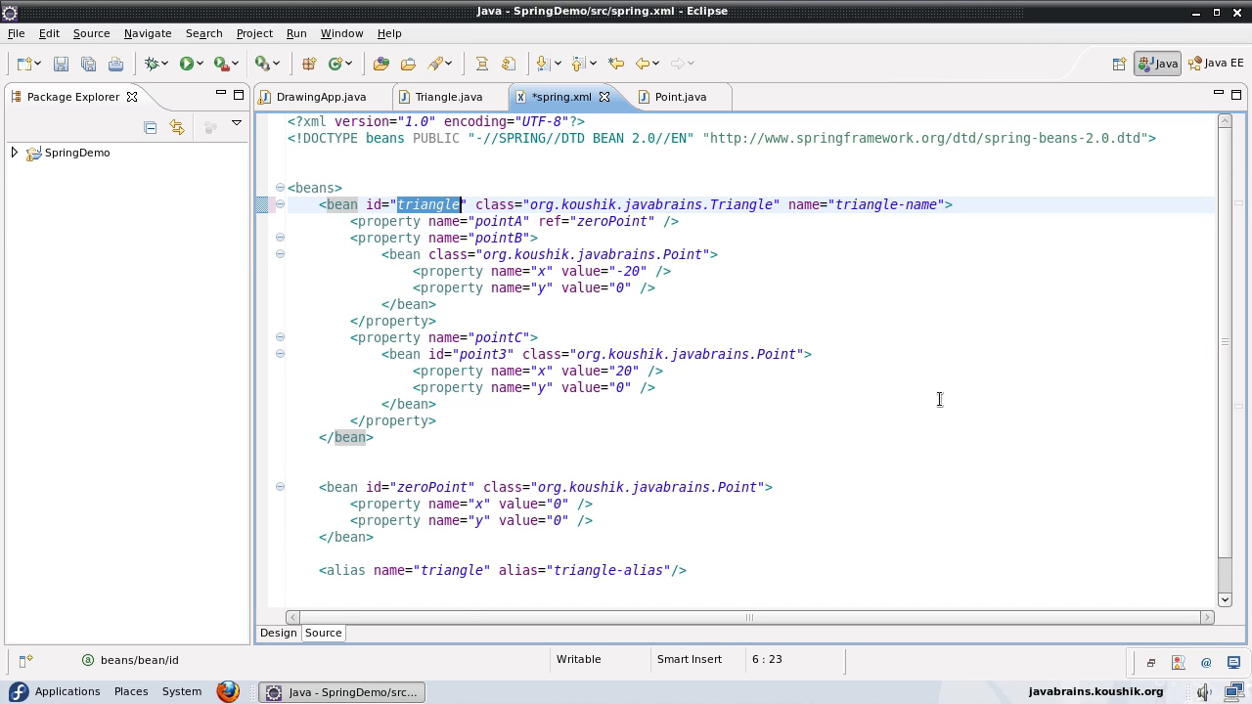
mouse_move(983, 118)
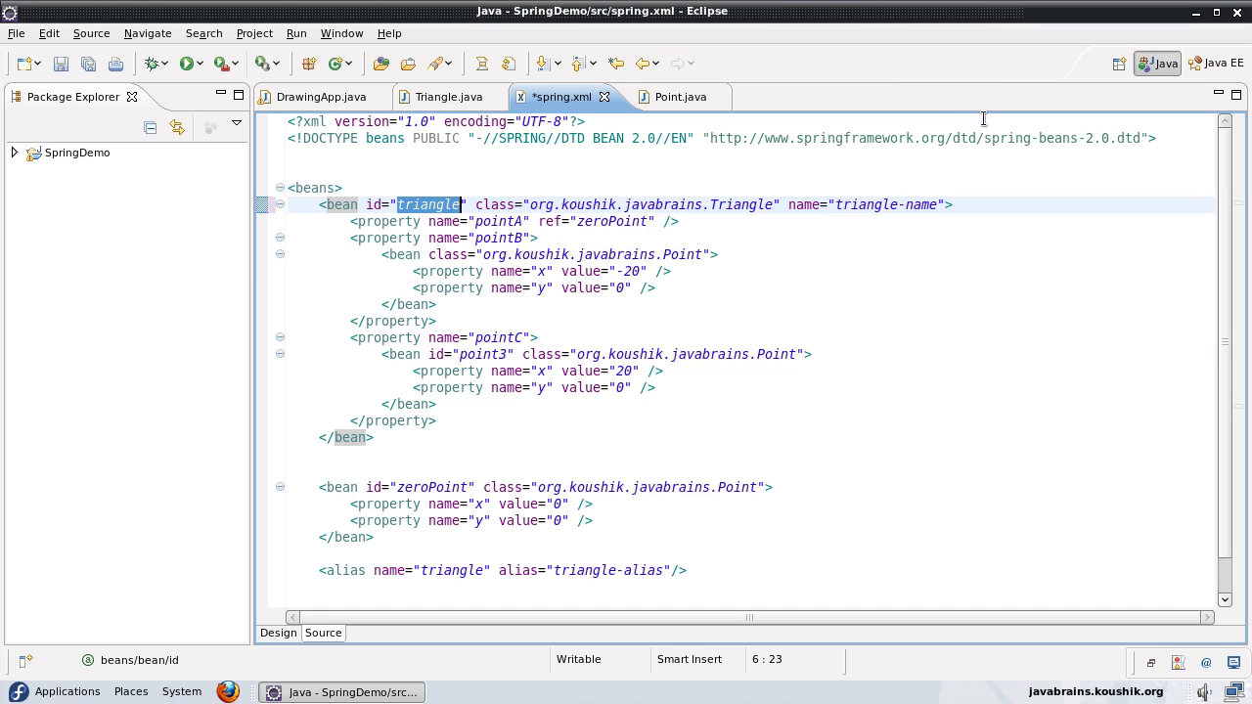
mouse_move(846, 204)
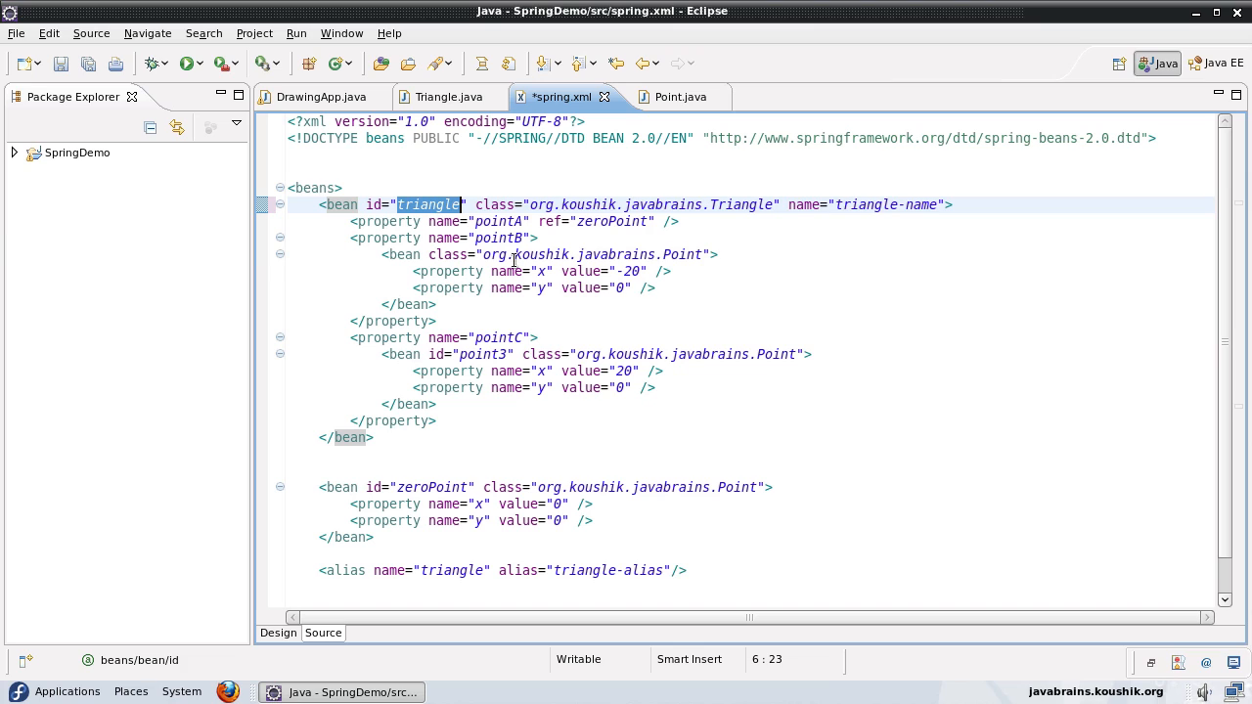
mouse_move(634, 252)
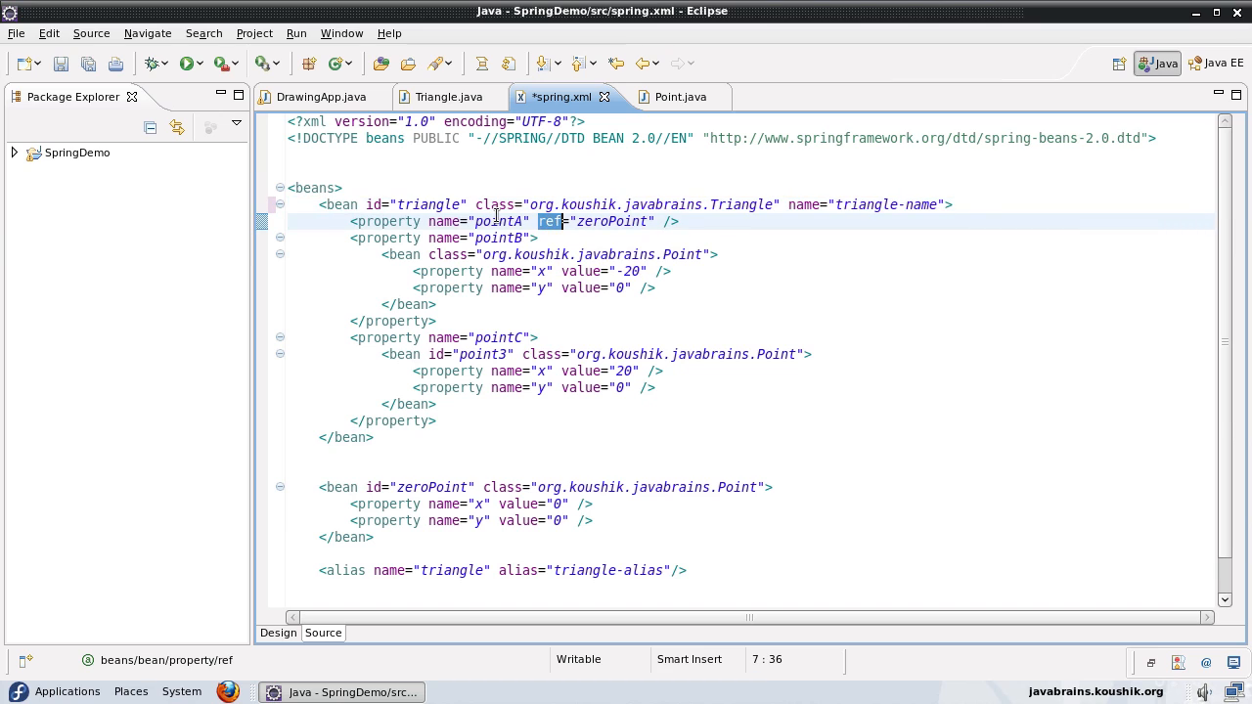
mouse_move(553, 221)
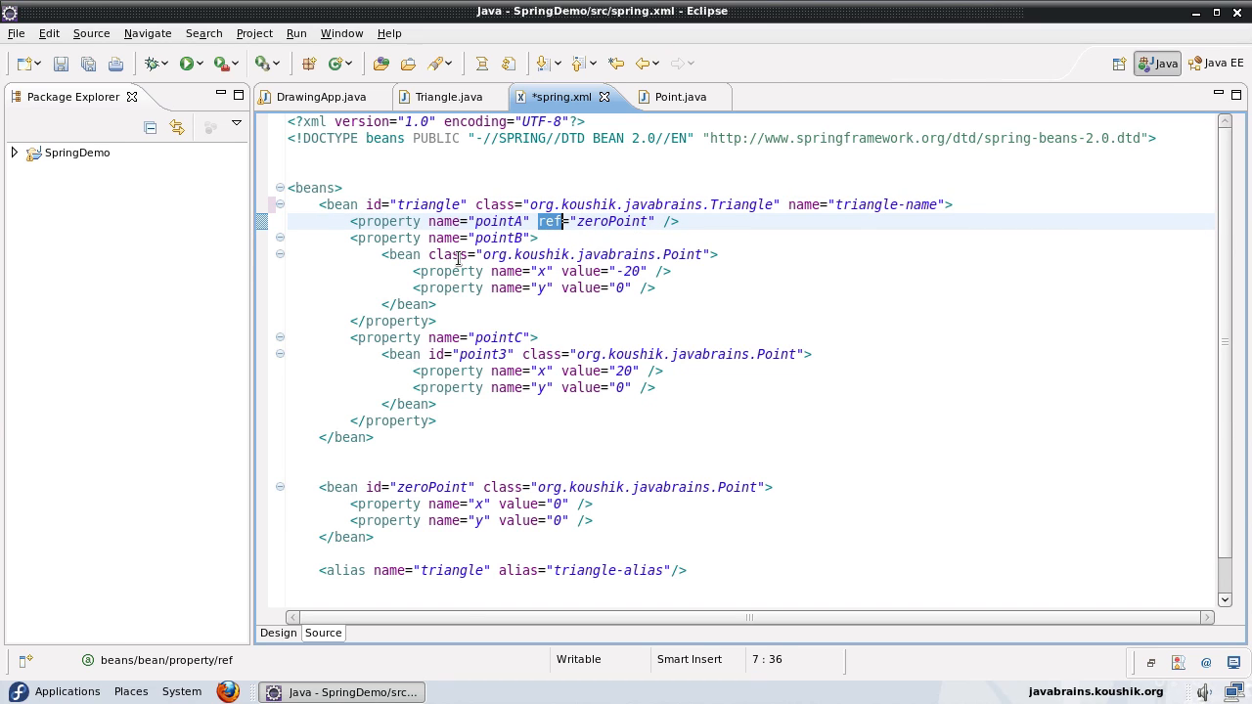
mouse_move(561, 388)
type("<id")
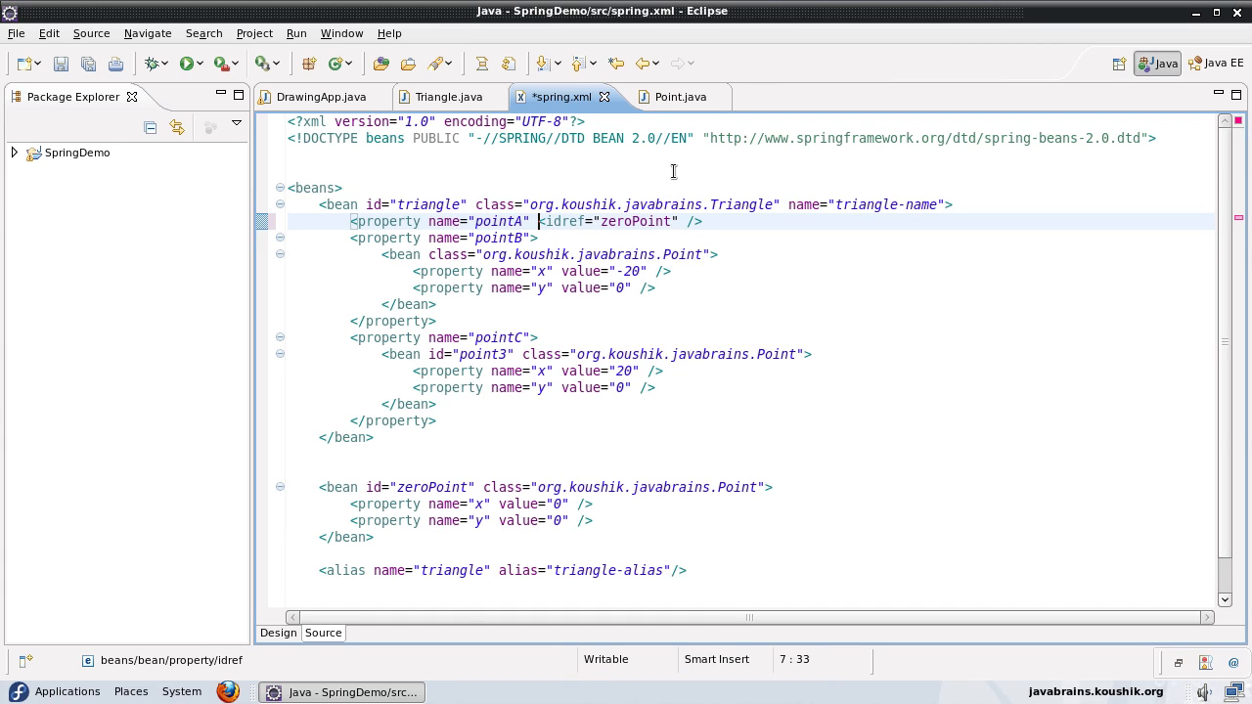
Step: Replace pointA's ref="zeroPoint" with a nested <idref="zeroPoint" /> closed by </property>
type("></property>")
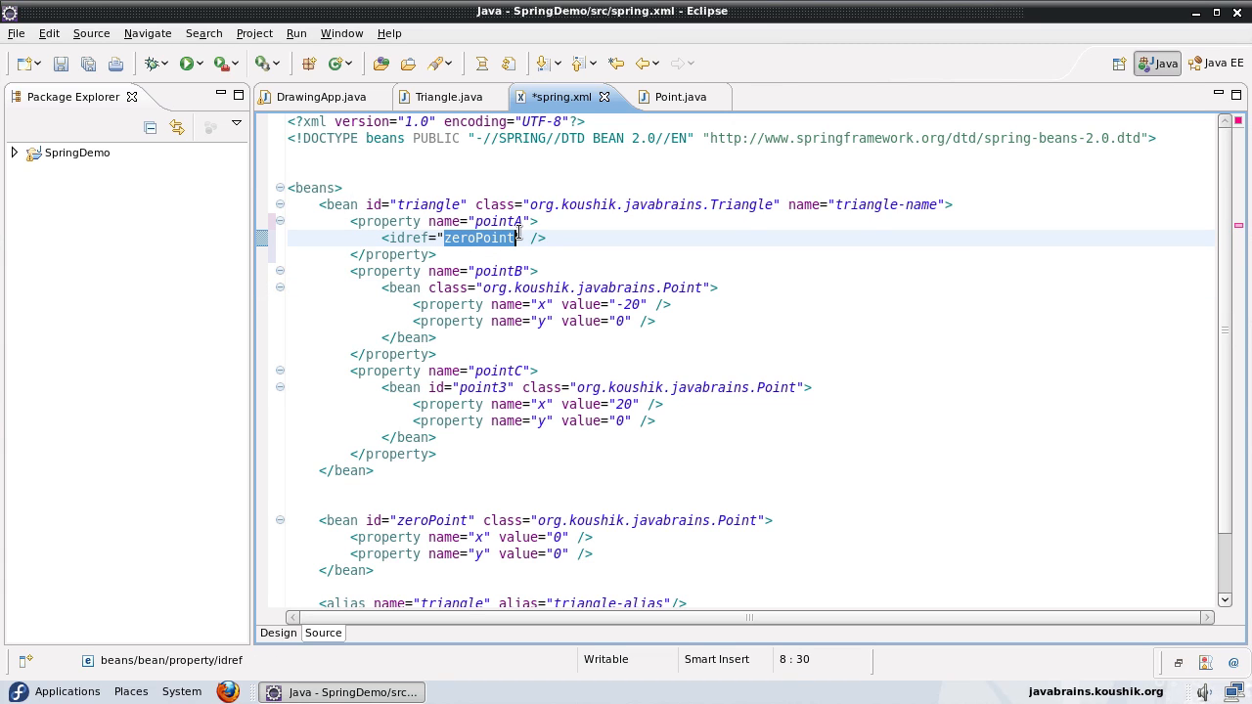
mouse_move(502, 242)
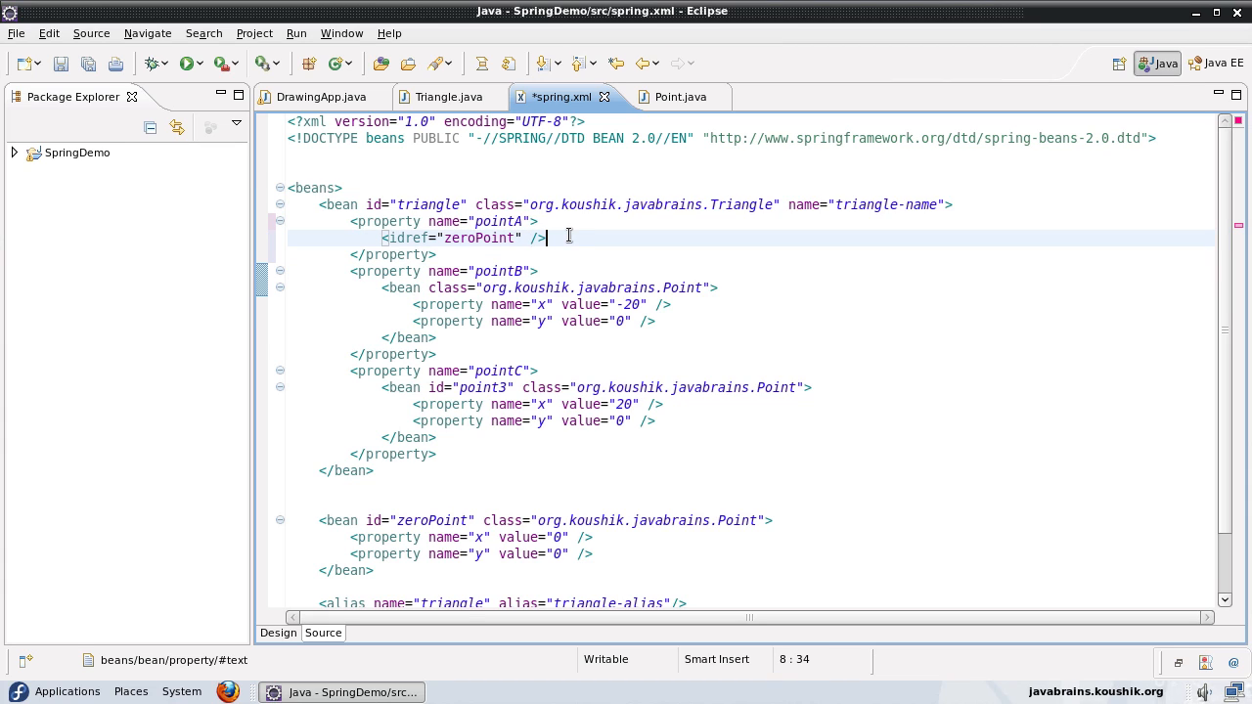
triple_click(467, 237)
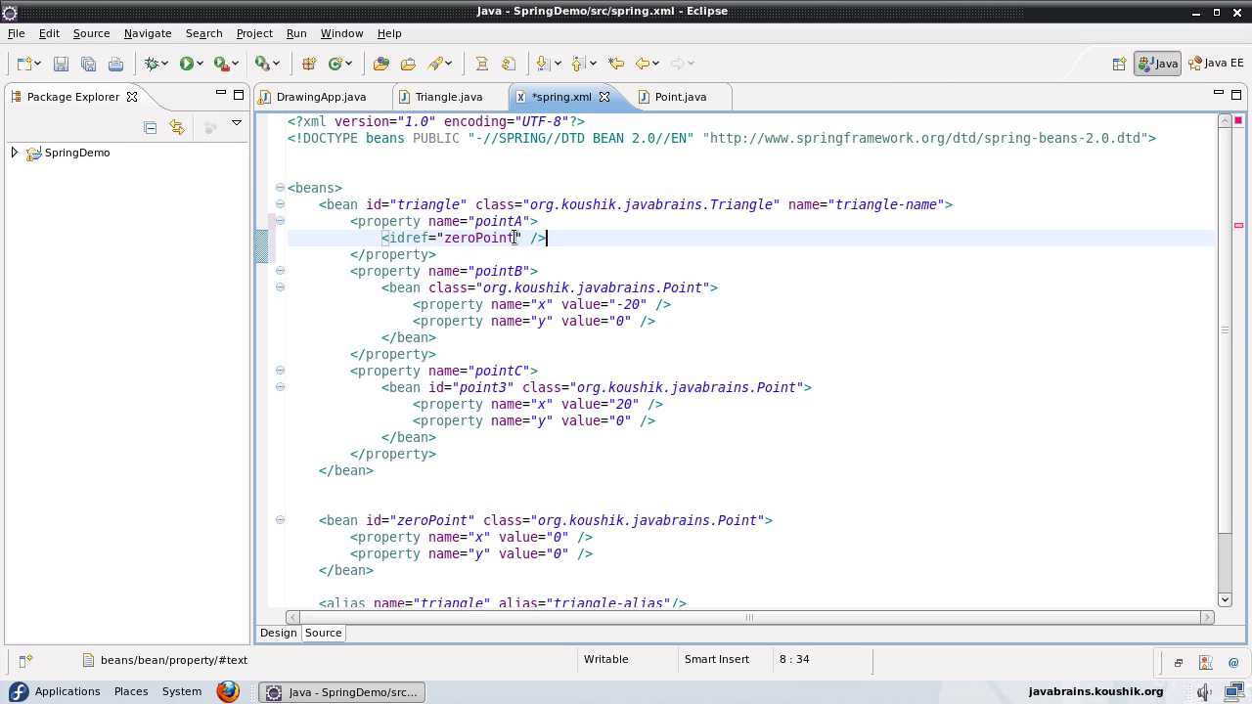
mouse_move(513, 320)
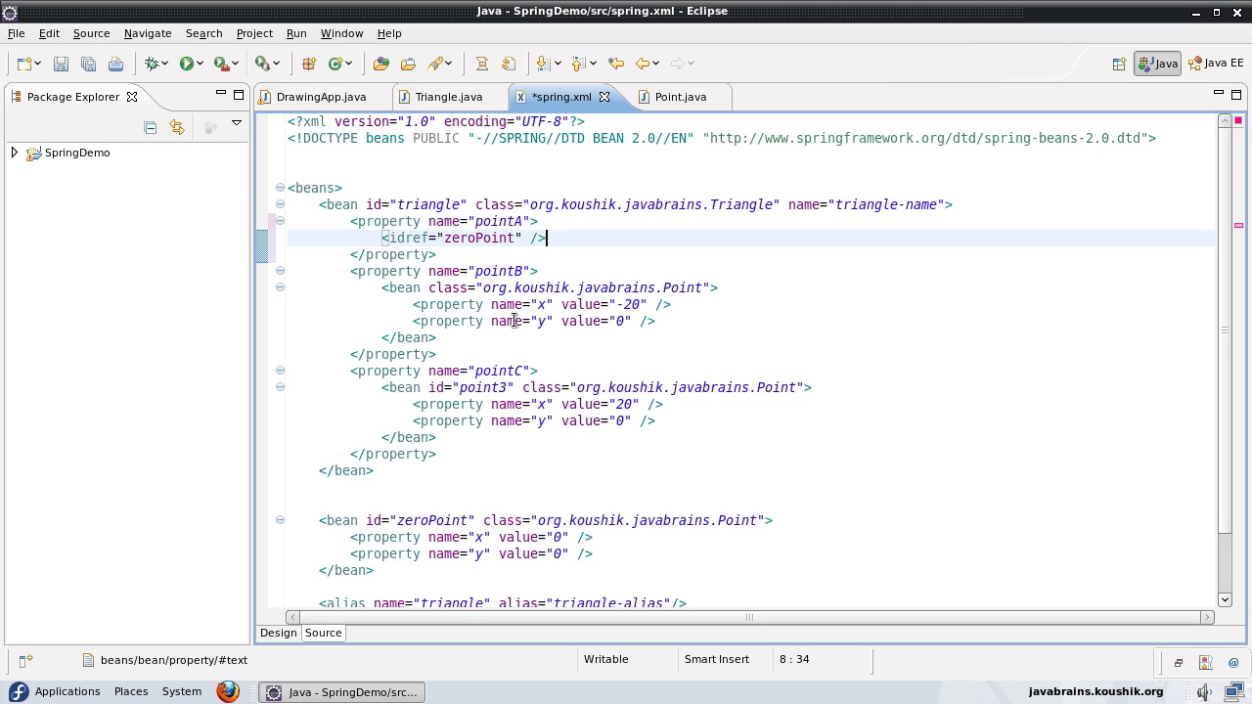
mouse_move(568, 238)
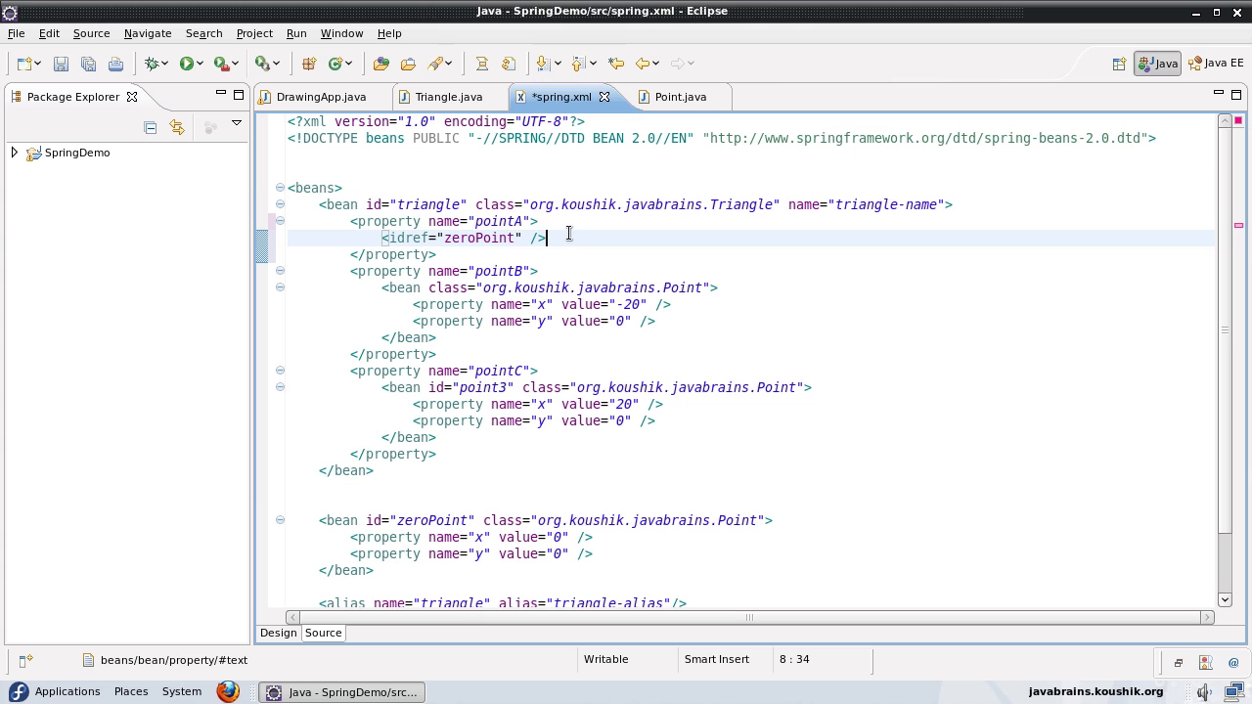
mouse_move(581, 248)
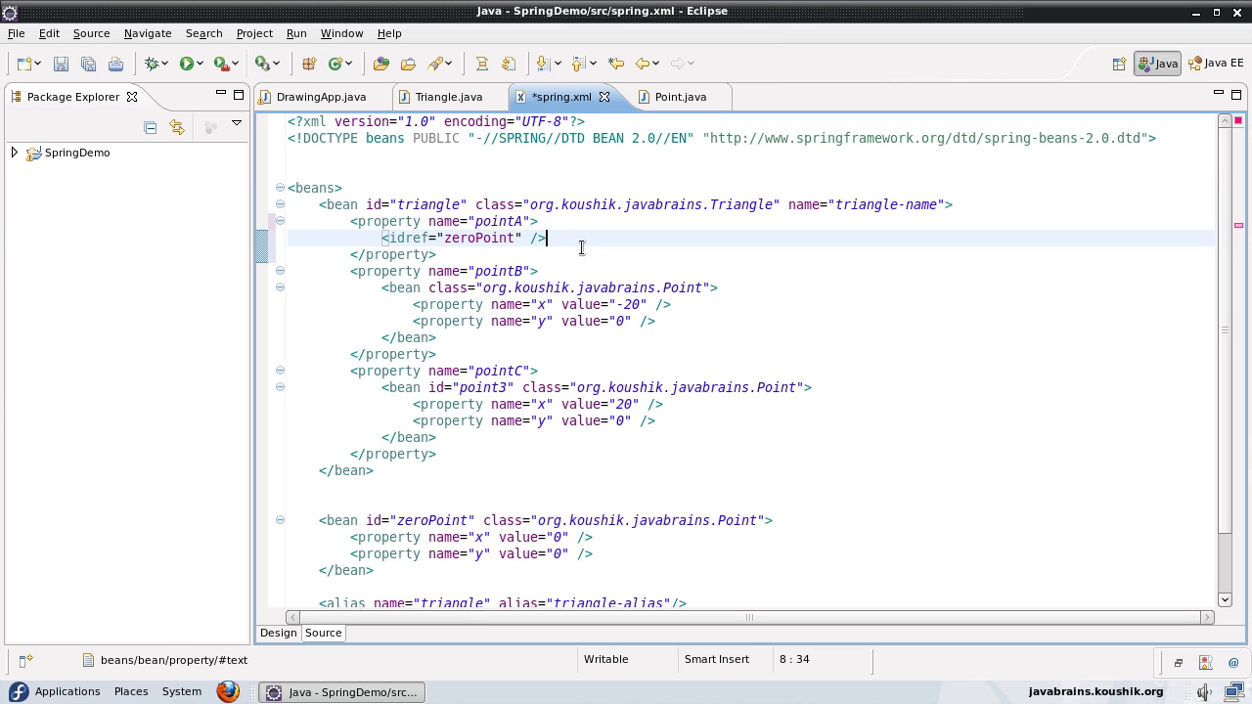